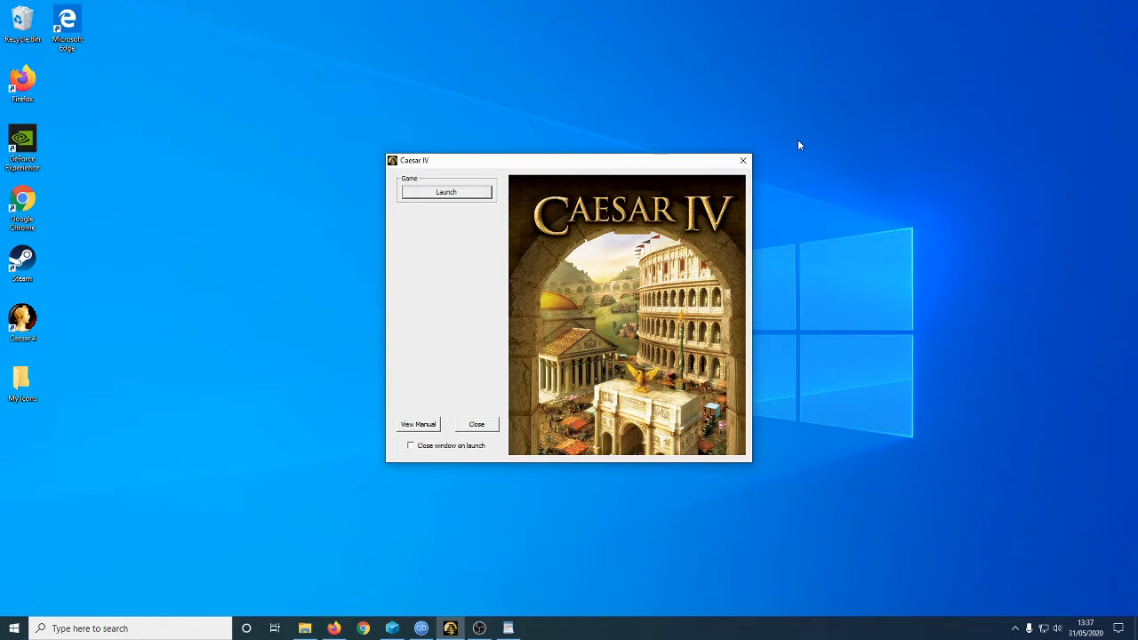
pyautogui.moveTo(836, 142)
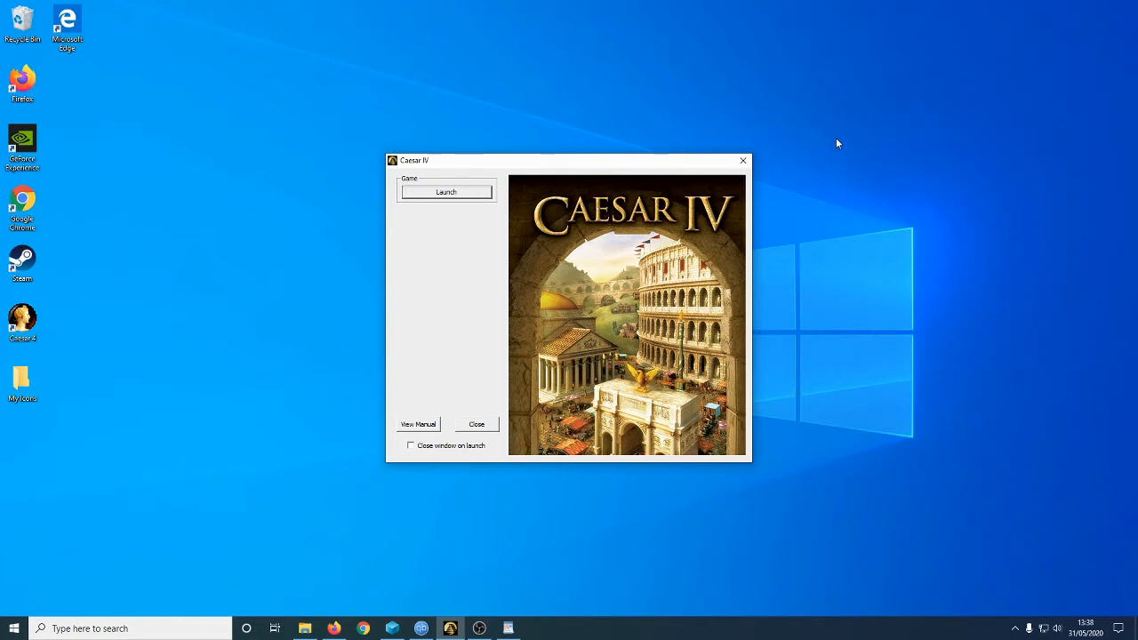
pyautogui.moveTo(514, 82)
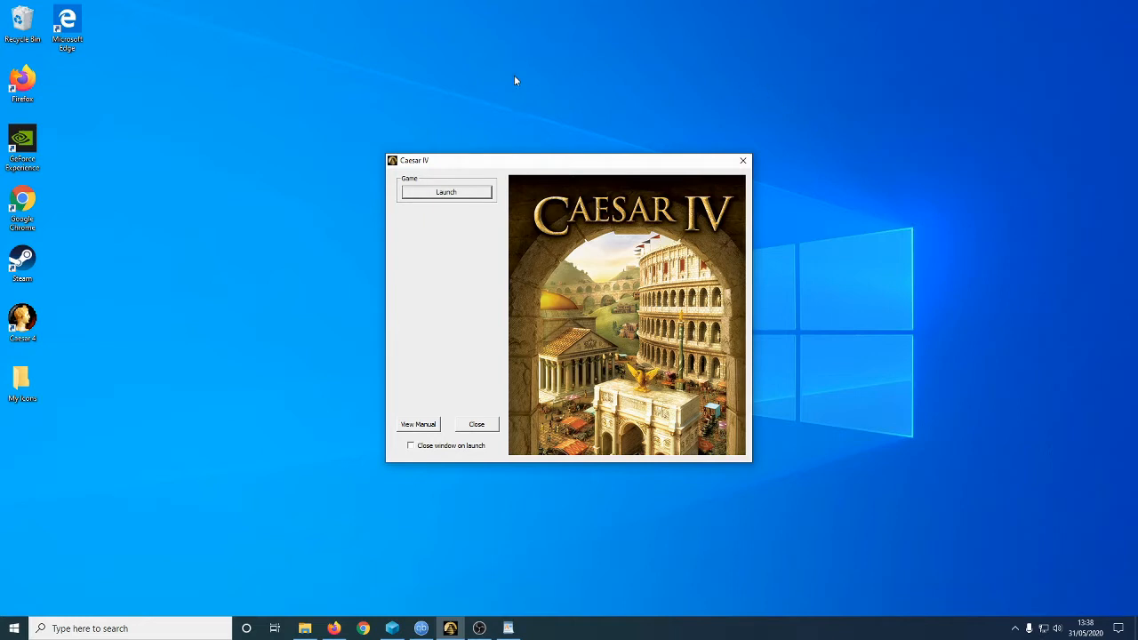
pyautogui.moveTo(186, 246)
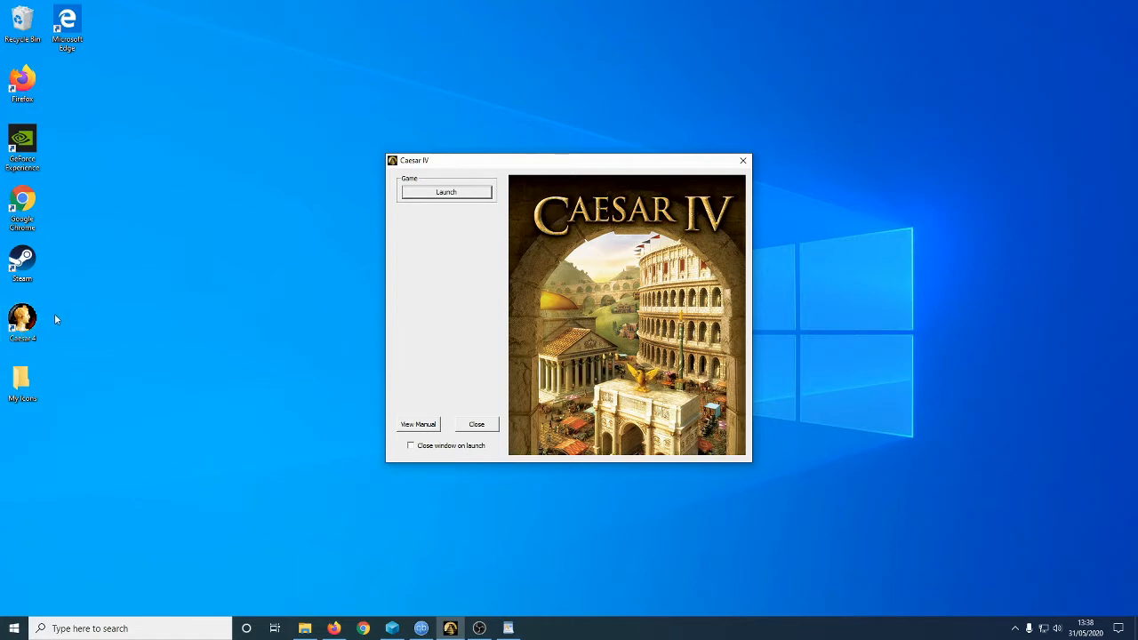
pyautogui.moveTo(395, 283)
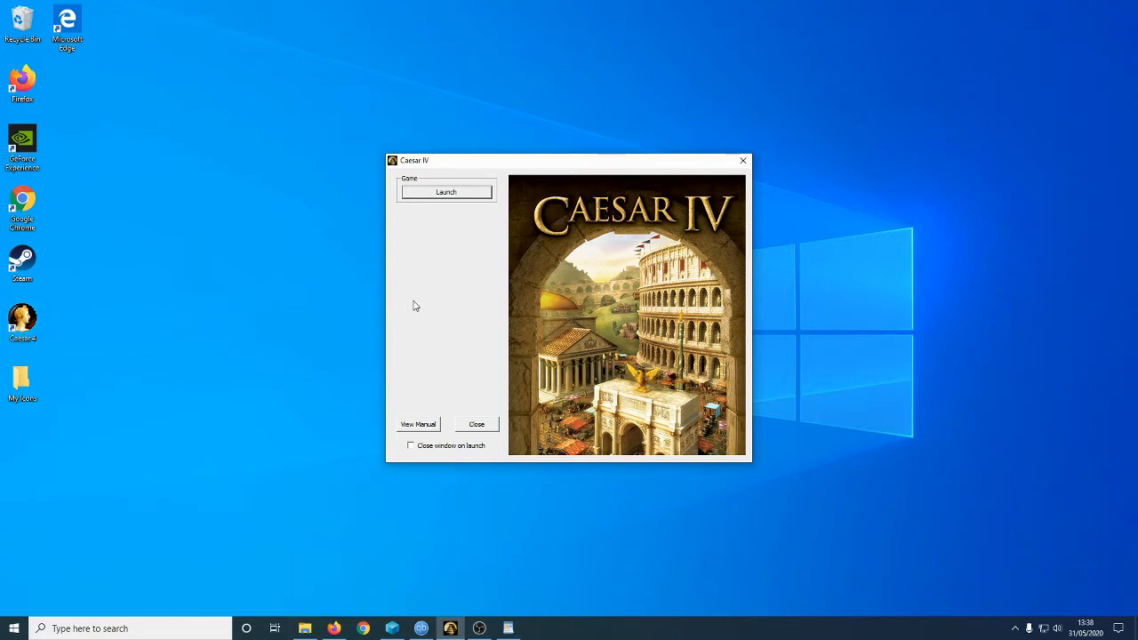
pyautogui.moveTo(396, 291)
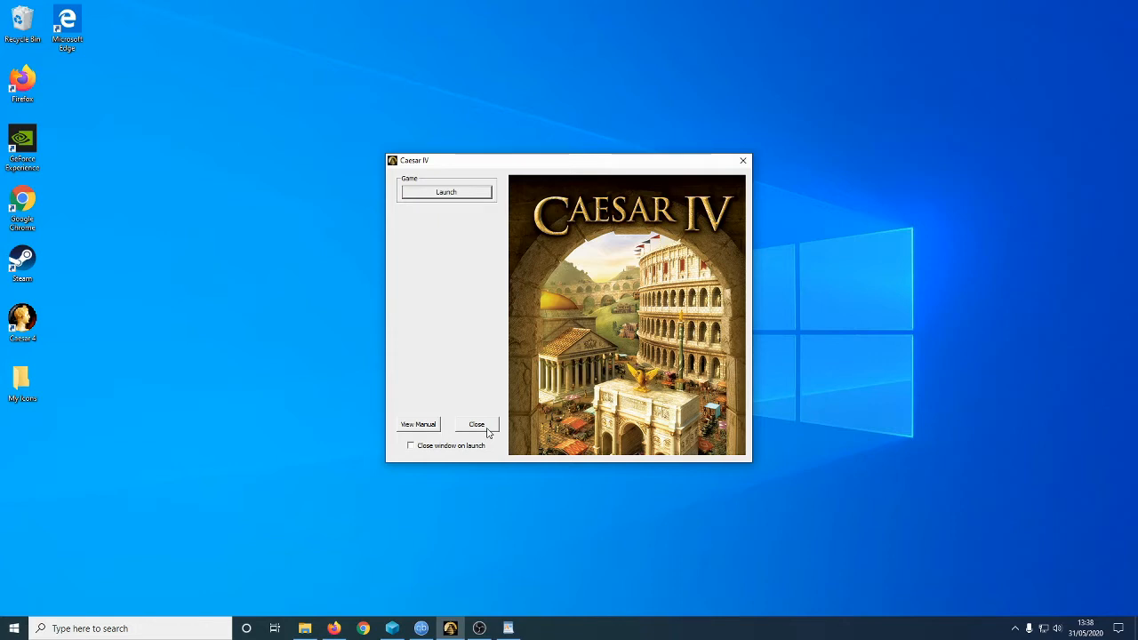
pyautogui.moveTo(496, 522)
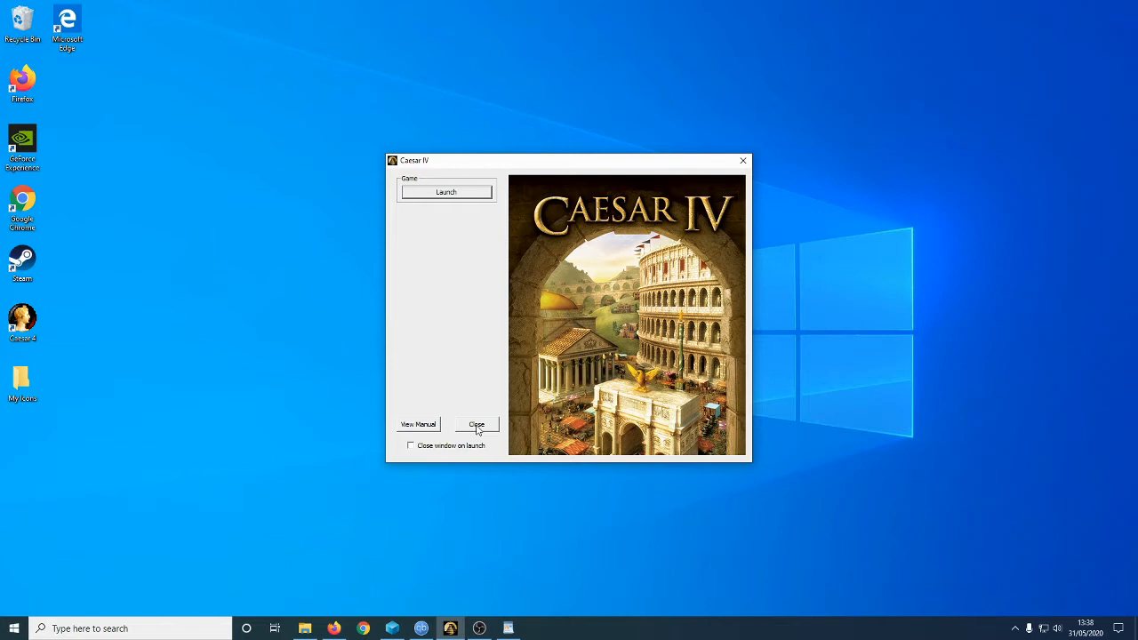
pyautogui.moveTo(449, 415)
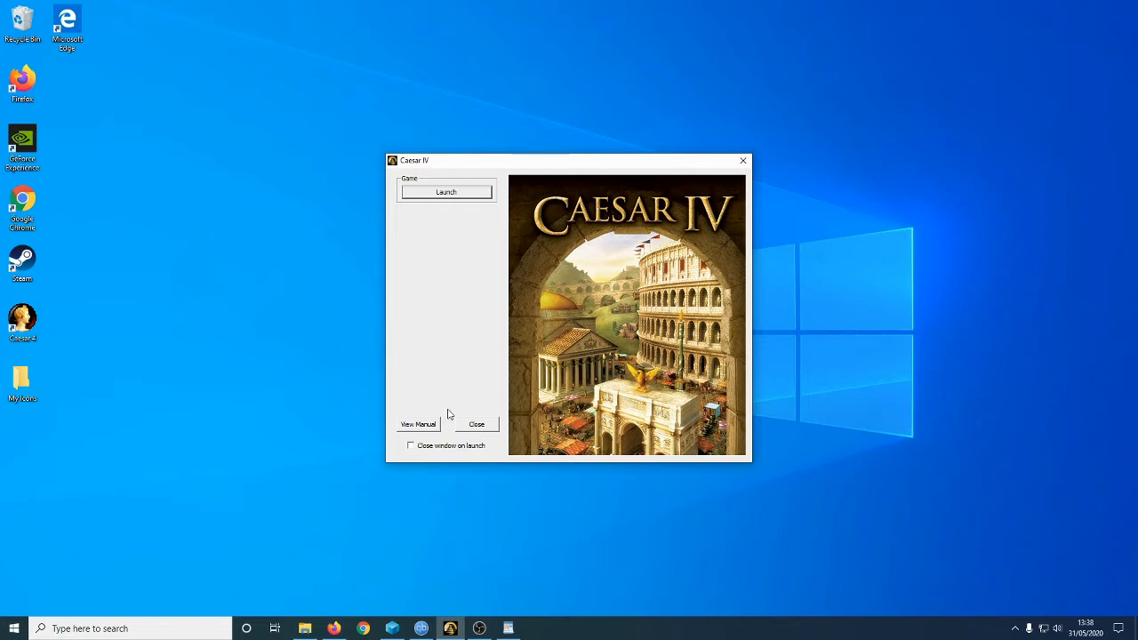
pyautogui.moveTo(543, 405)
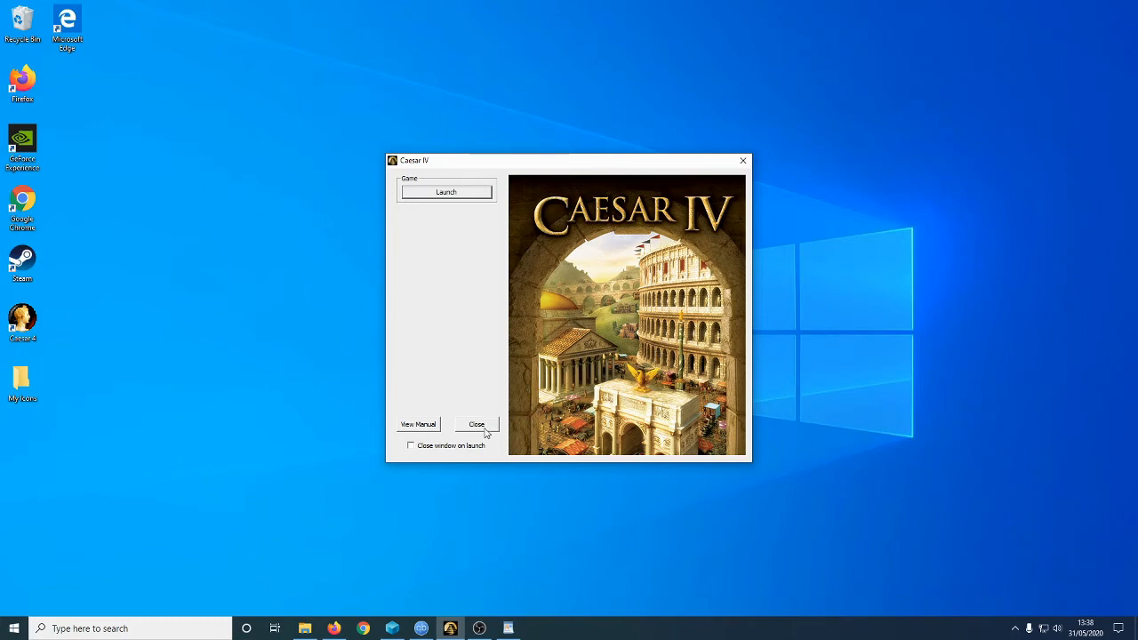
# - Close the Caesar IV launcher and show the tutorial notes at step 1 about msconfig and UAC
pyautogui.click(476, 423)
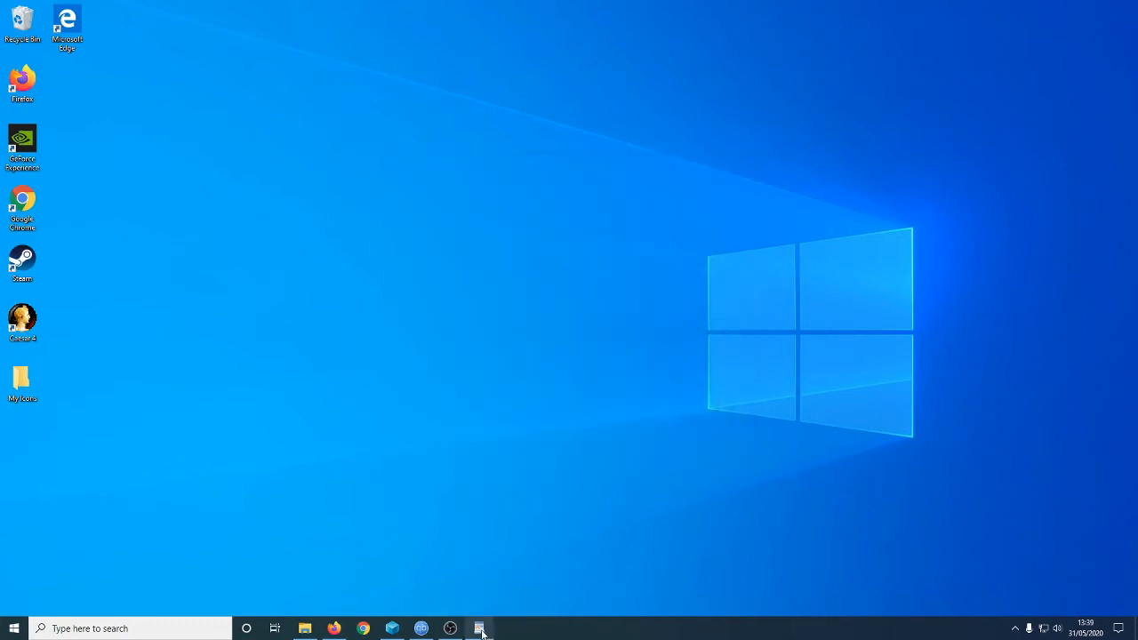
pyautogui.click(481, 630)
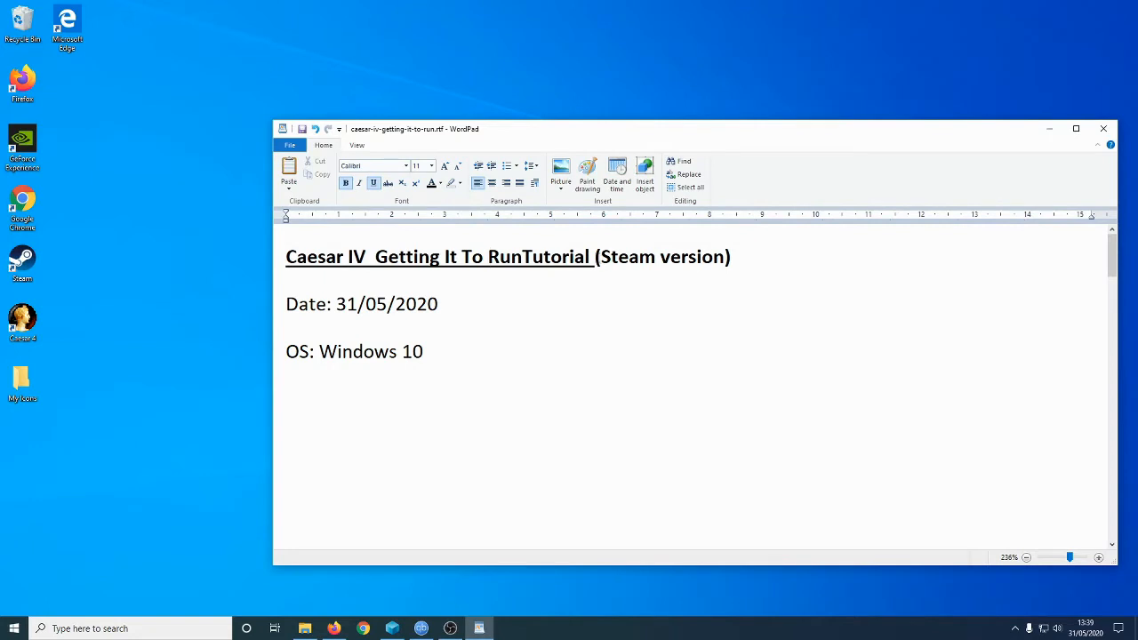
pyautogui.moveTo(597, 257); pyautogui.dragTo(731, 256)
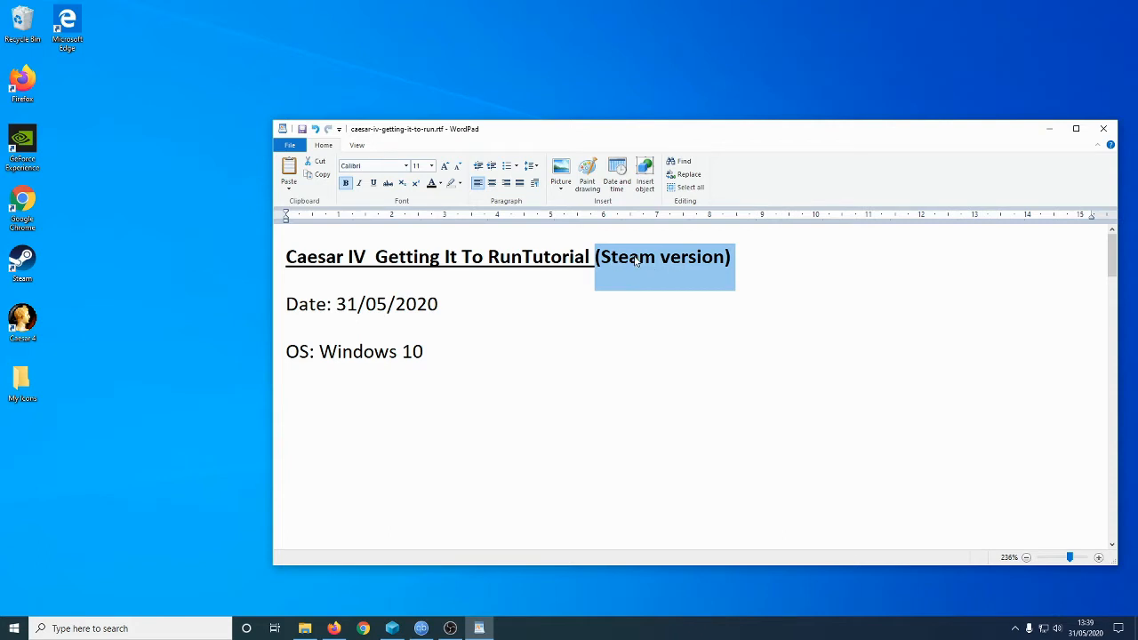
pyautogui.moveTo(93, 341)
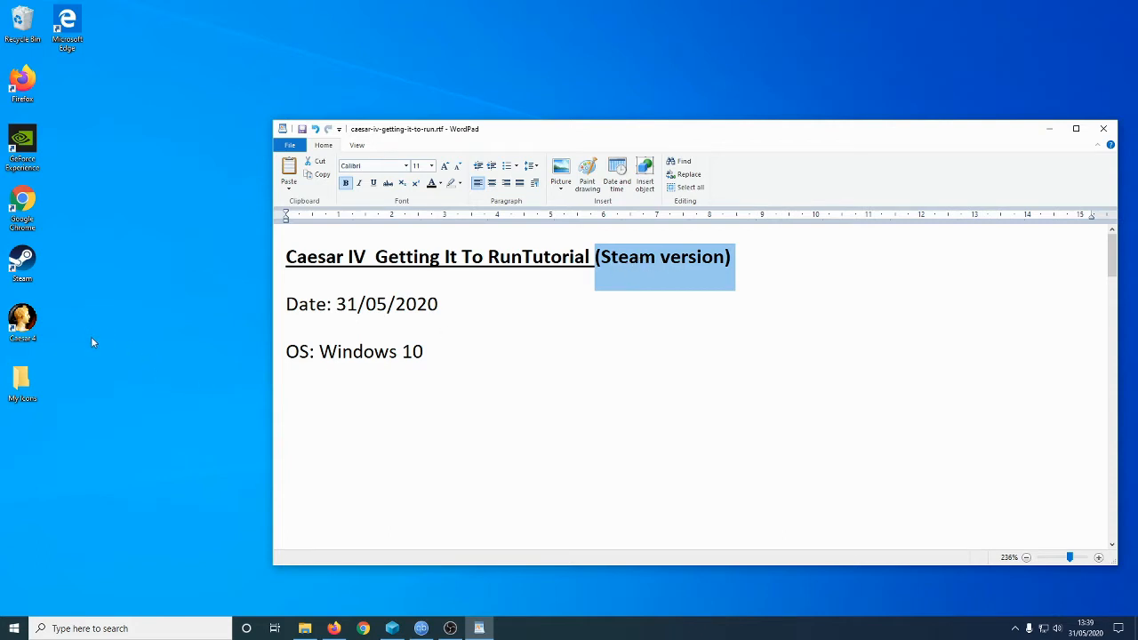
pyautogui.moveTo(22, 263)
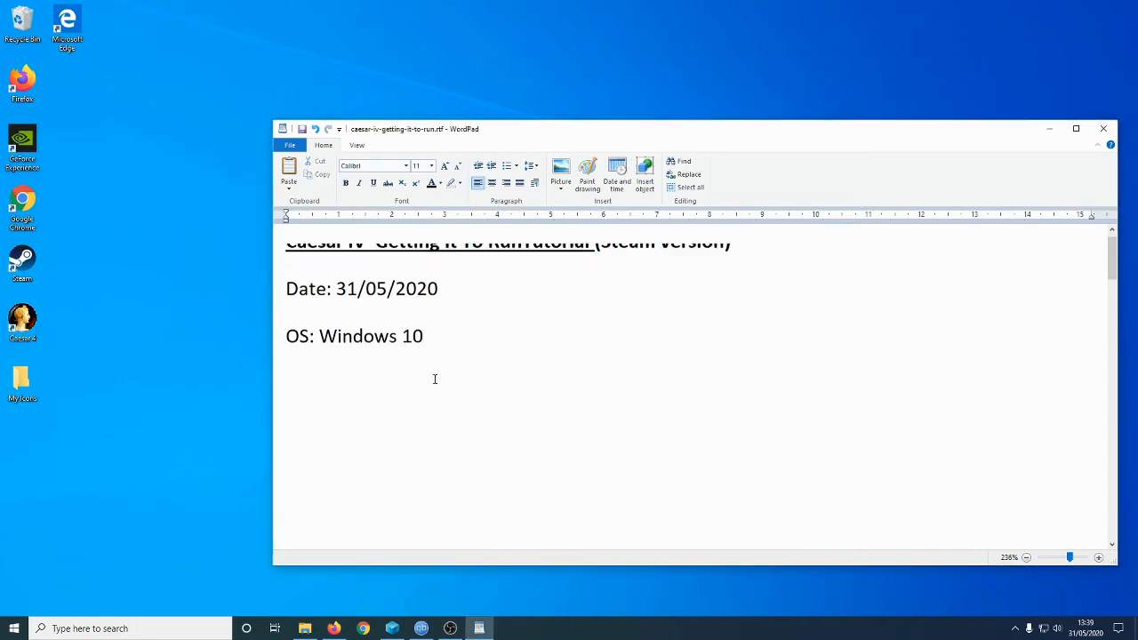
pyautogui.scroll(-3)
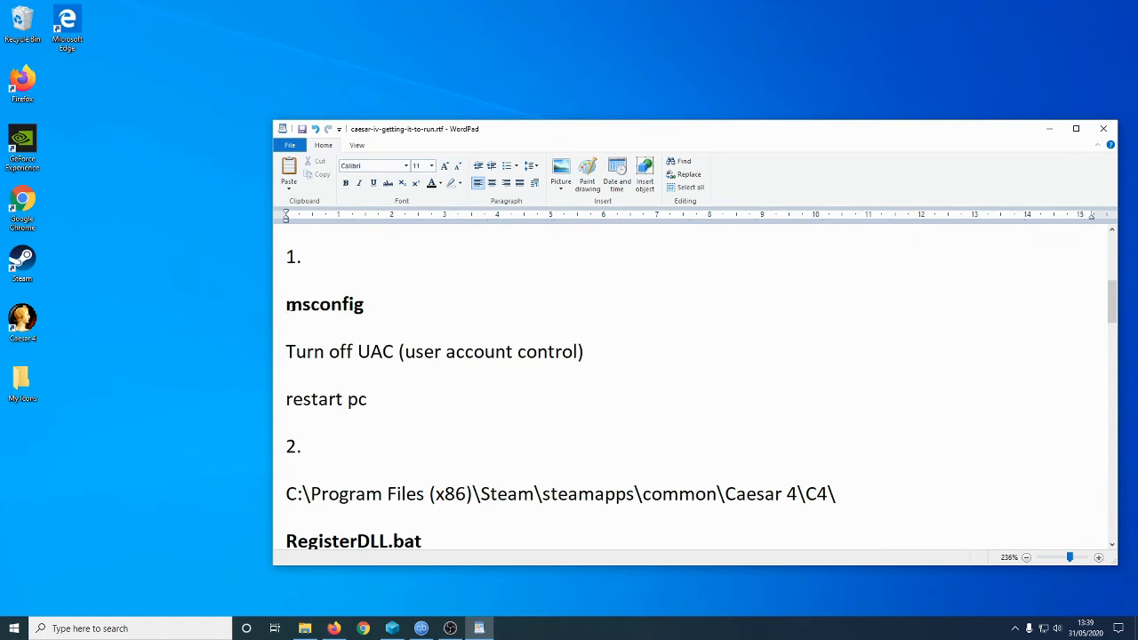
pyautogui.moveTo(399, 312)
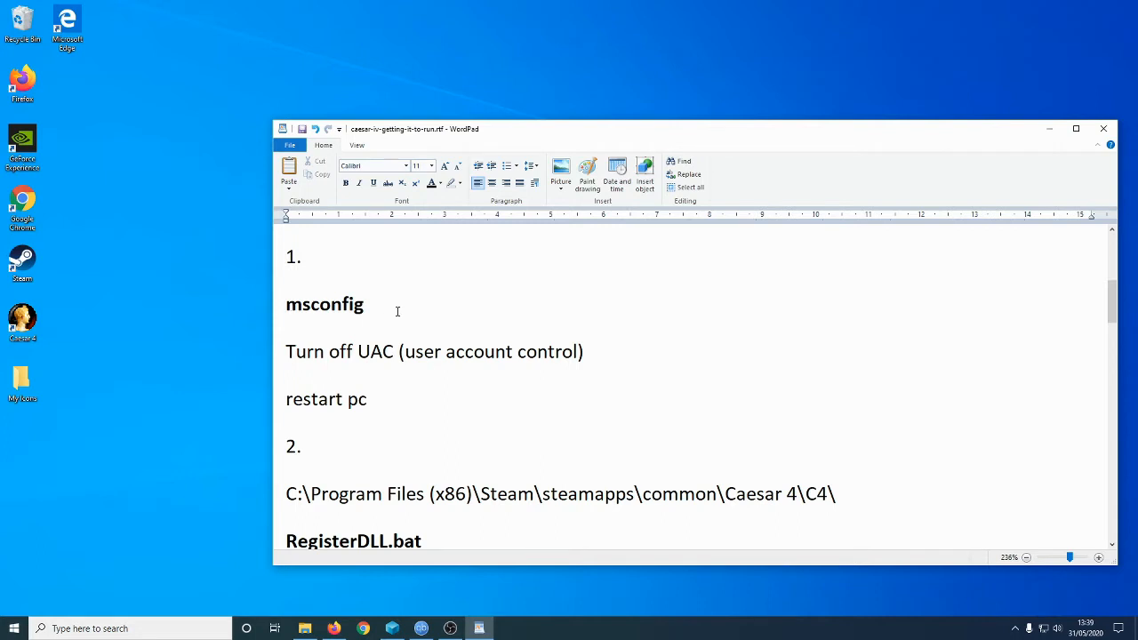
pyautogui.moveTo(395, 308)
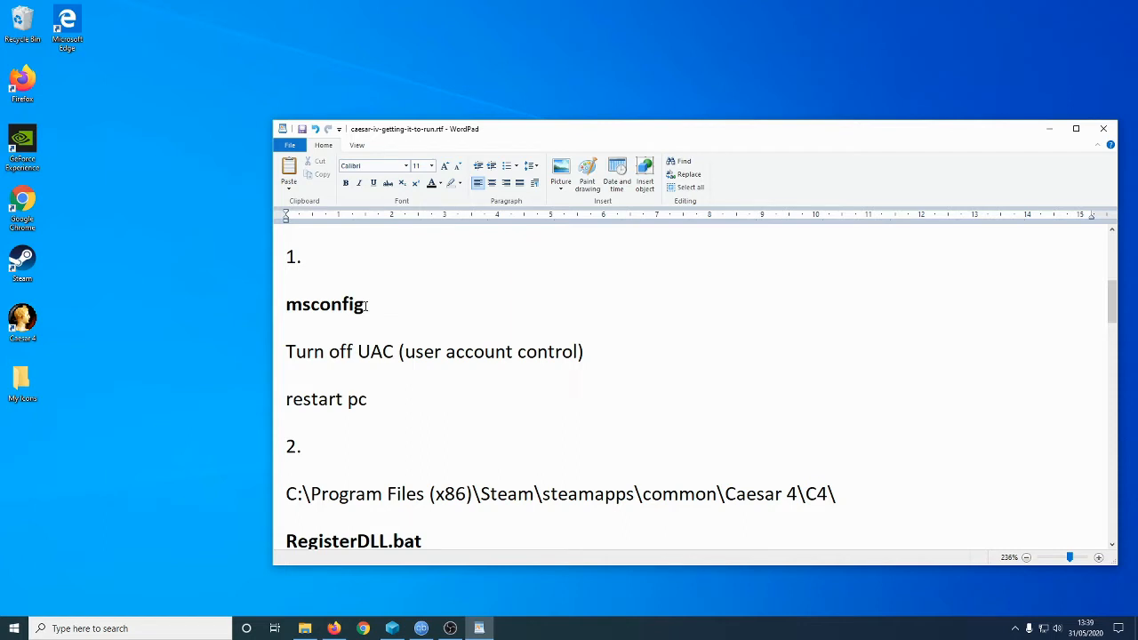
pyautogui.moveTo(121, 548)
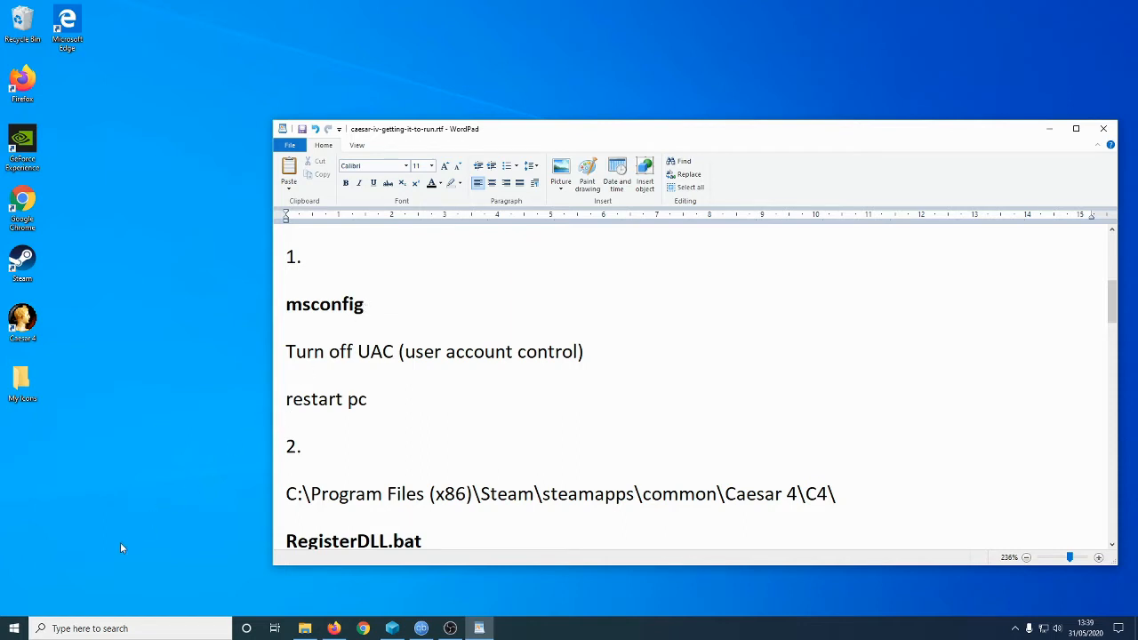
pyautogui.moveTo(82, 584)
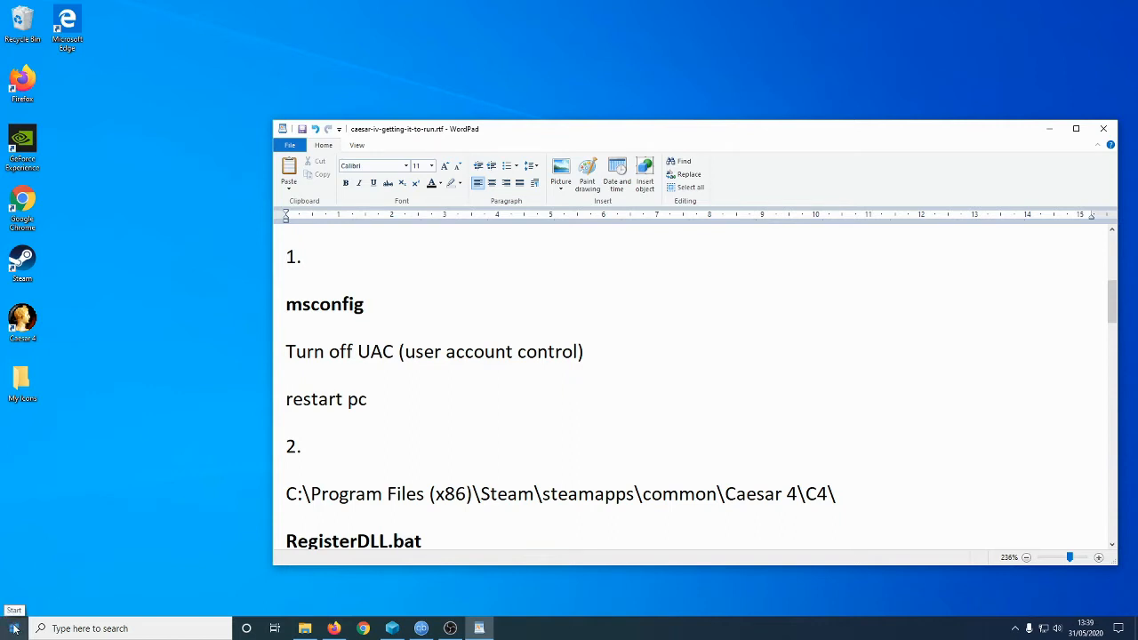
# - Run msconfig and launch the Change UAC Settings tool from its Tools list
pyautogui.click(15, 627)
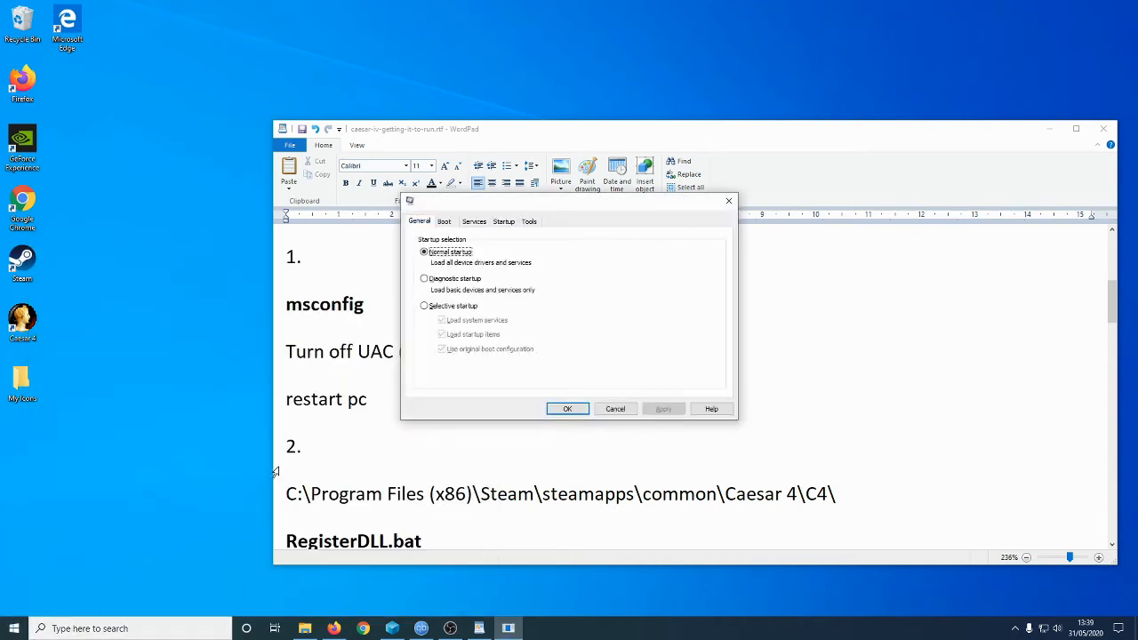
pyautogui.moveTo(525, 240)
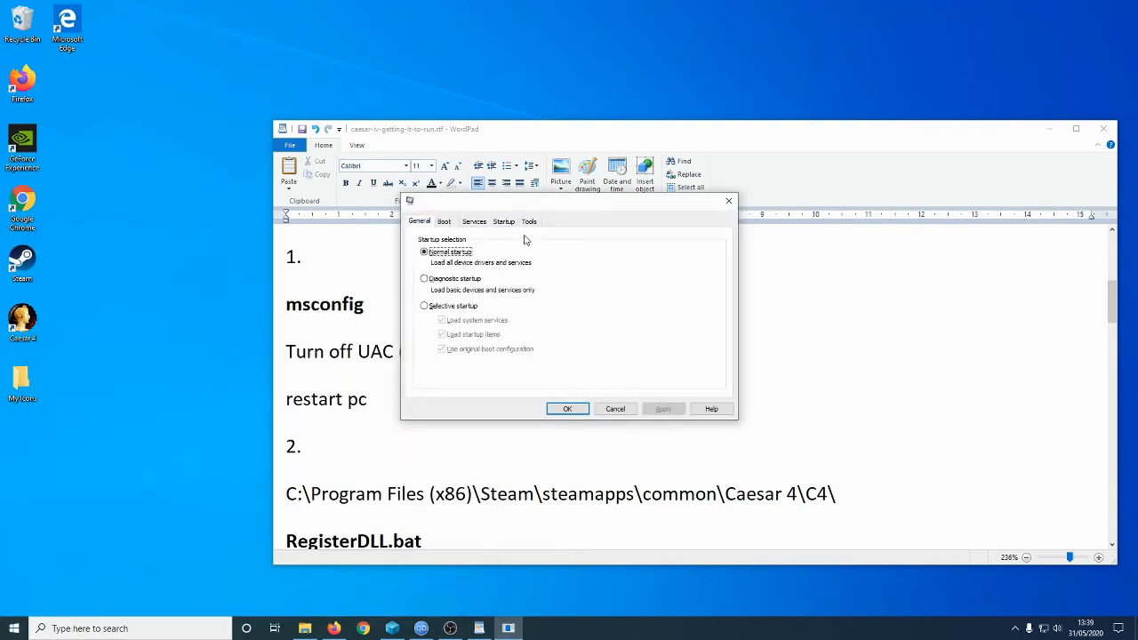
pyautogui.click(530, 221)
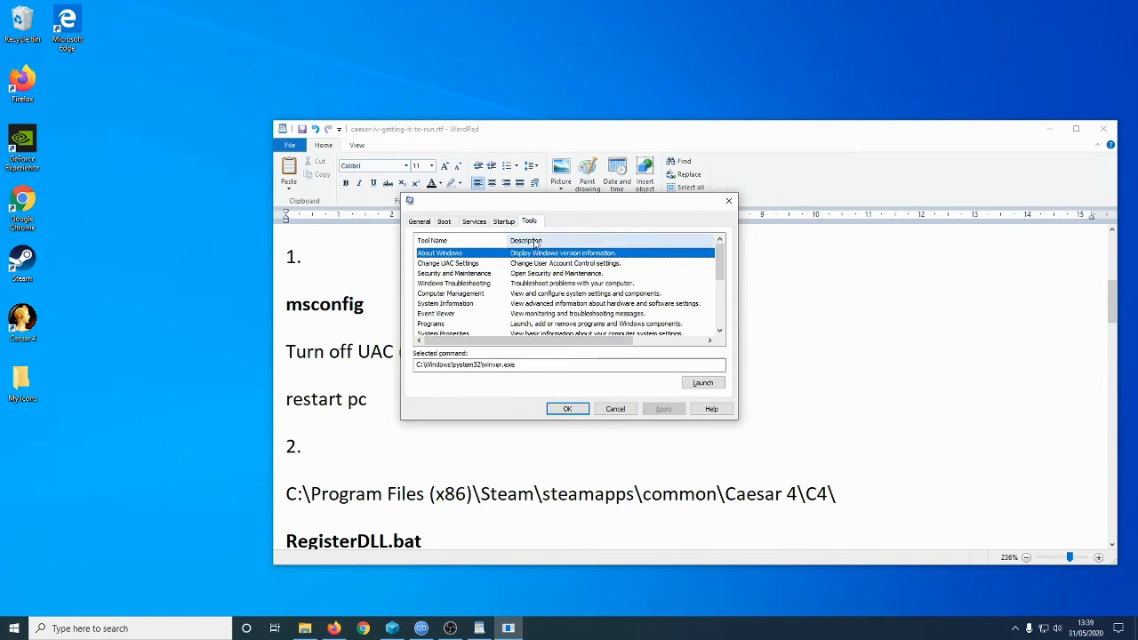
pyautogui.moveTo(470, 317)
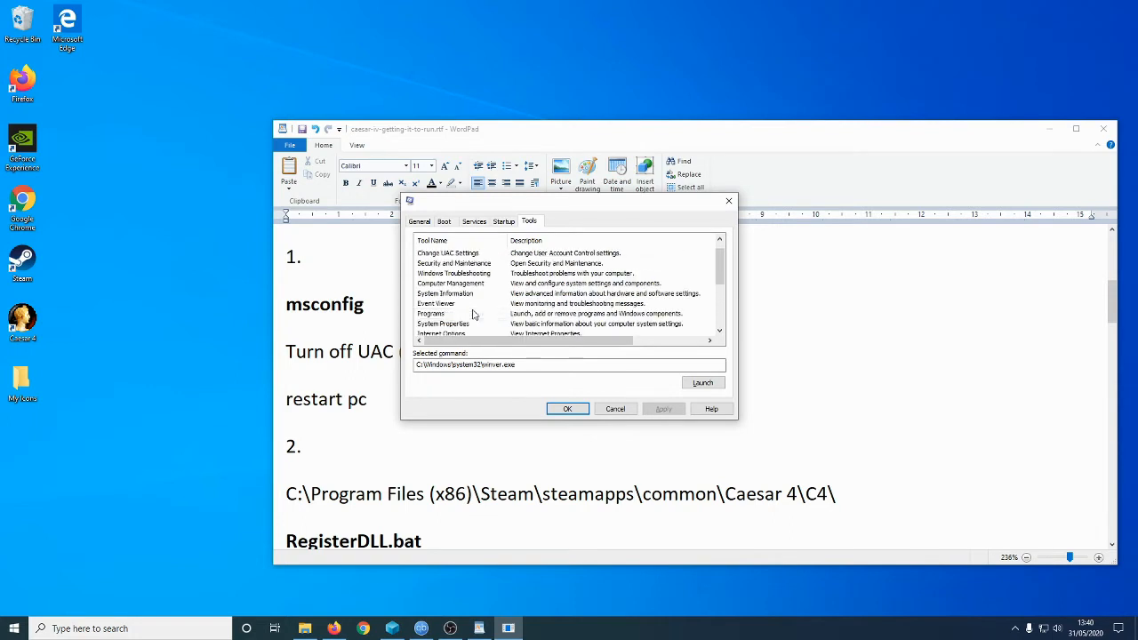
pyautogui.click(448, 253)
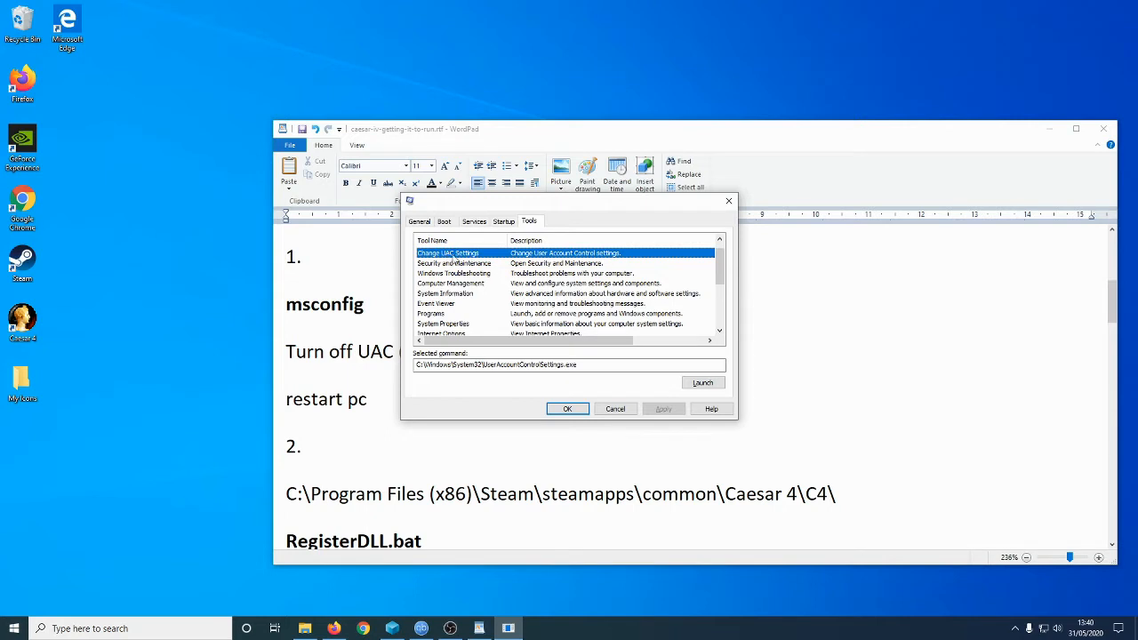
pyautogui.click(702, 382)
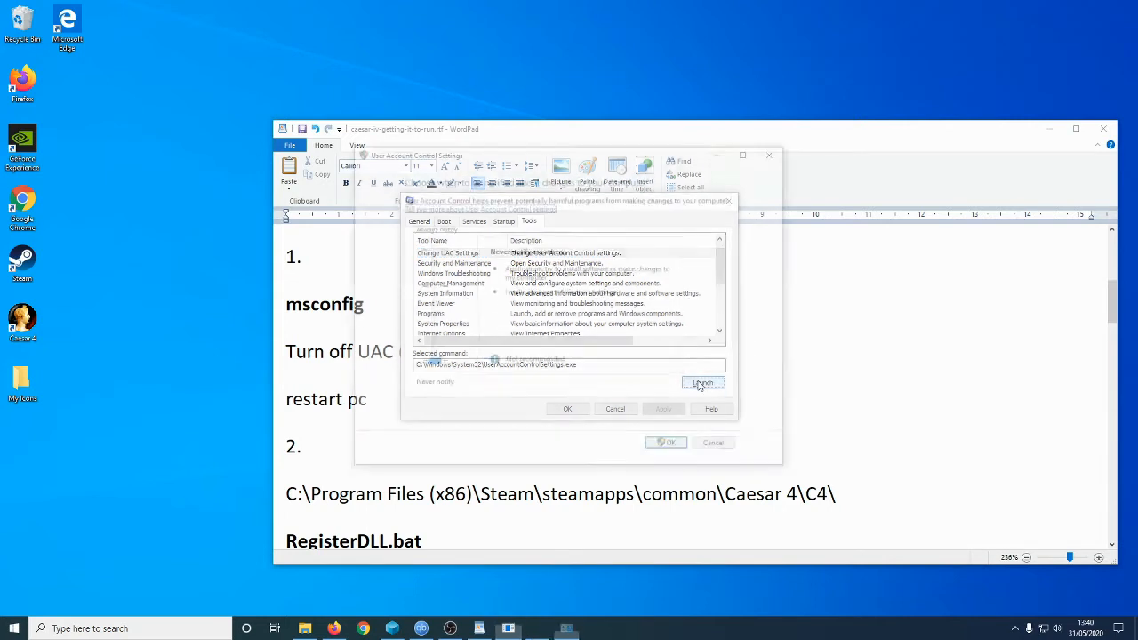
# - Drag the UAC slider down to Never notify, then cancel the dialog without applying
pyautogui.click(703, 382)
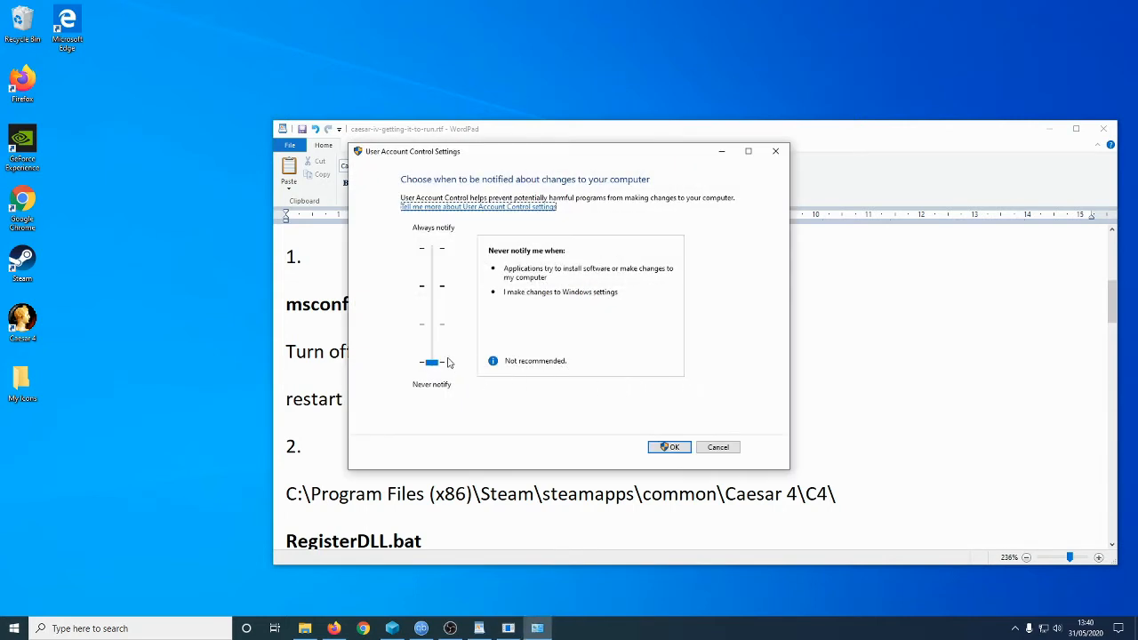
pyautogui.moveTo(430, 363); pyautogui.dragTo(431, 348)
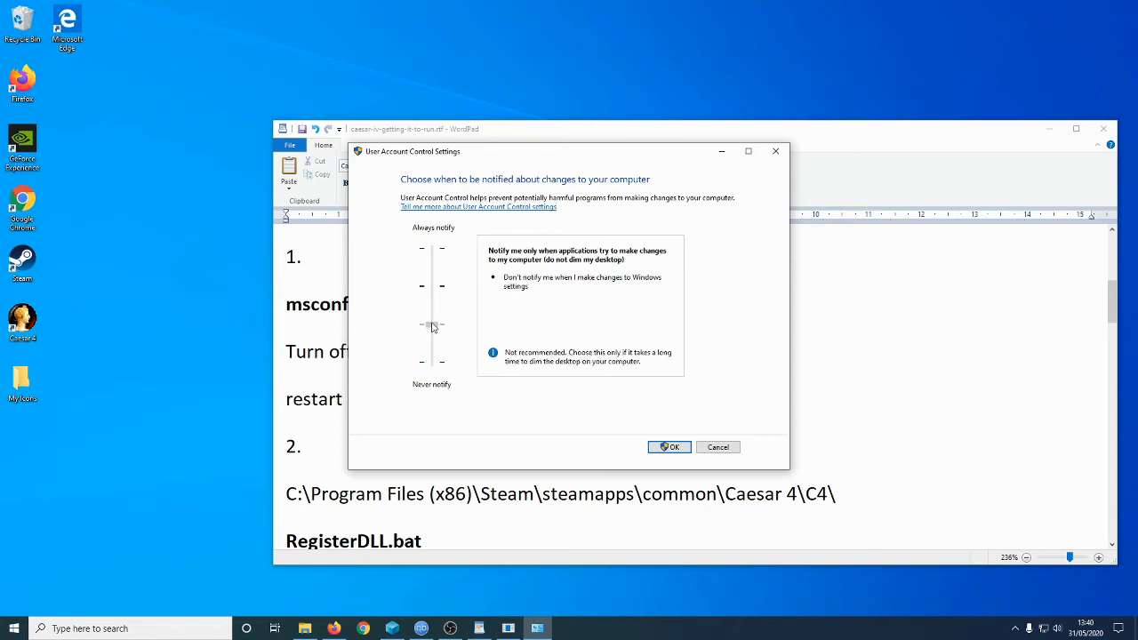
pyautogui.moveTo(432, 324); pyautogui.dragTo(432, 285)
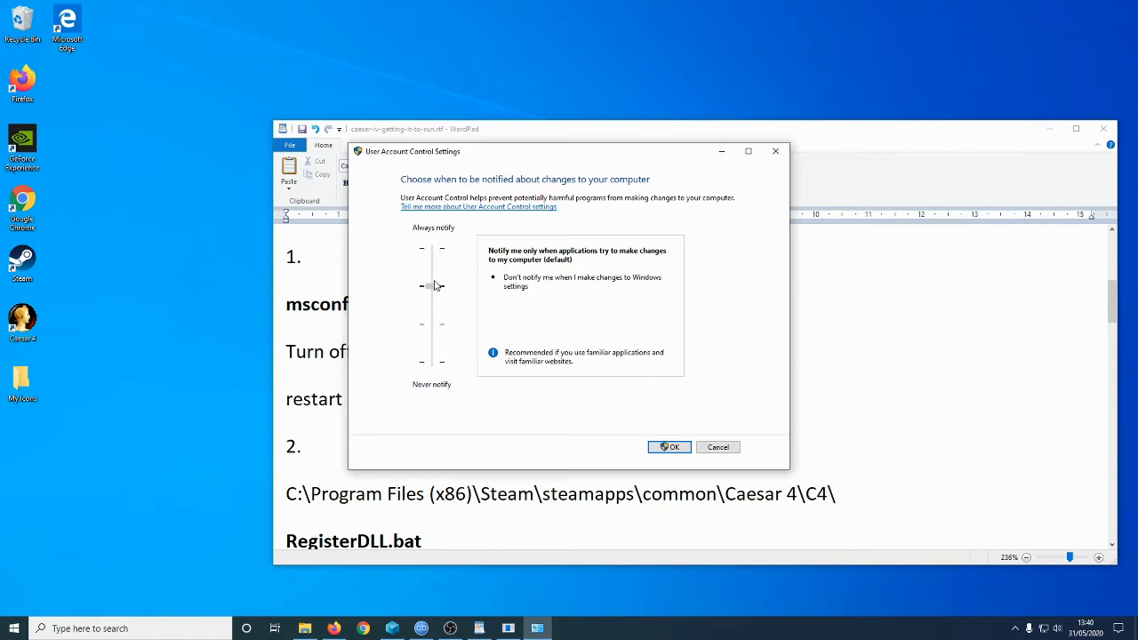
pyautogui.moveTo(430, 286); pyautogui.dragTo(430, 324)
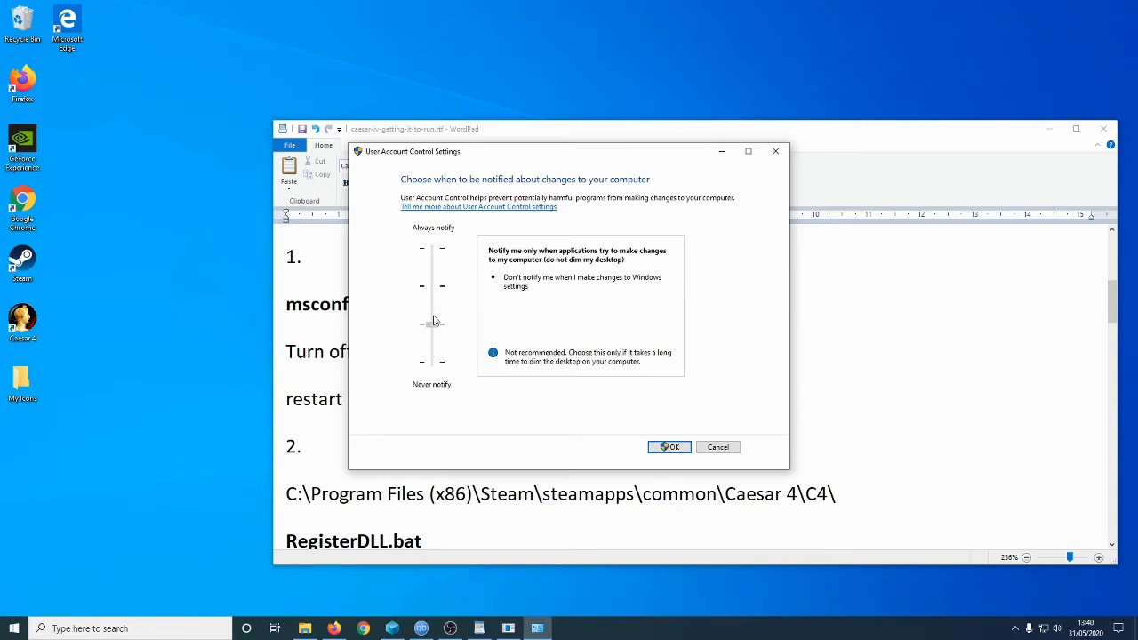
pyautogui.moveTo(432, 324); pyautogui.dragTo(432, 363)
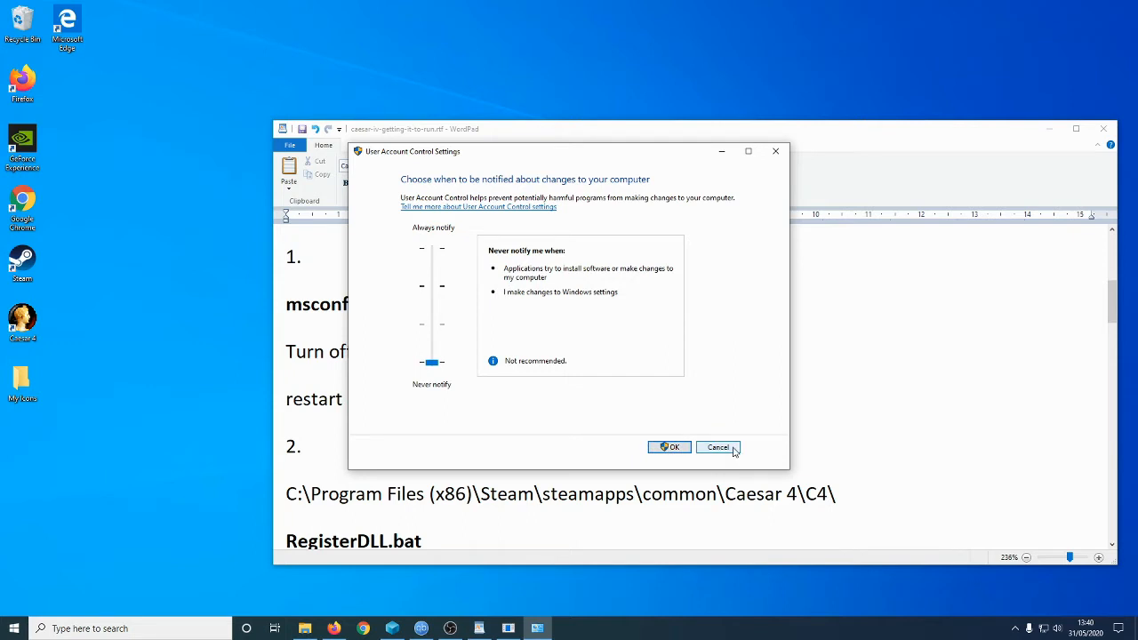
pyautogui.click(719, 449)
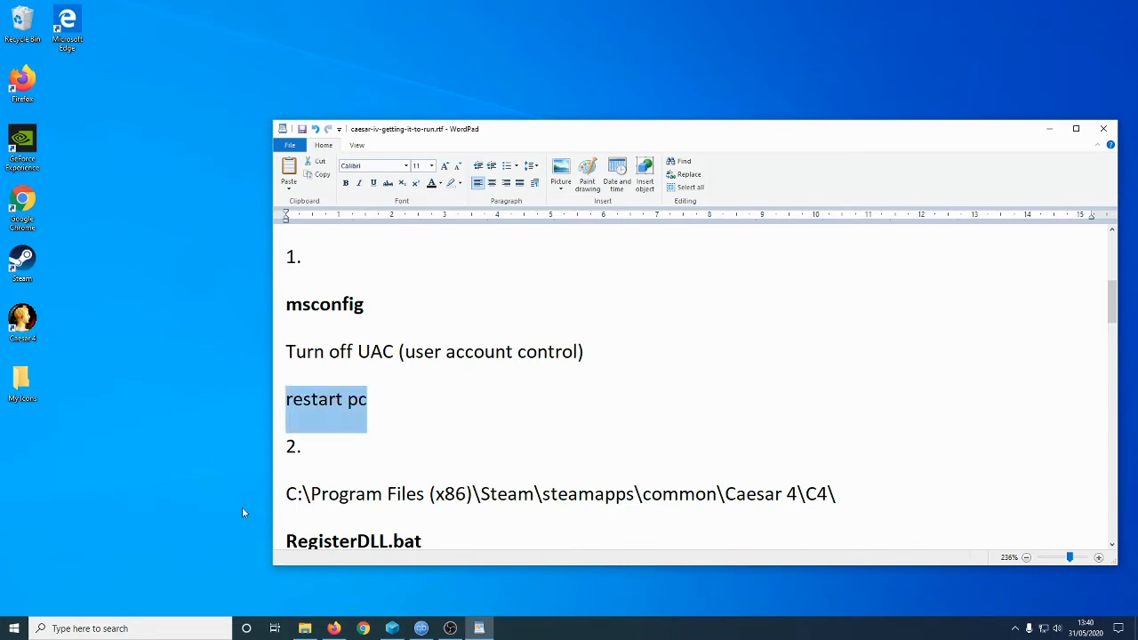
# - Move the notes window left and highlight the Program Files (x86)...Caesar 4\C4\ install path
pyautogui.click(15, 628)
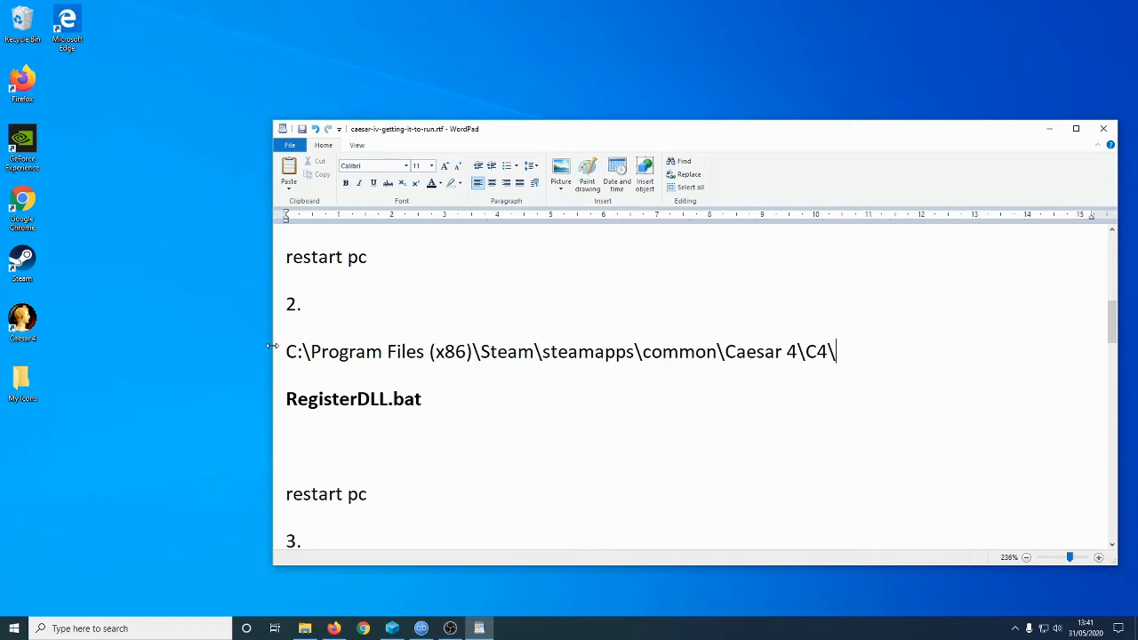
pyautogui.moveTo(412, 128); pyautogui.dragTo(271, 128)
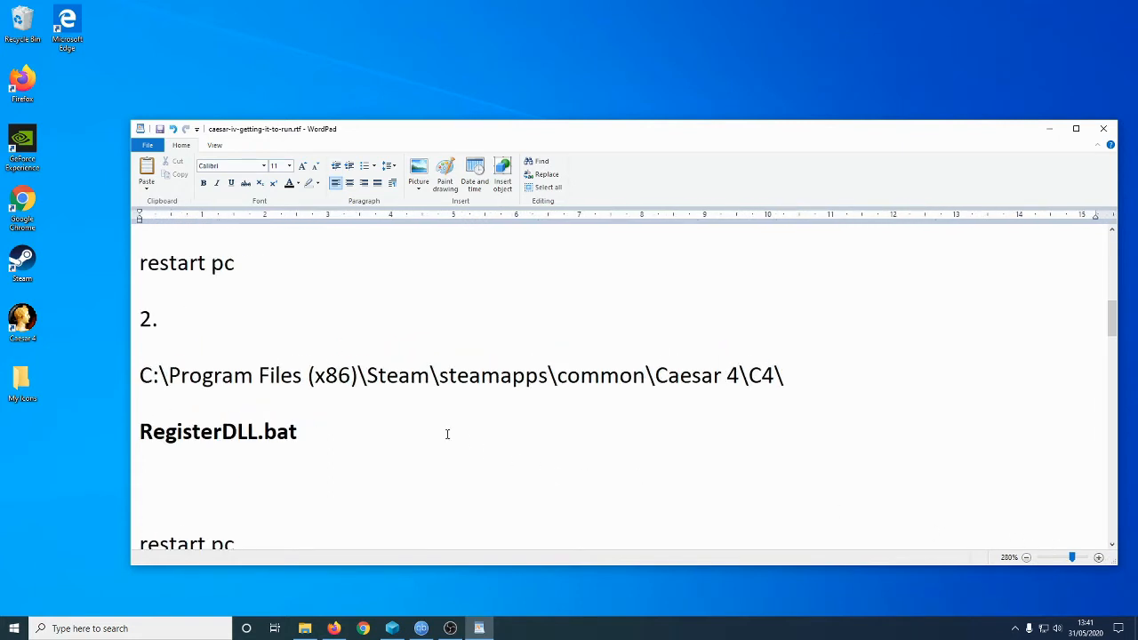
pyautogui.moveTo(439, 374); pyautogui.dragTo(783, 374)
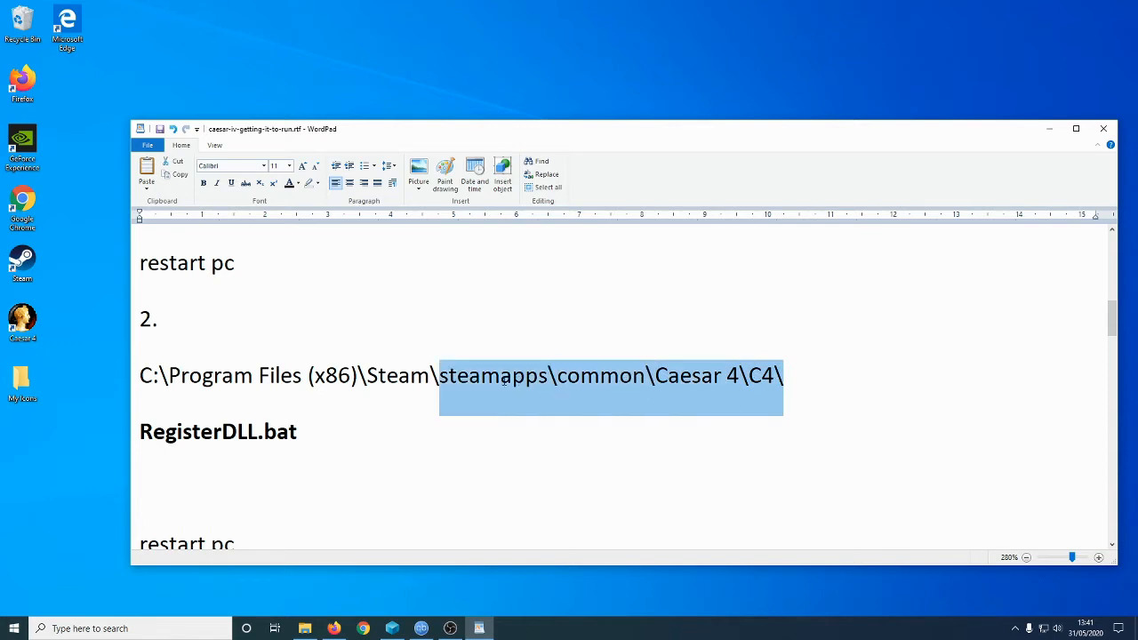
pyautogui.moveTo(505, 375); pyautogui.dragTo(167, 375)
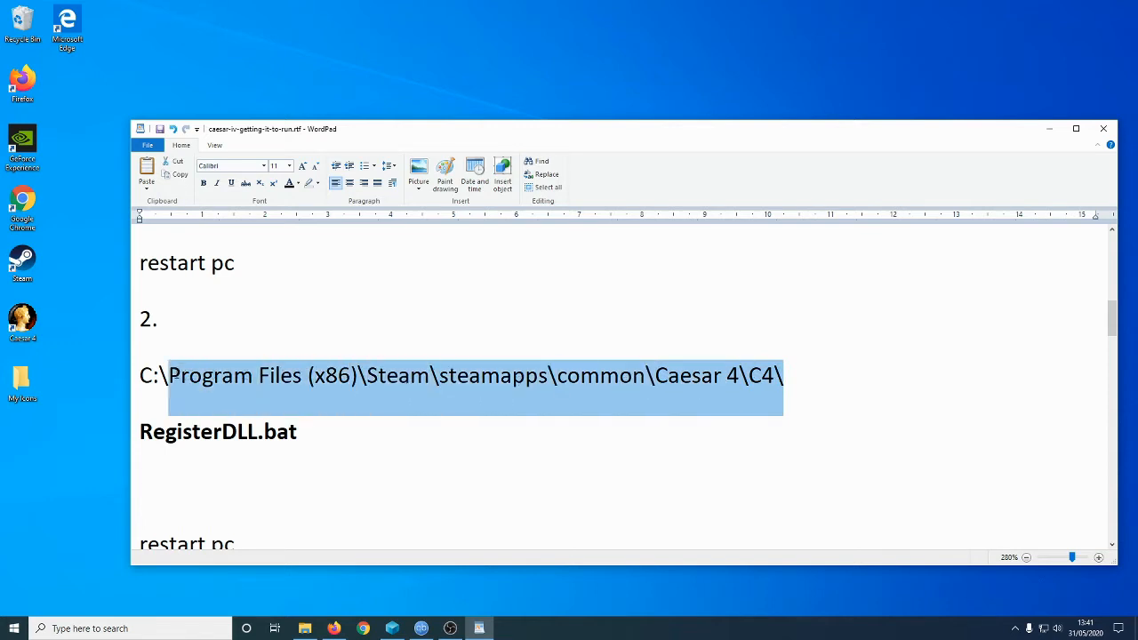
# - Copy the highlighted Caesar 4 install path from the notes
pyautogui.rightClick(169, 376)
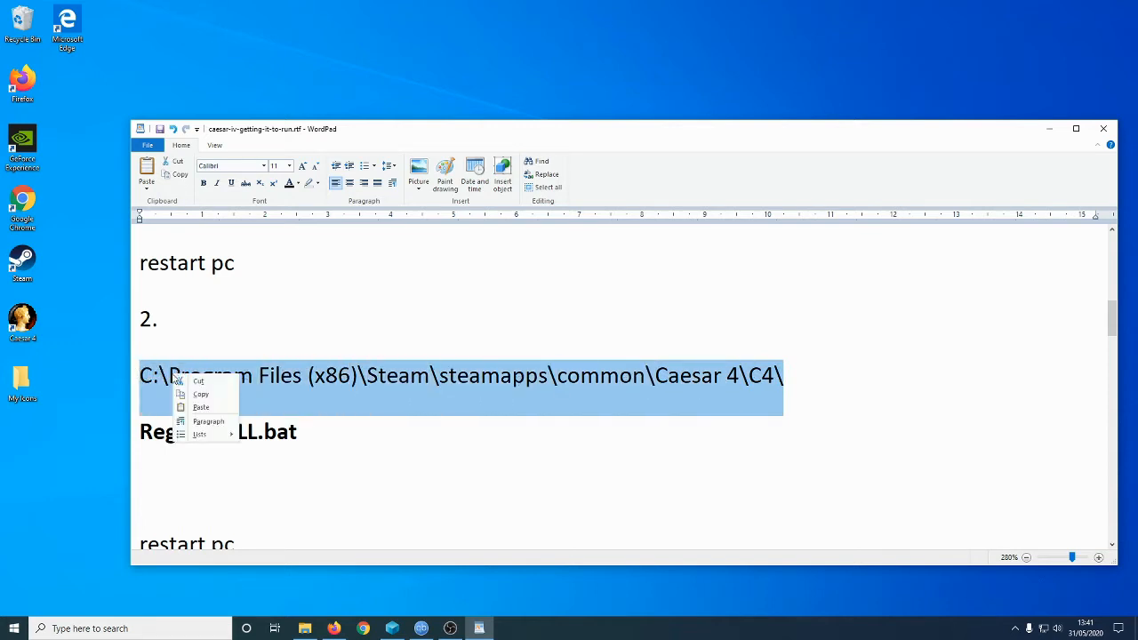
pyautogui.click(365, 581)
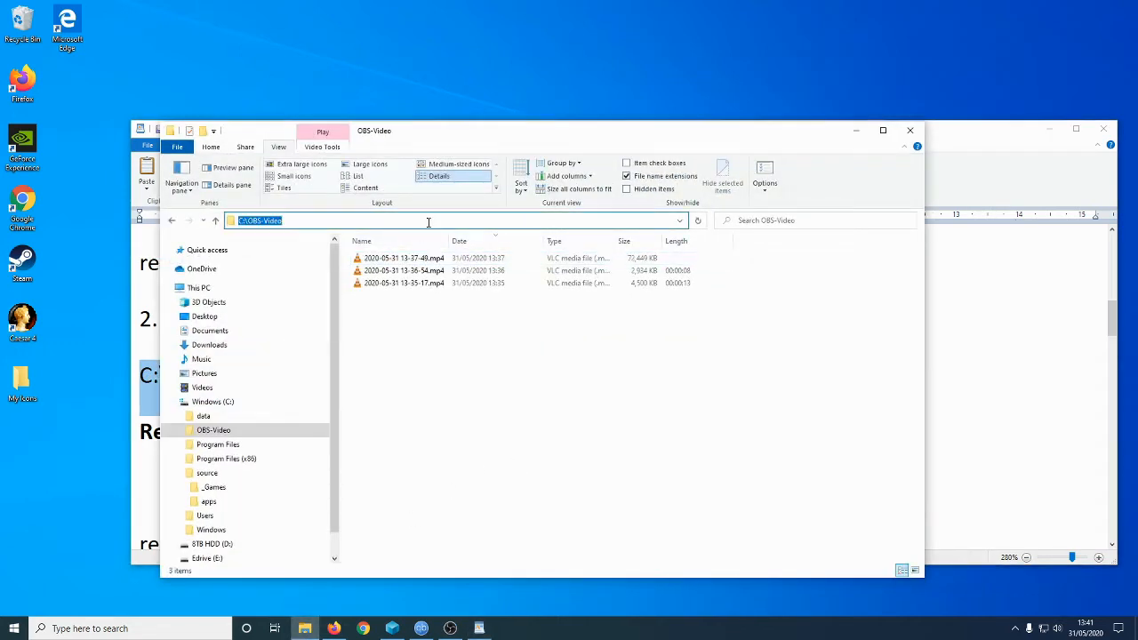
# - Navigate File Explorer to the Caesar 4 C4 folder via the pasted path and select RegisterDLL.bat
pyautogui.write('C:\\Program Files (x86)\\Steam\\steamapps\\common\\Caesar 4\\CA\\')
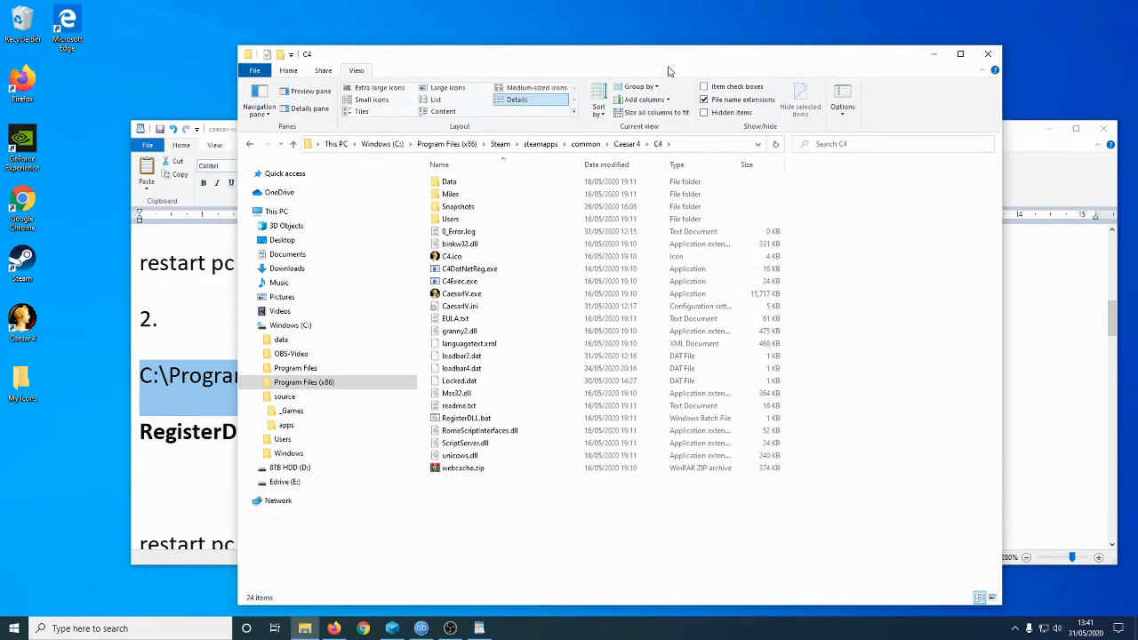
pyautogui.click(459, 243)
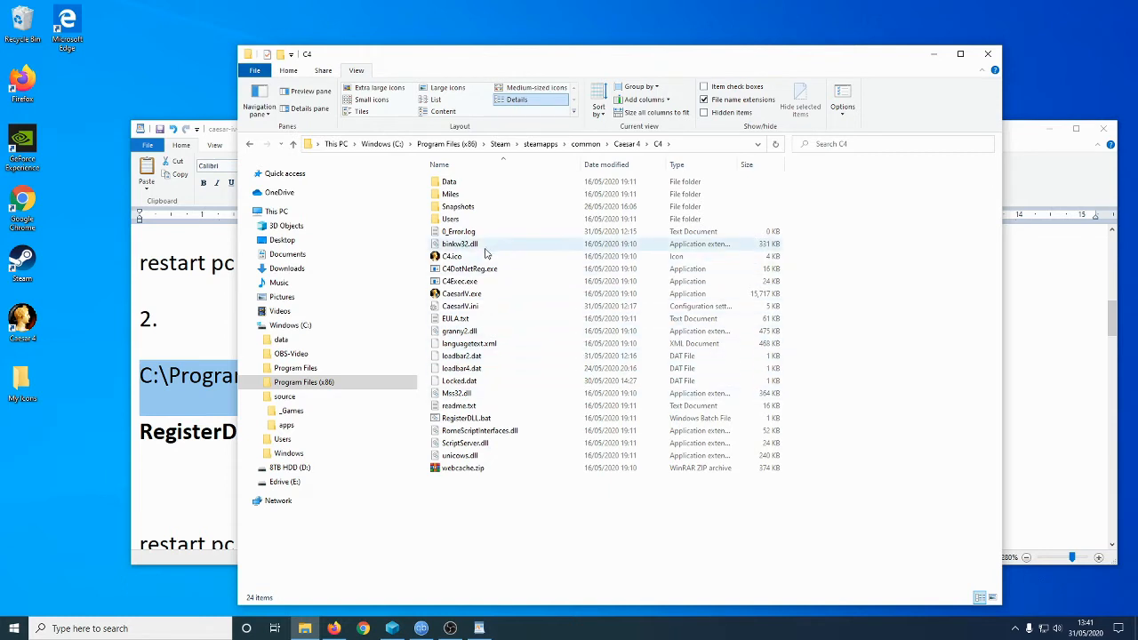
pyautogui.click(466, 418)
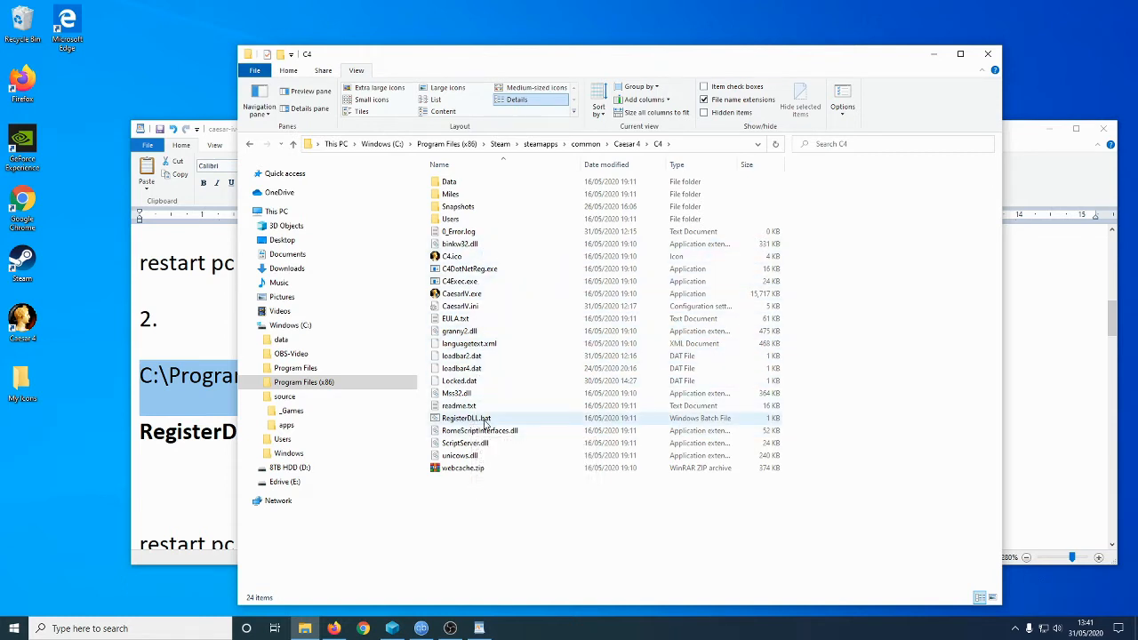
pyautogui.moveTo(466, 418)
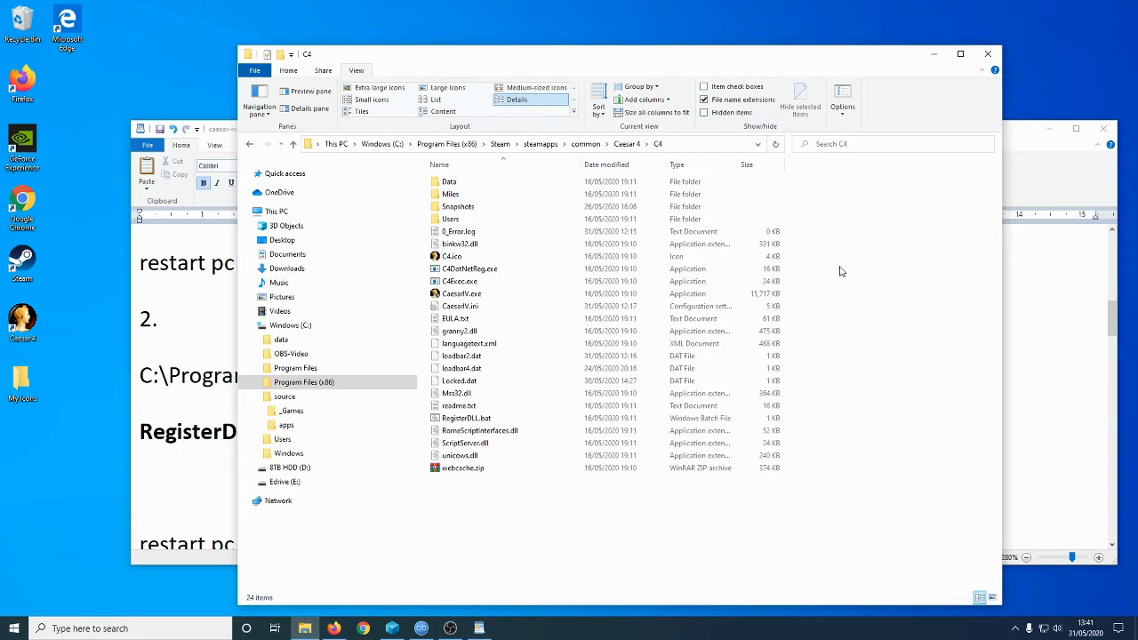
pyautogui.click(466, 418)
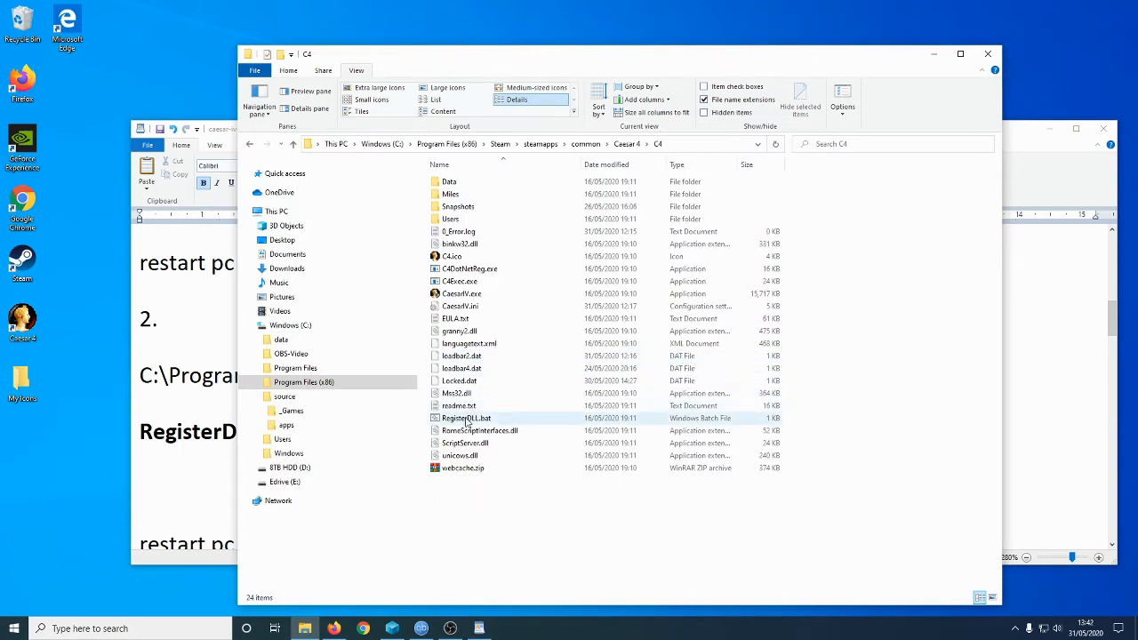
pyautogui.click(466, 418)
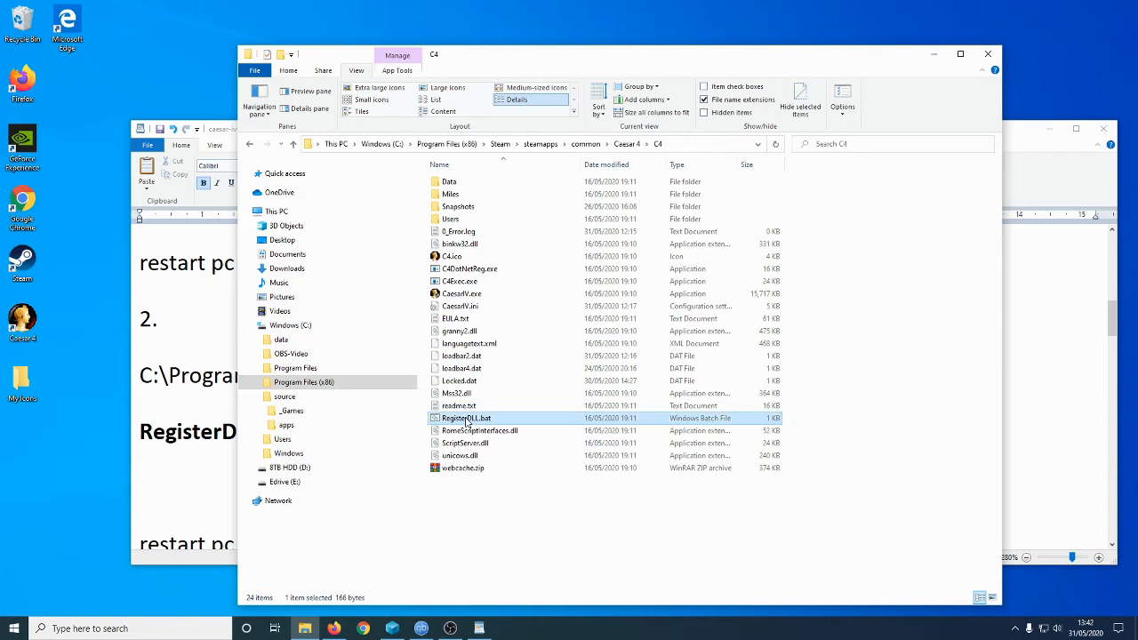
# - Bring up RegisterDLL.bat's context menu to run it as administrator
pyautogui.rightClick(466, 418)
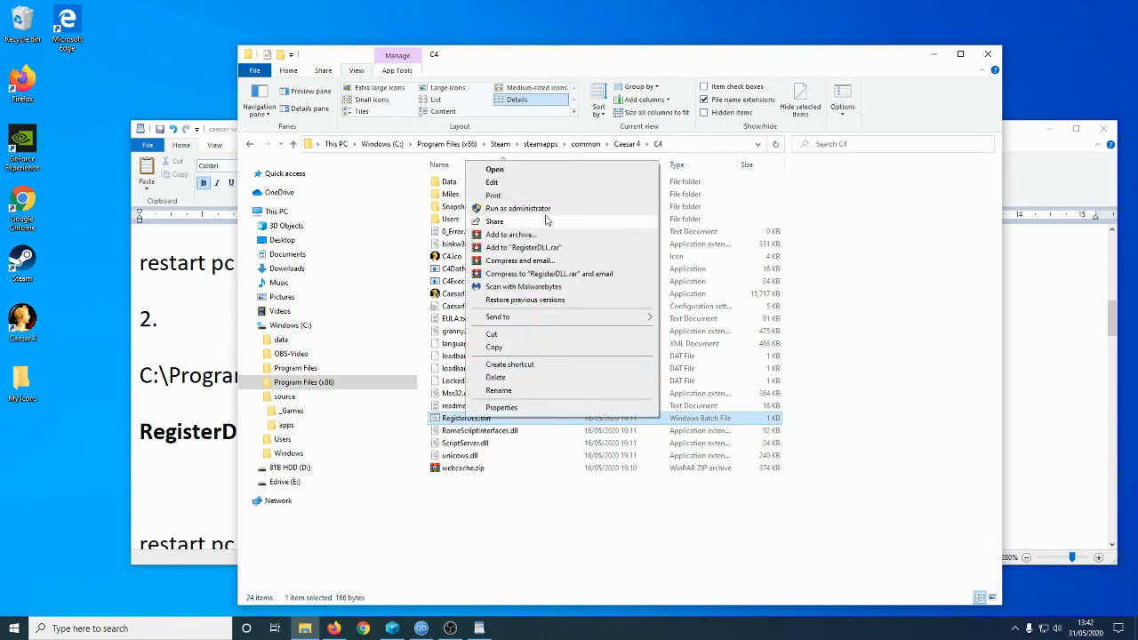
pyautogui.moveTo(518, 208)
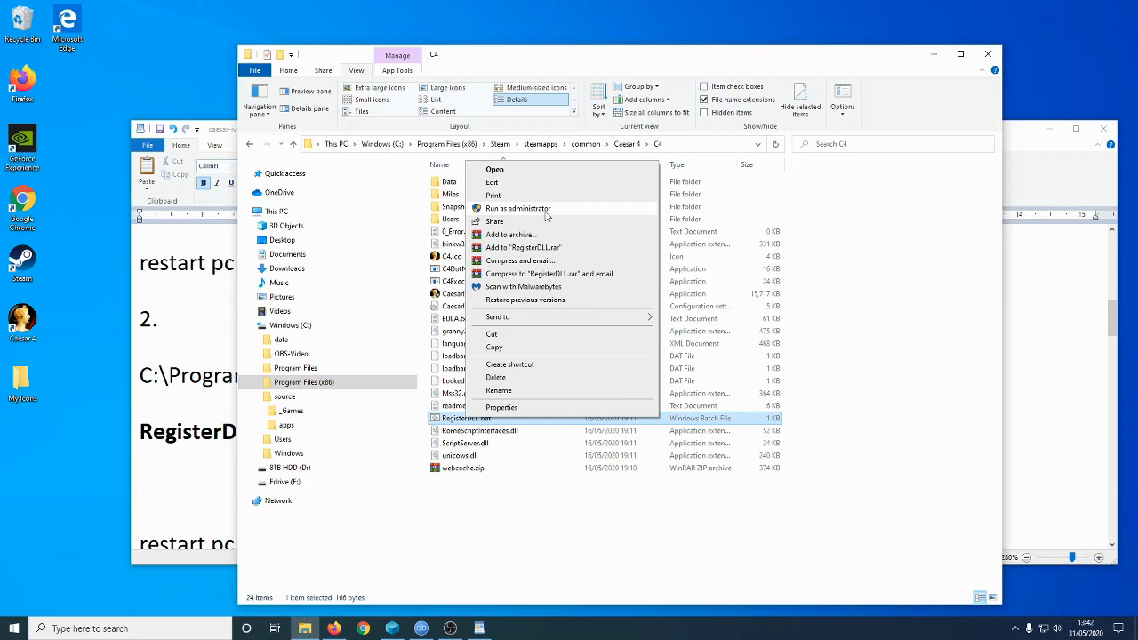
pyautogui.moveTo(541, 211)
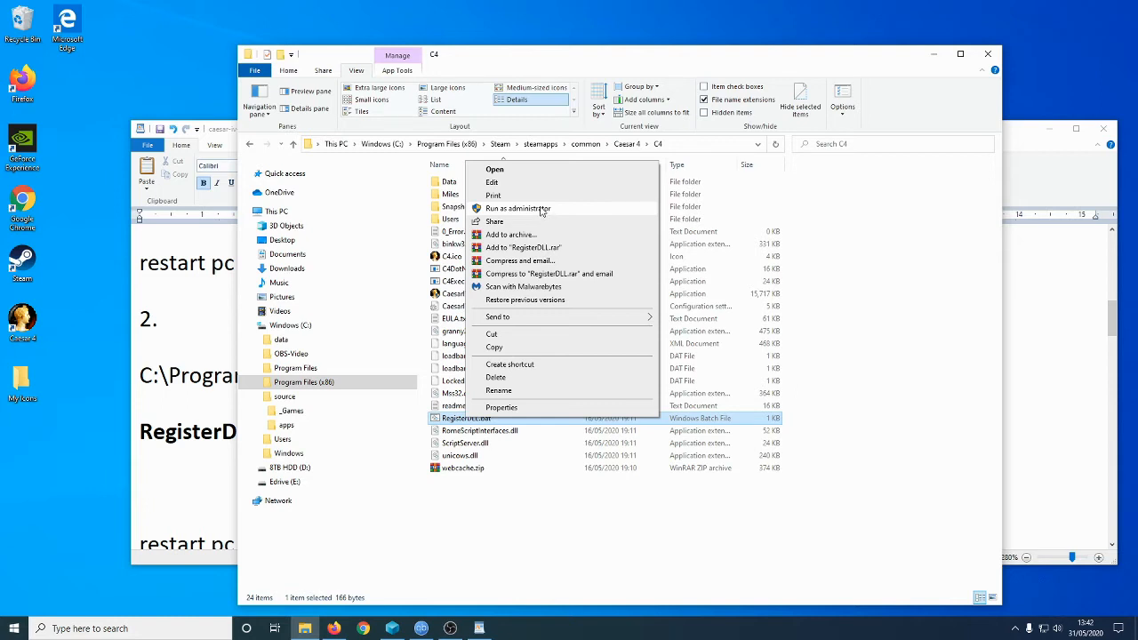
pyautogui.moveTo(608, 212)
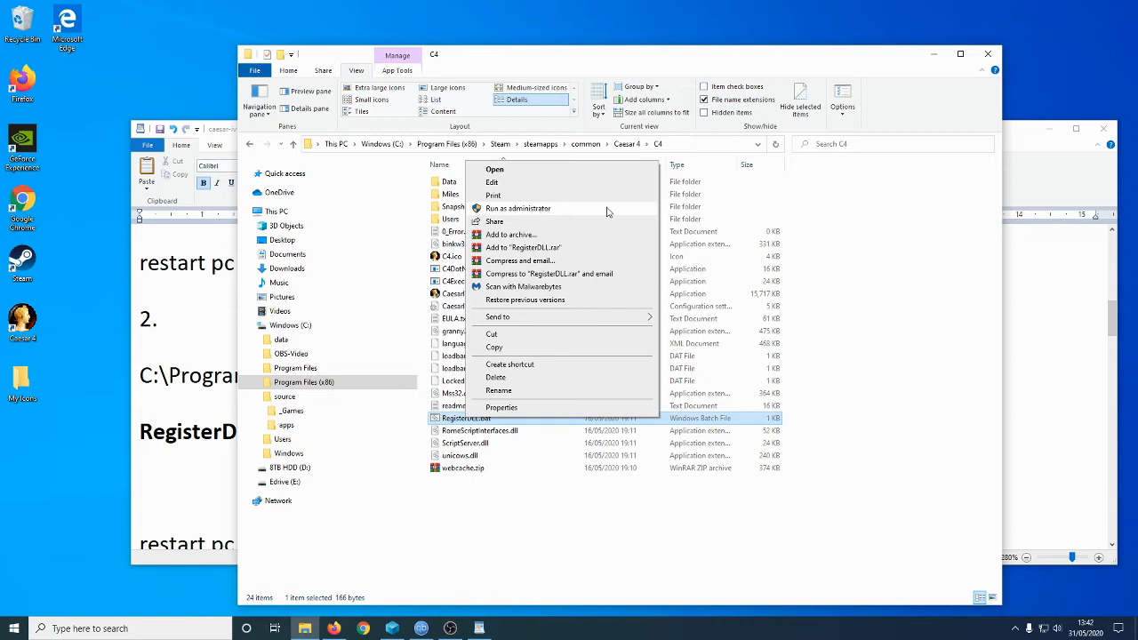
pyautogui.moveTo(513, 441)
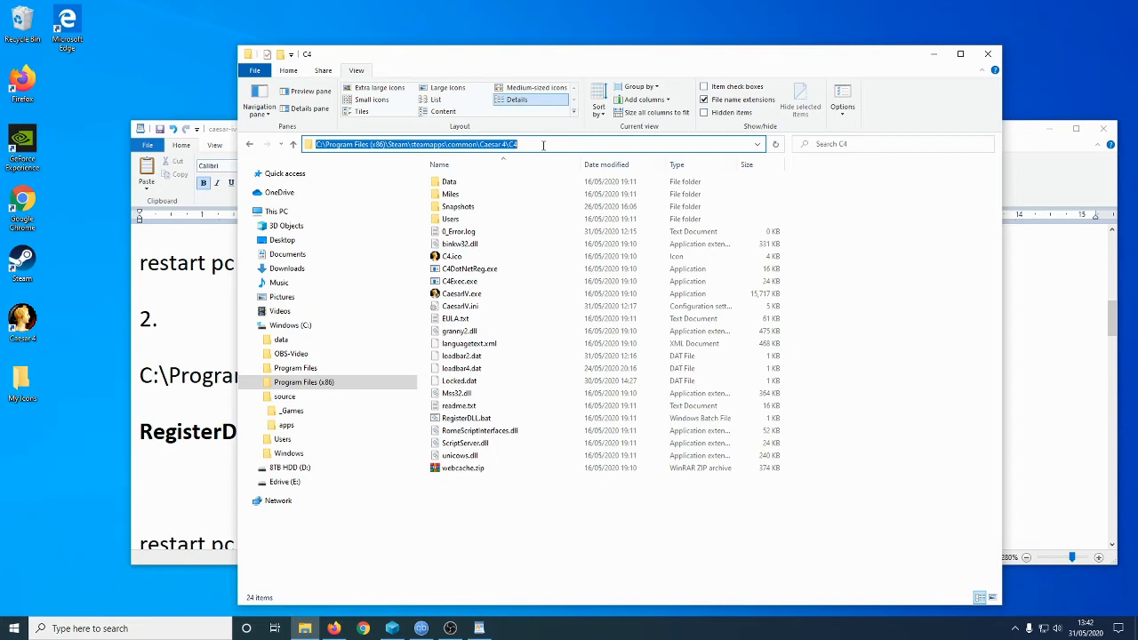
pyautogui.moveTo(541, 144)
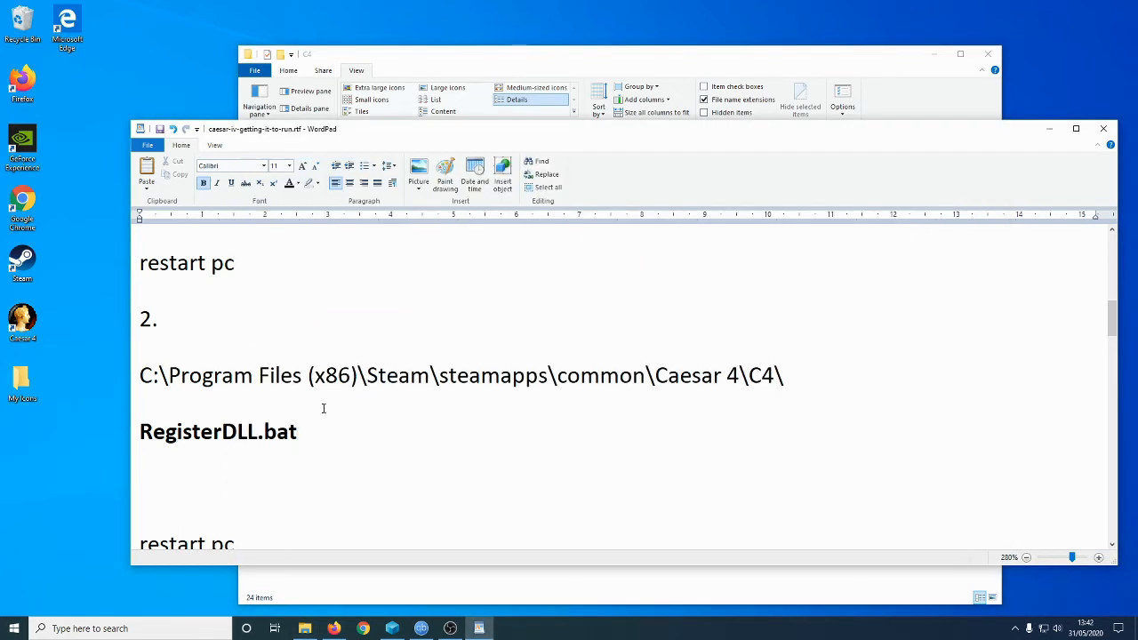
# - Scroll the notes down to step 3 about Windows XP Service Pack 2 compatibility mode
pyautogui.scroll(-3)
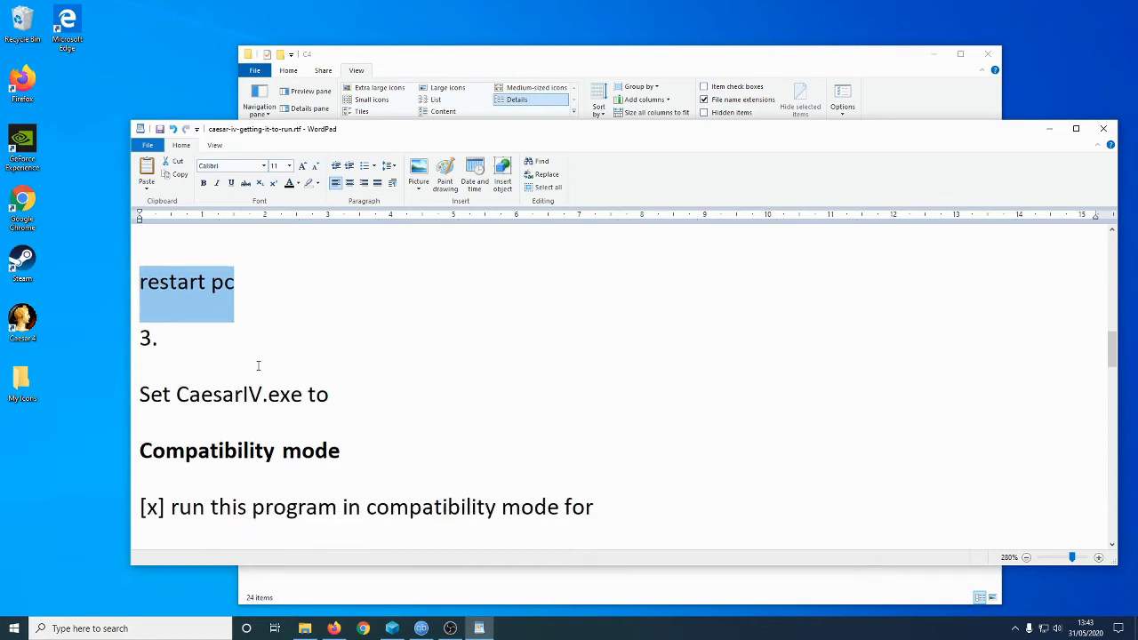
pyautogui.scroll(-3)
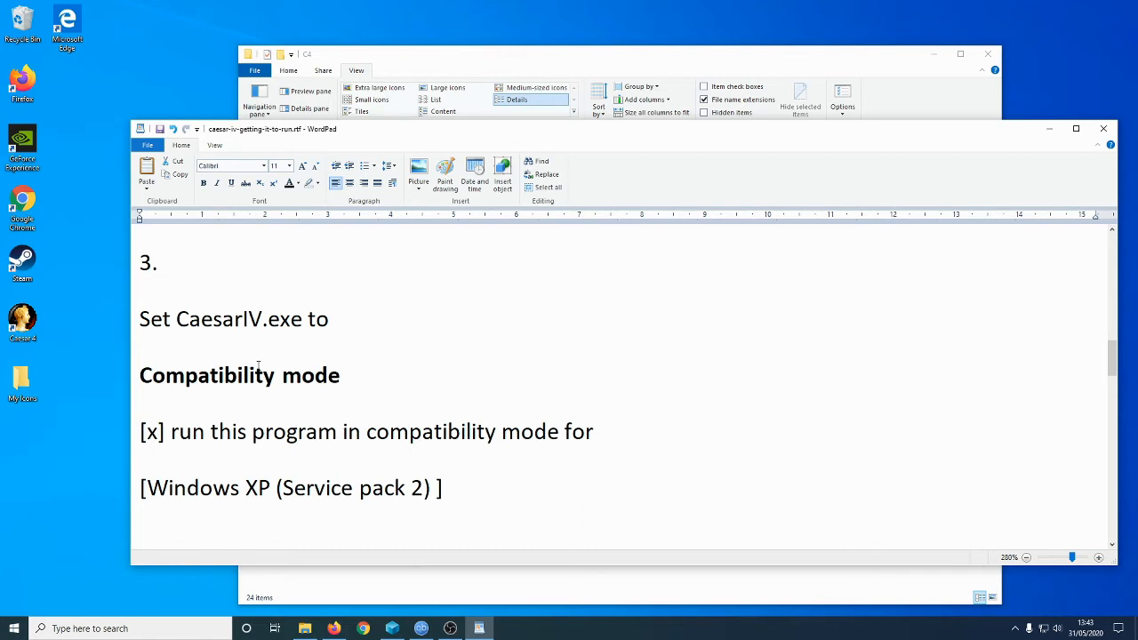
pyautogui.moveTo(235, 336)
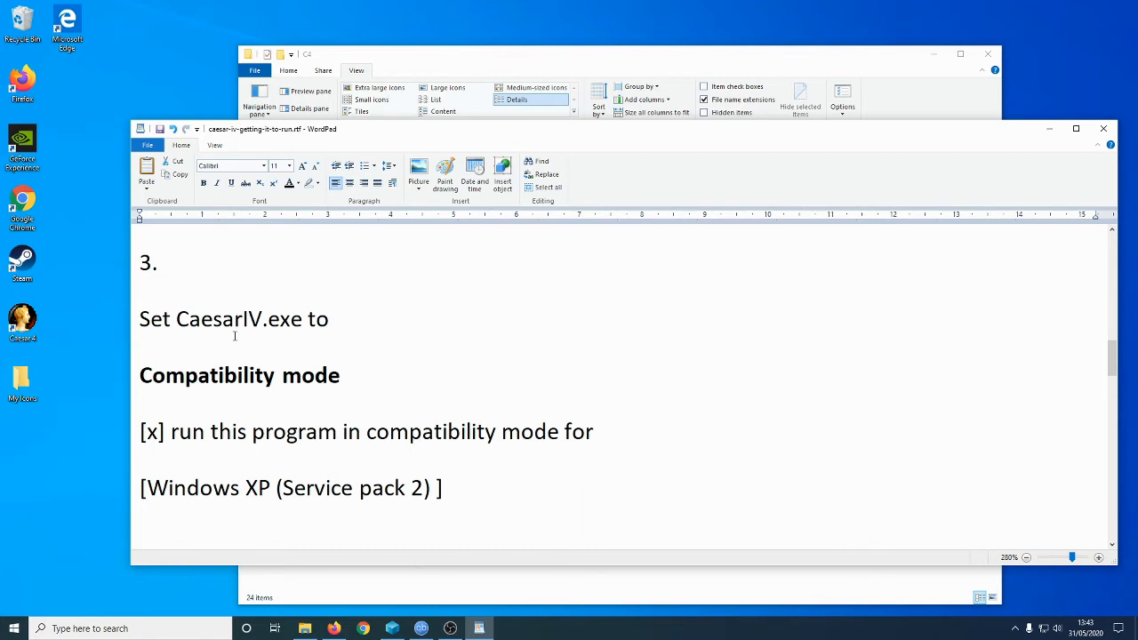
pyautogui.moveTo(235, 347)
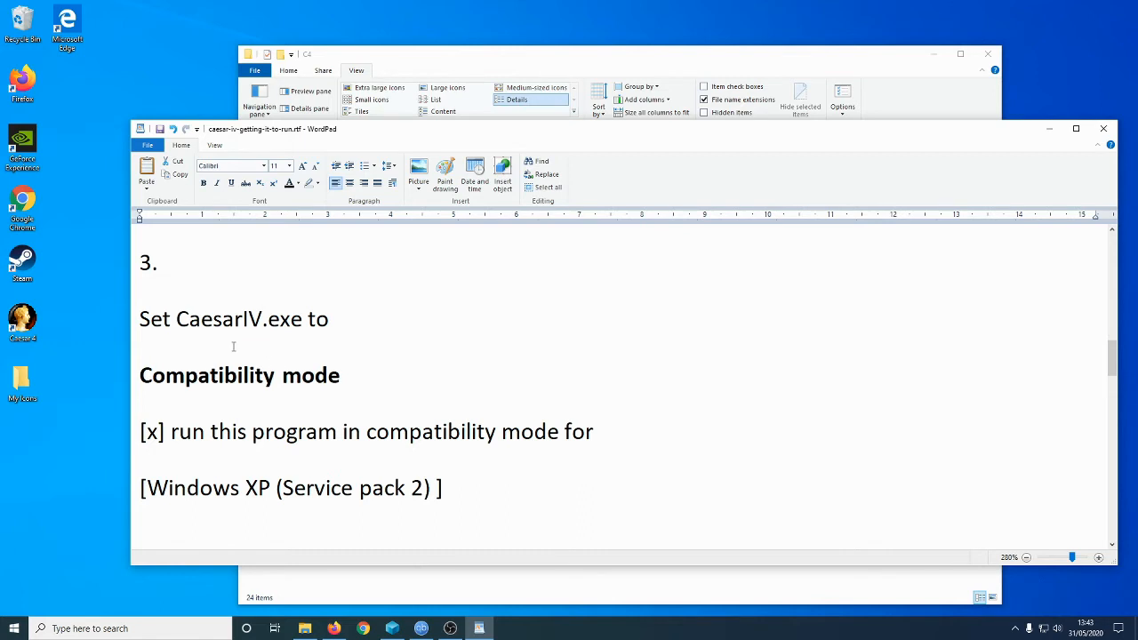
pyautogui.moveTo(459, 327)
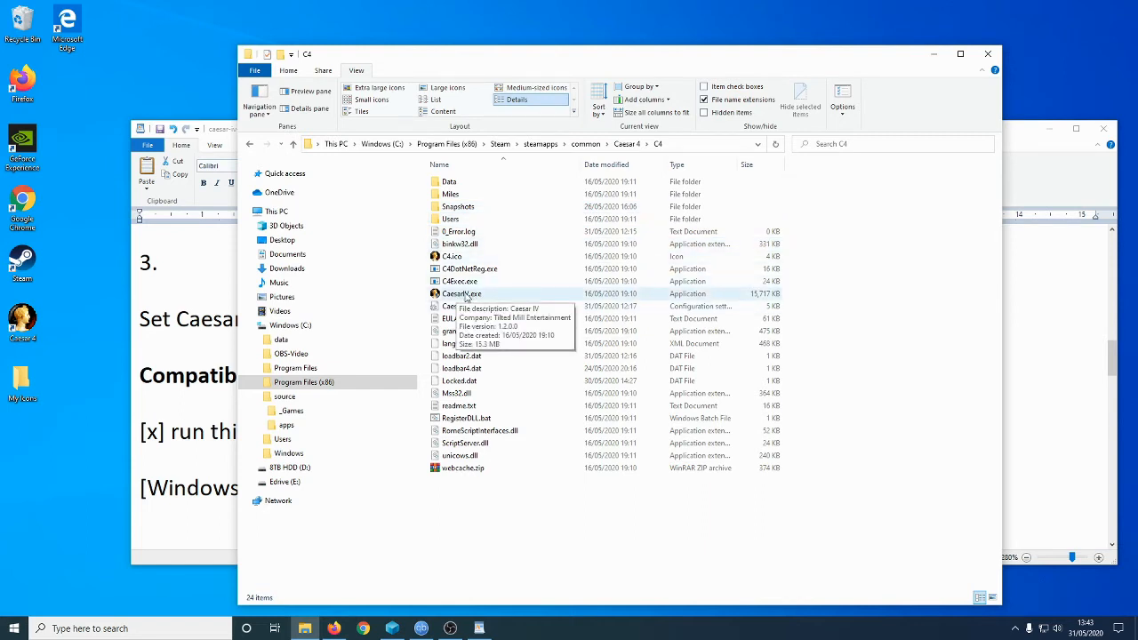
# - Open the Properties of CaesarIV.exe in the C4 folder
pyautogui.click(462, 294)
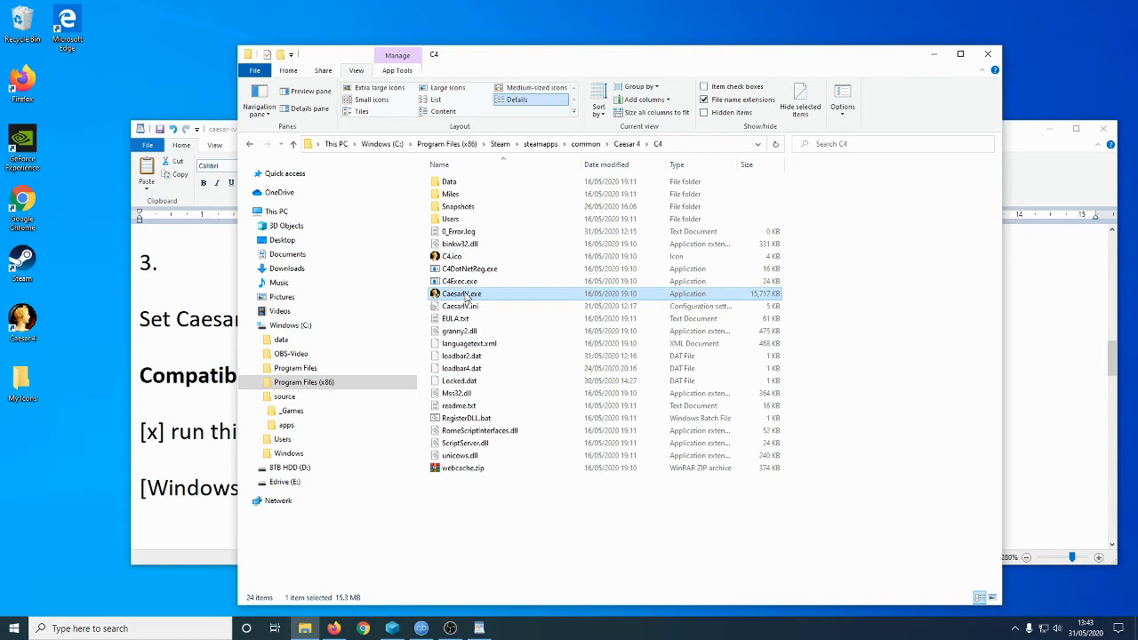
pyautogui.rightClick(462, 293)
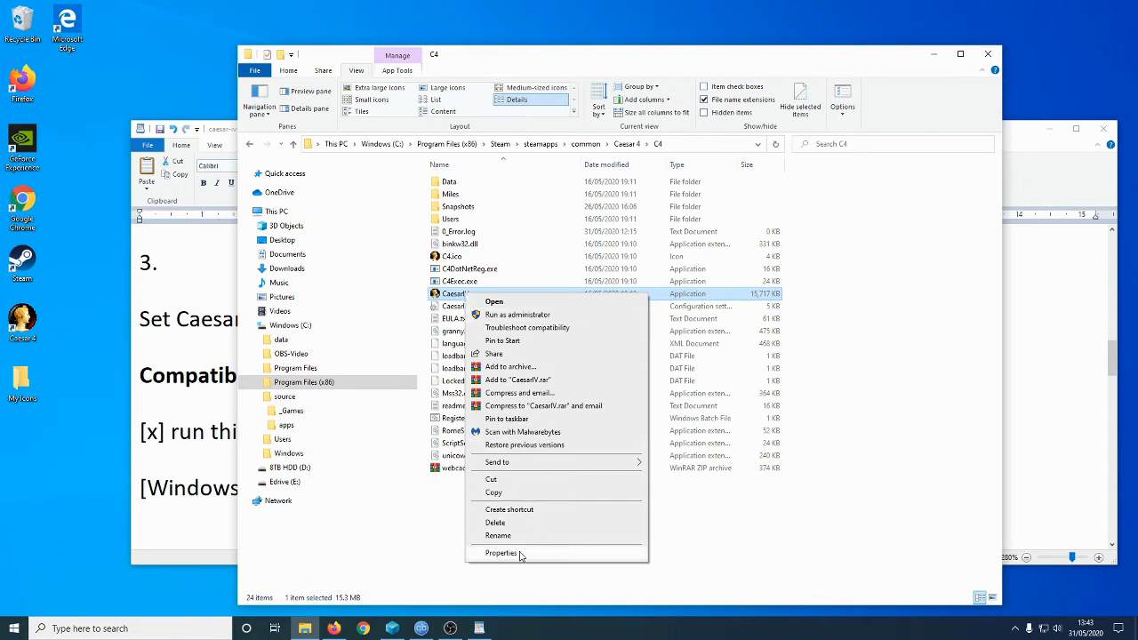
pyautogui.click(501, 553)
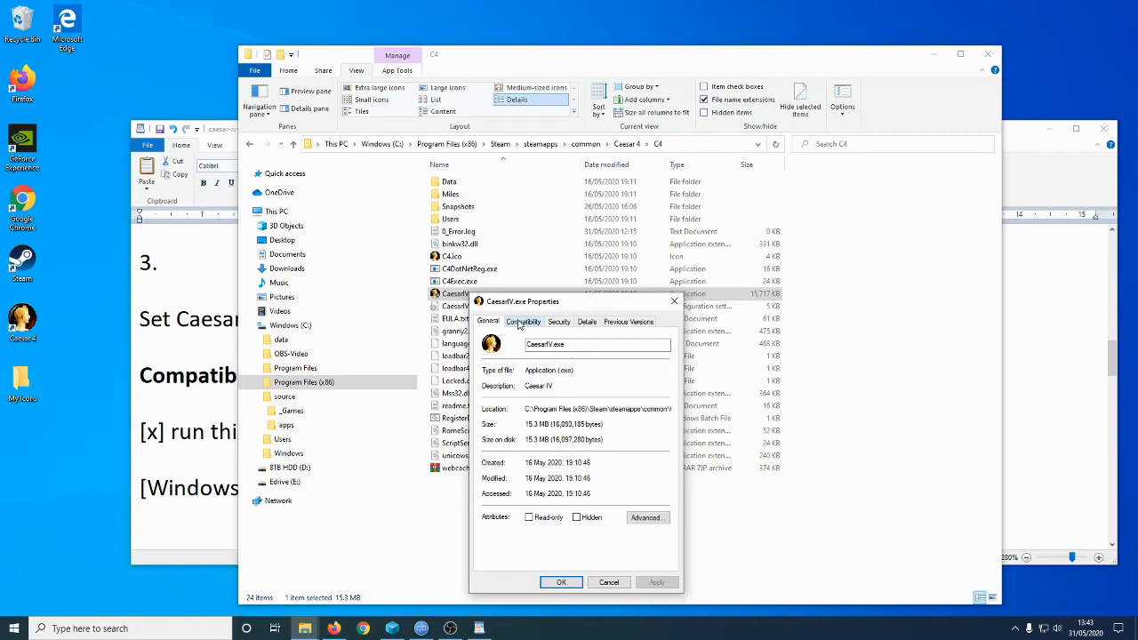
# - Set CaesarIV.exe to Windows XP (Service Pack 2) compatibility mode and close its properties
pyautogui.click(523, 320)
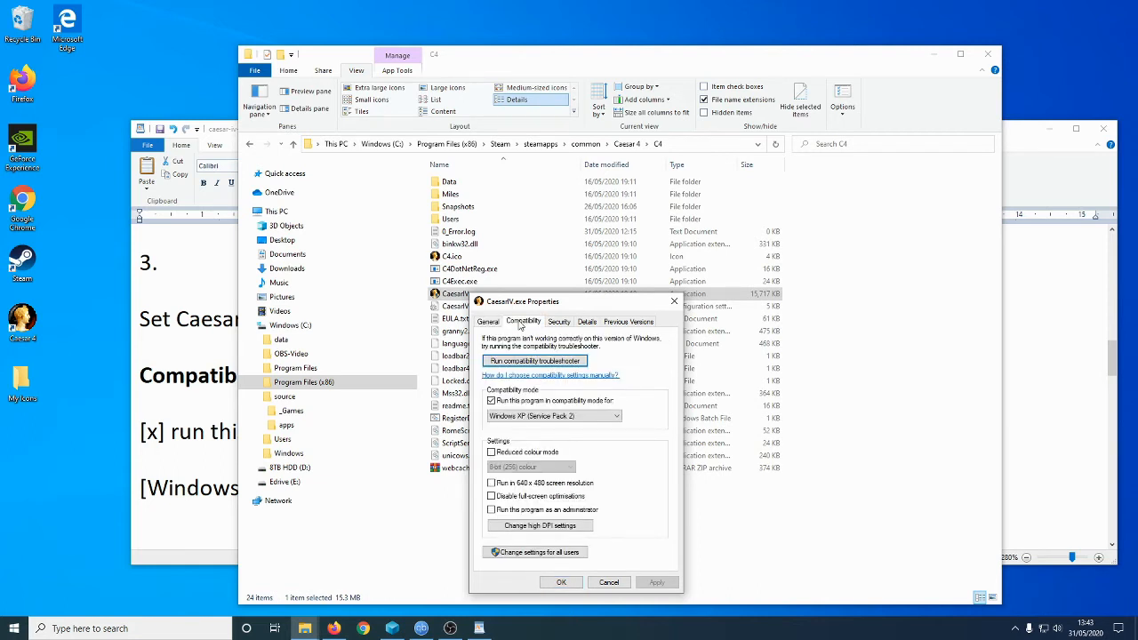
pyautogui.moveTo(547, 356)
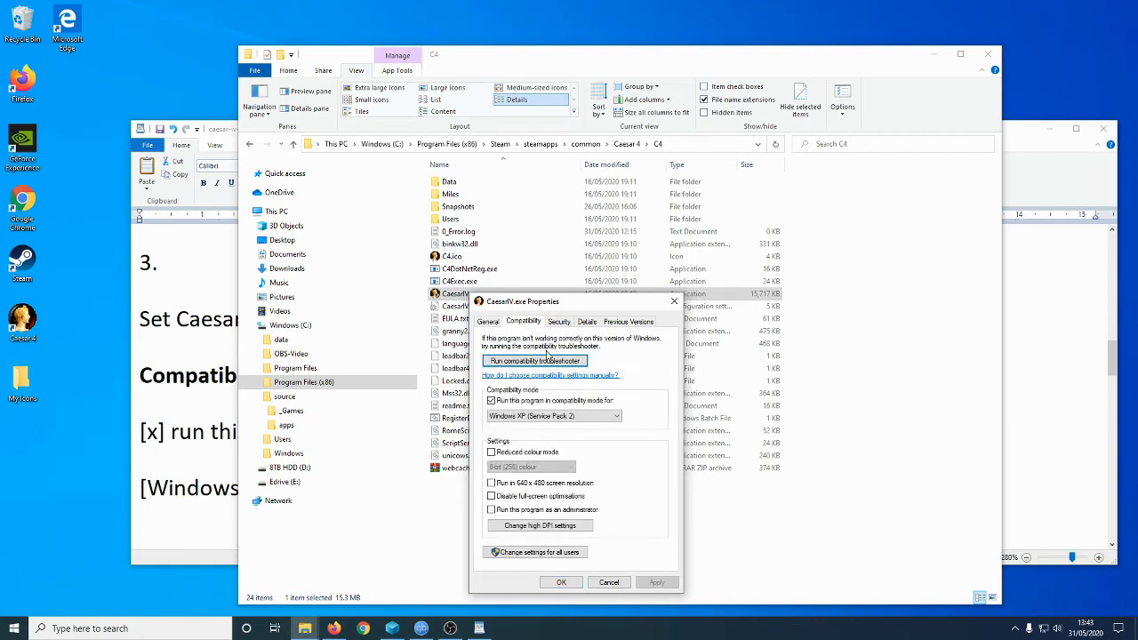
pyautogui.click(491, 402)
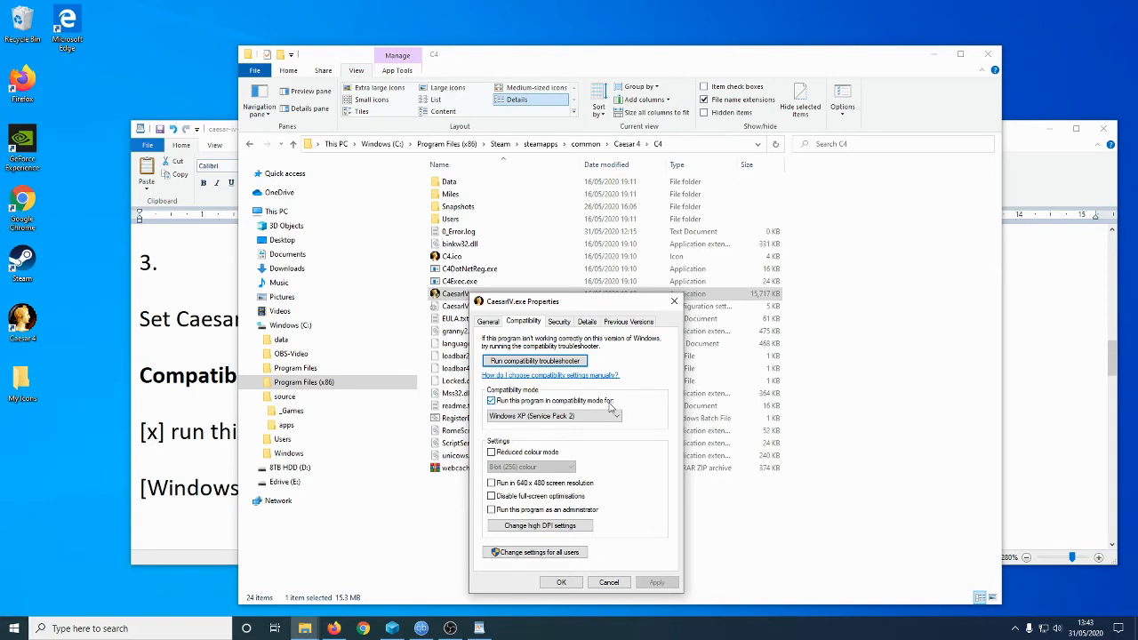
pyautogui.click(552, 417)
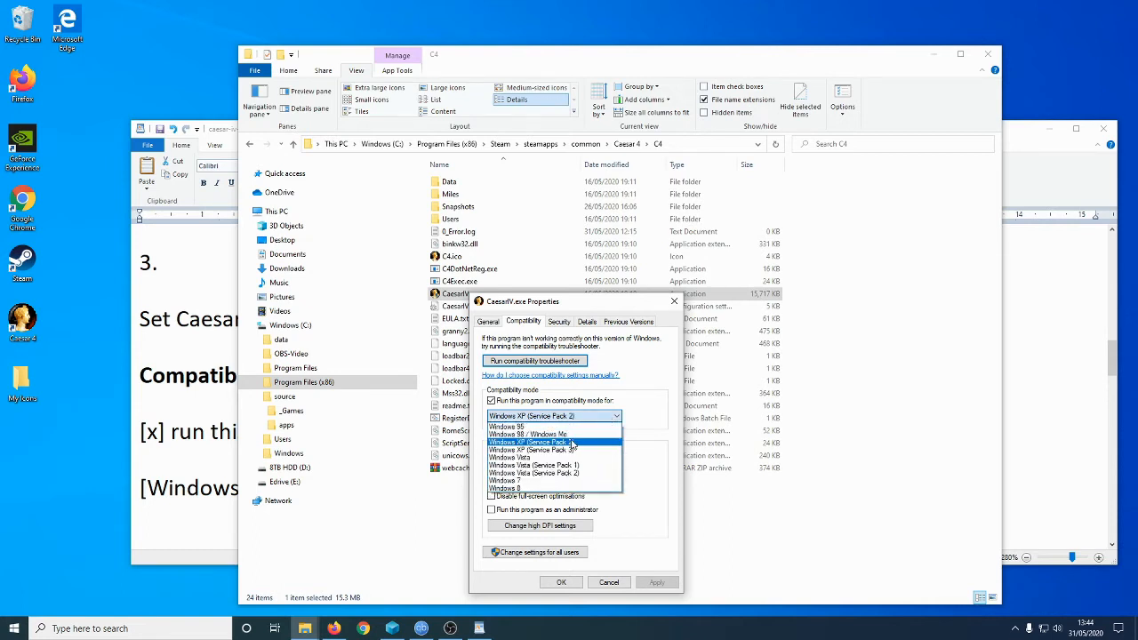
pyautogui.moveTo(555, 450)
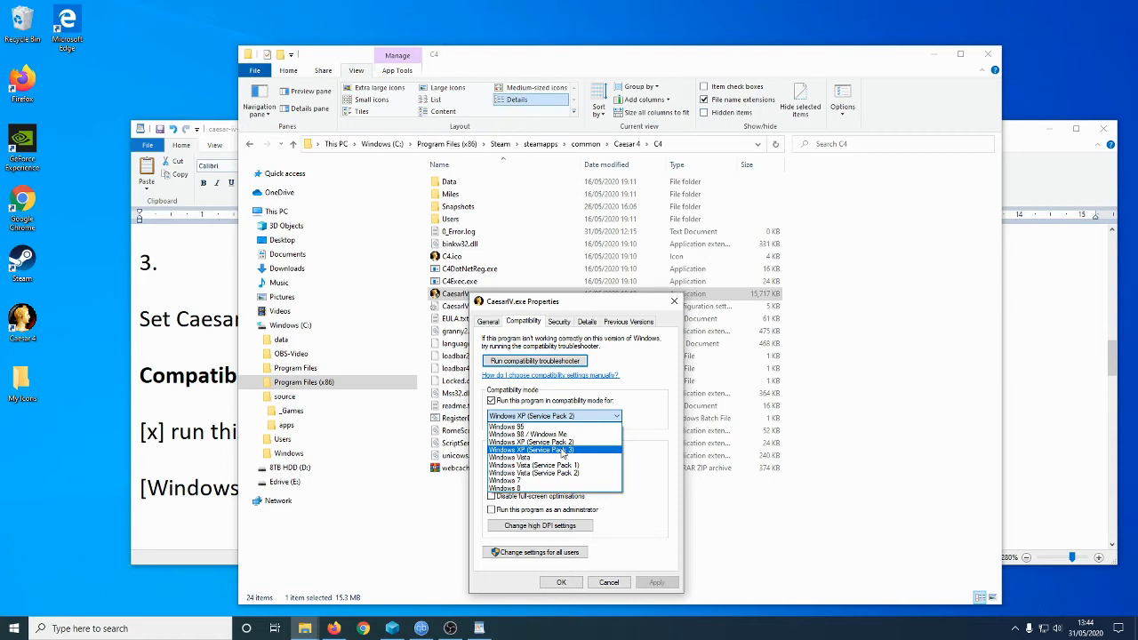
pyautogui.moveTo(562, 454)
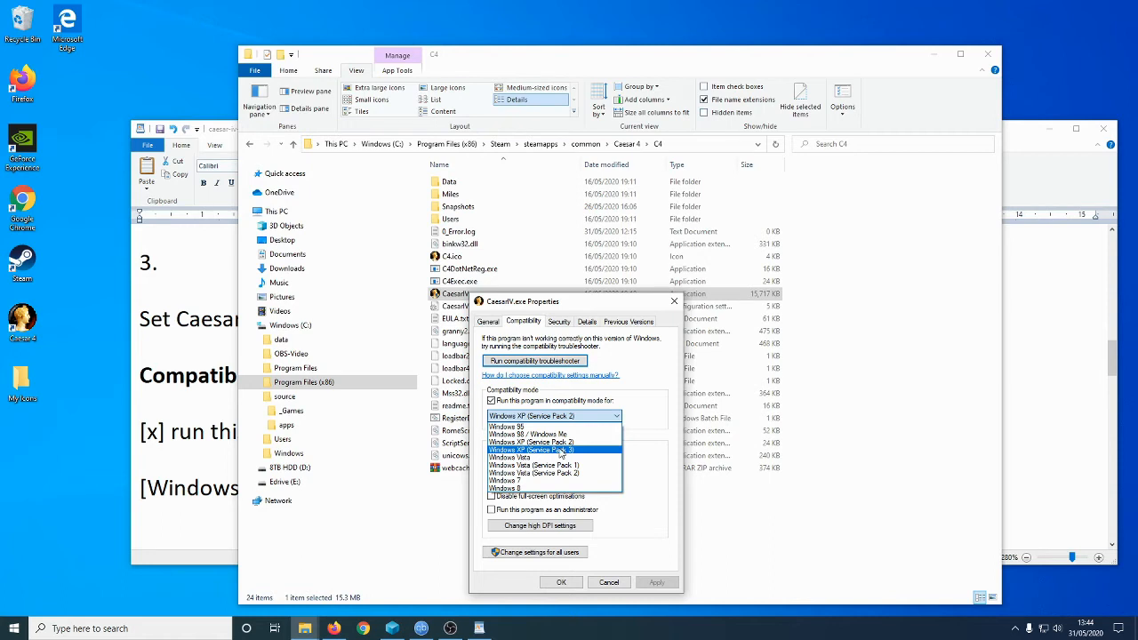
pyautogui.moveTo(662, 373)
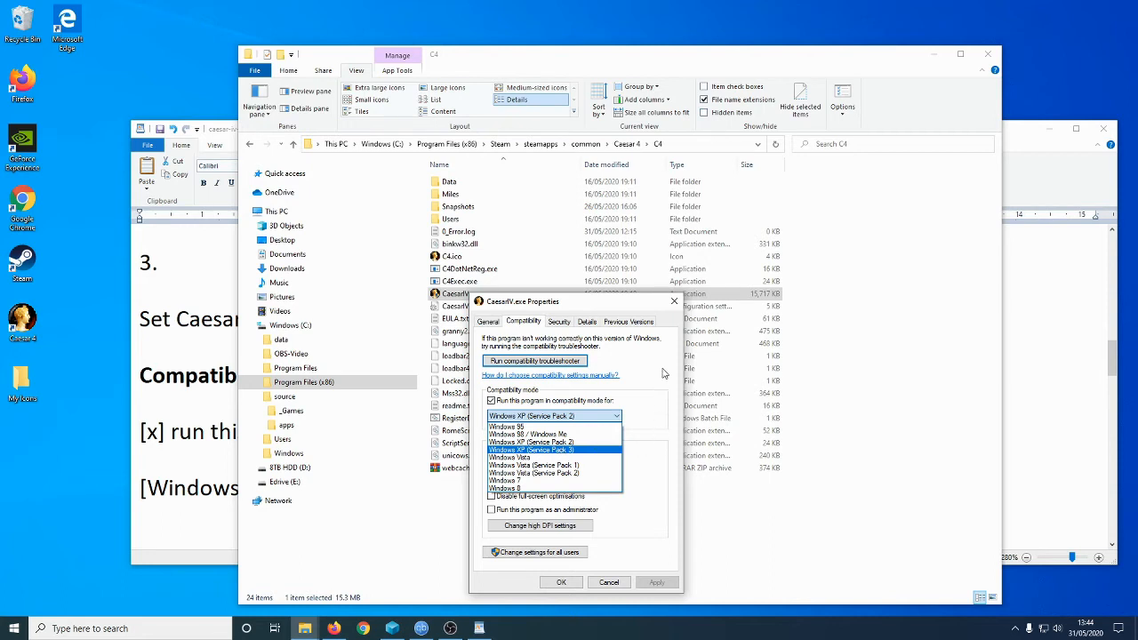
pyautogui.click(530, 441)
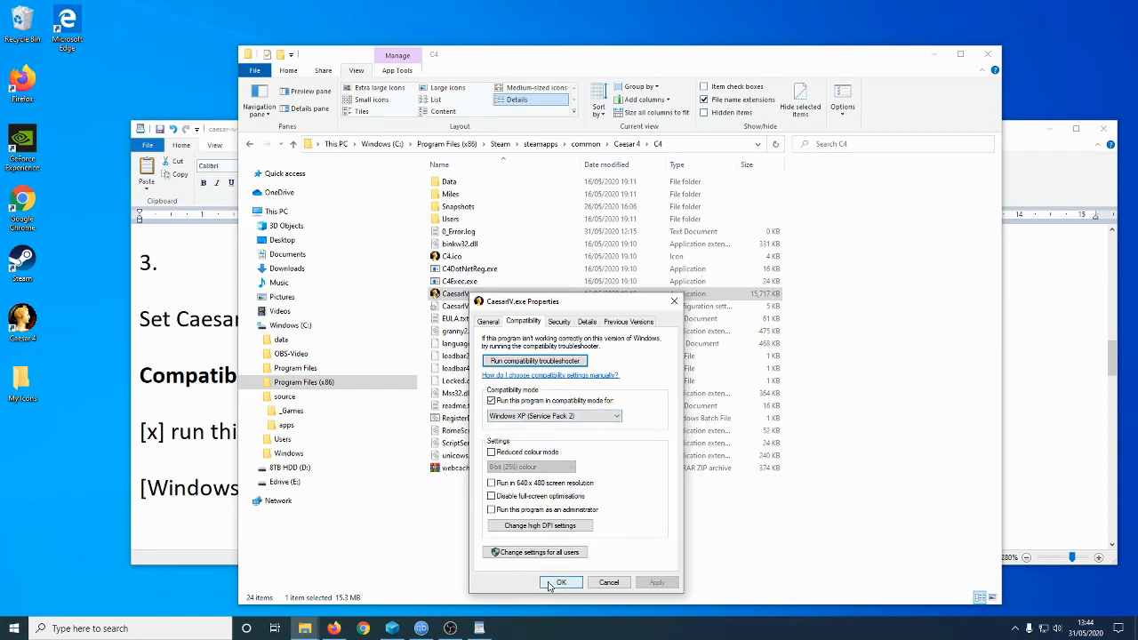
pyautogui.moveTo(623, 587)
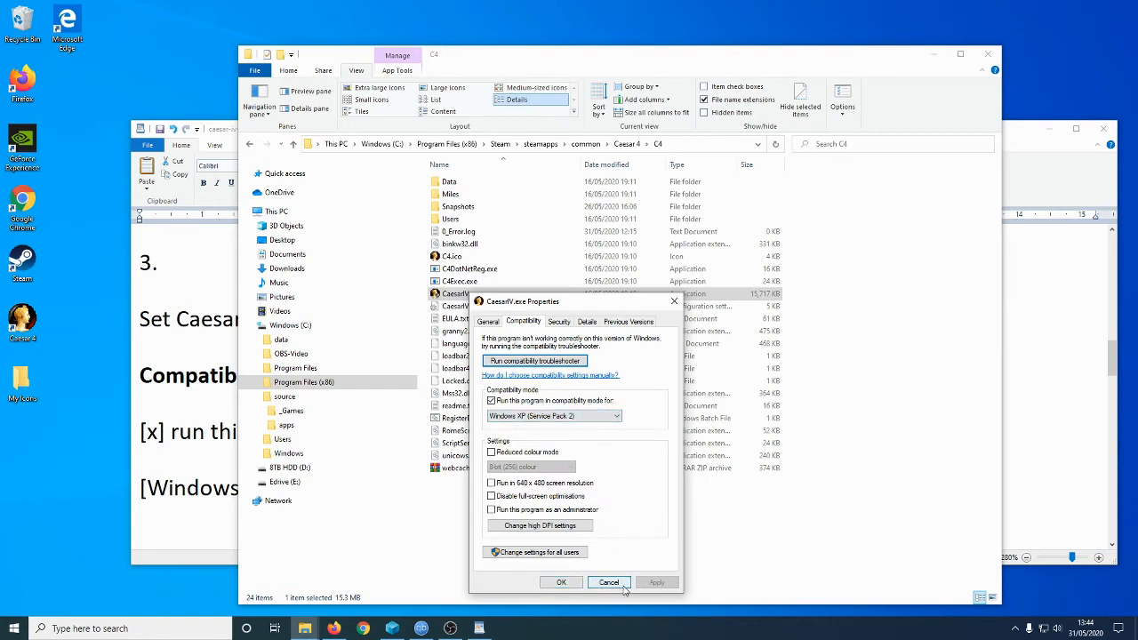
pyautogui.click(608, 584)
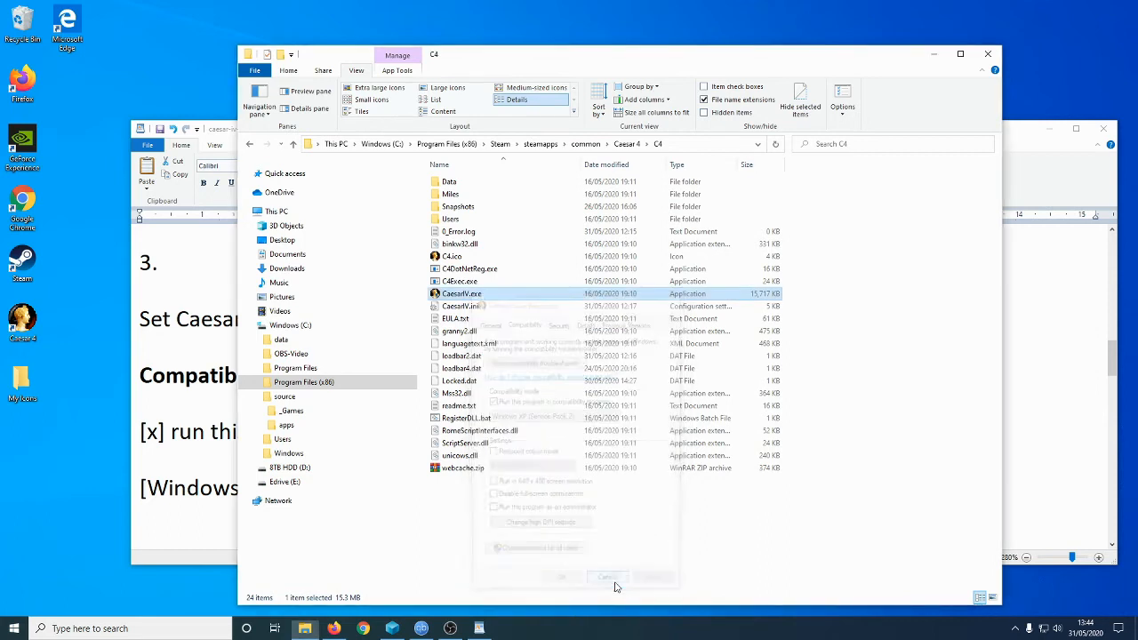
pyautogui.click(609, 577)
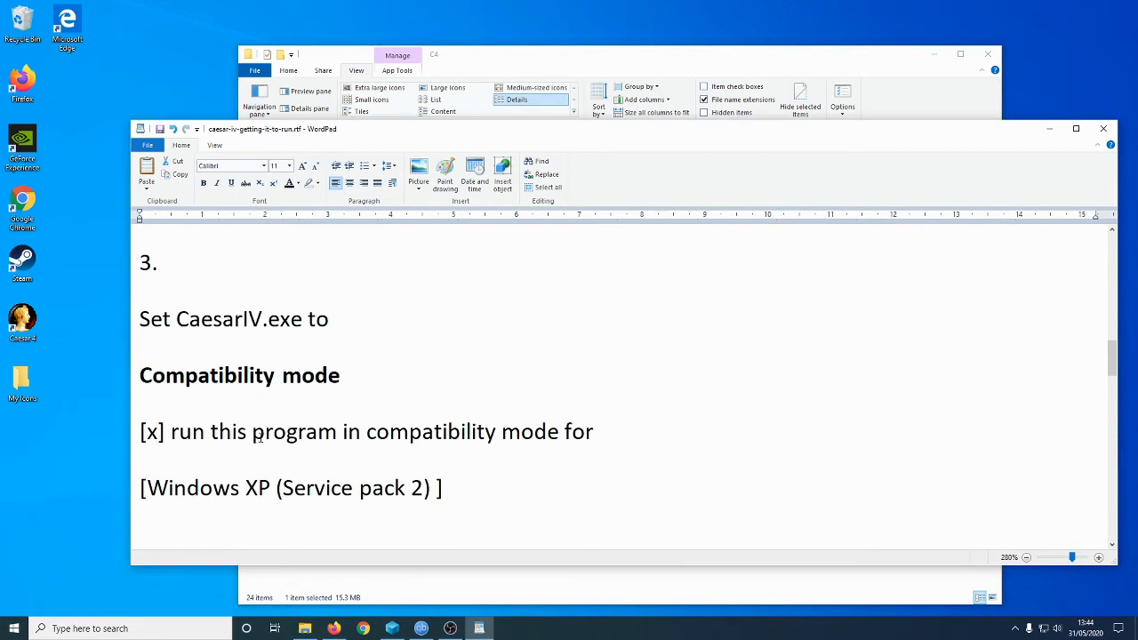
# - Scroll the notes to step 4, select the Microsoft DirectX download URL and bring up its link options
pyautogui.scroll(-3)
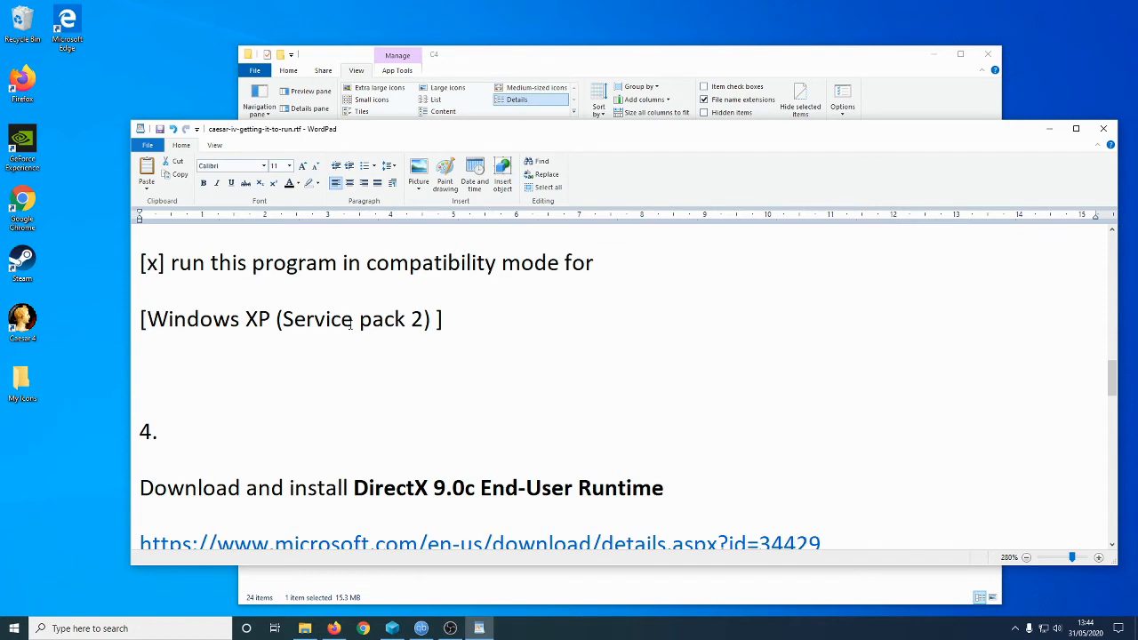
pyautogui.moveTo(459, 322)
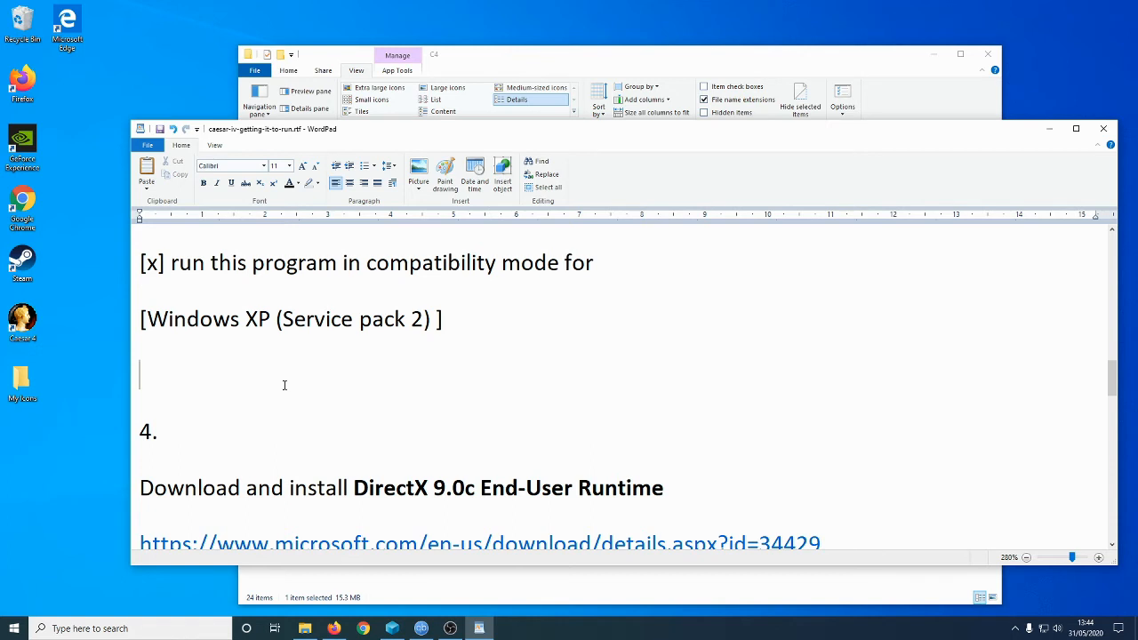
pyautogui.moveTo(320, 401)
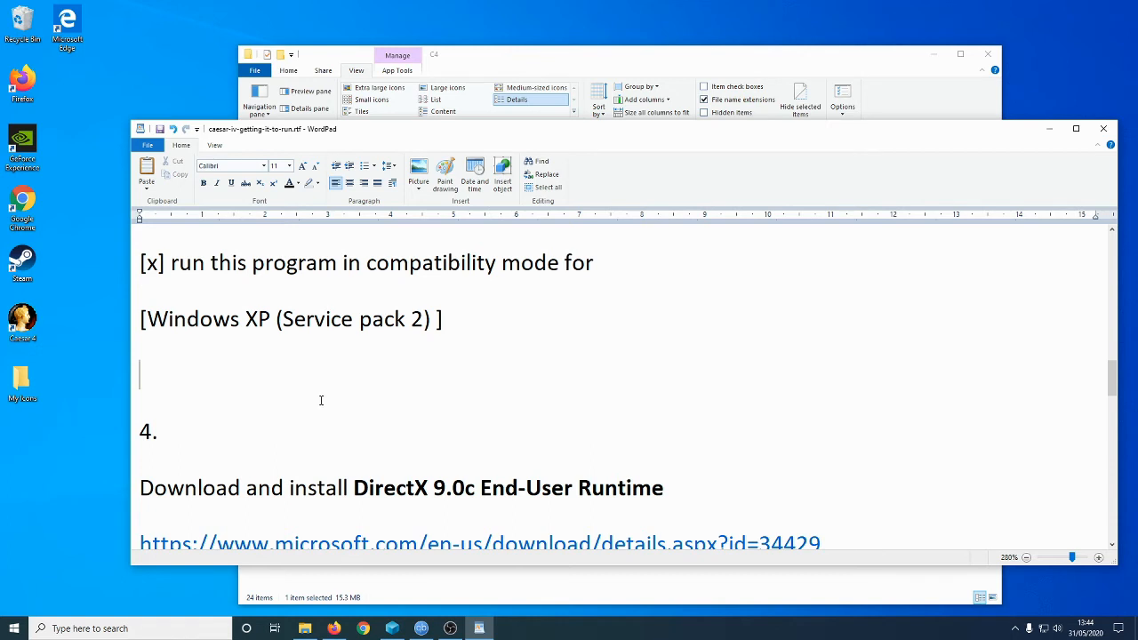
pyautogui.moveTo(320, 384)
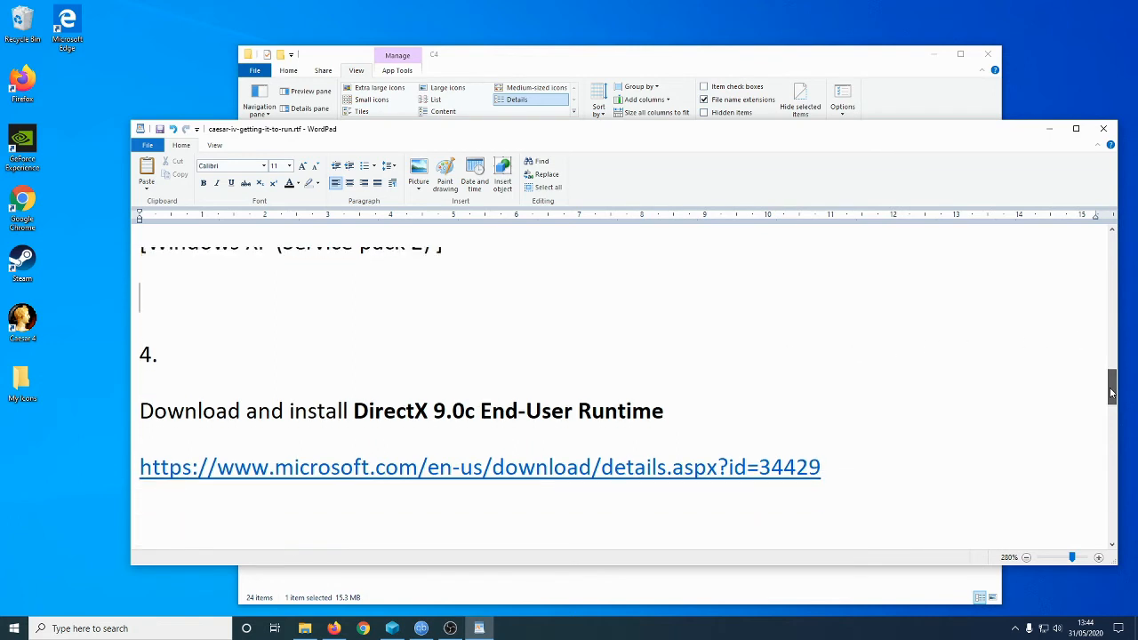
pyautogui.scroll(-3)
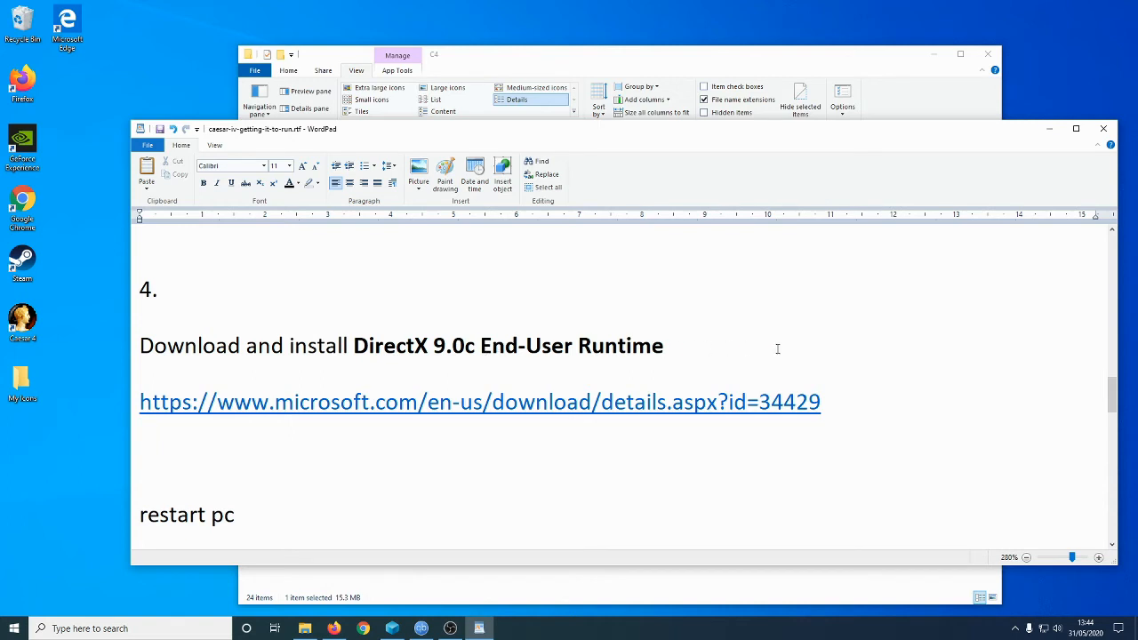
pyautogui.moveTo(676, 402); pyautogui.dragTo(822, 436)
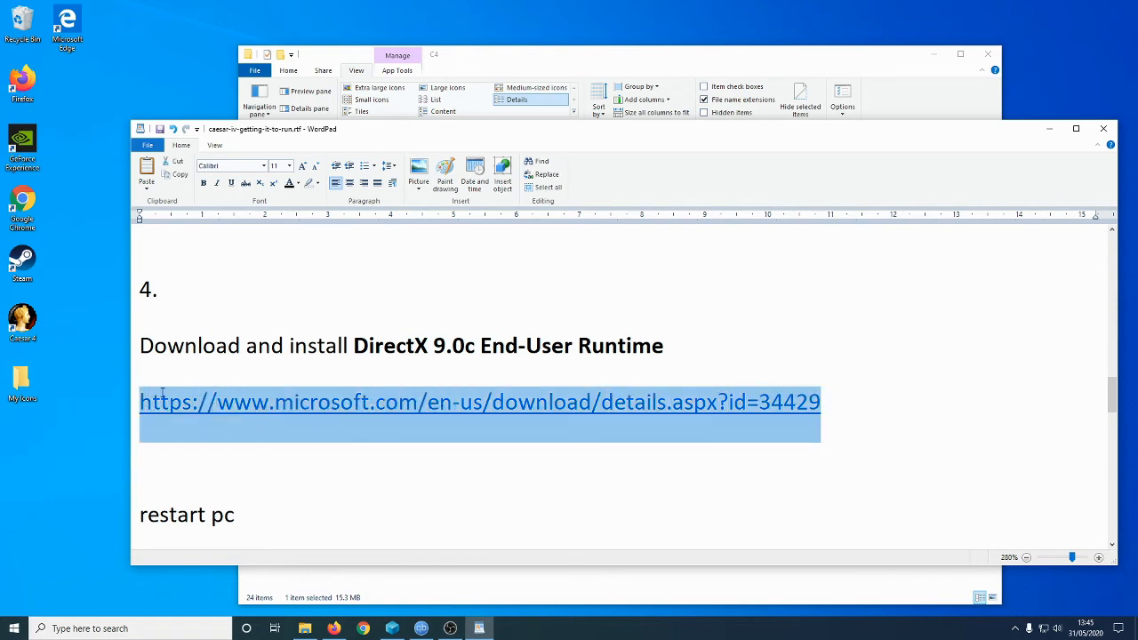
pyautogui.rightClick(178, 402)
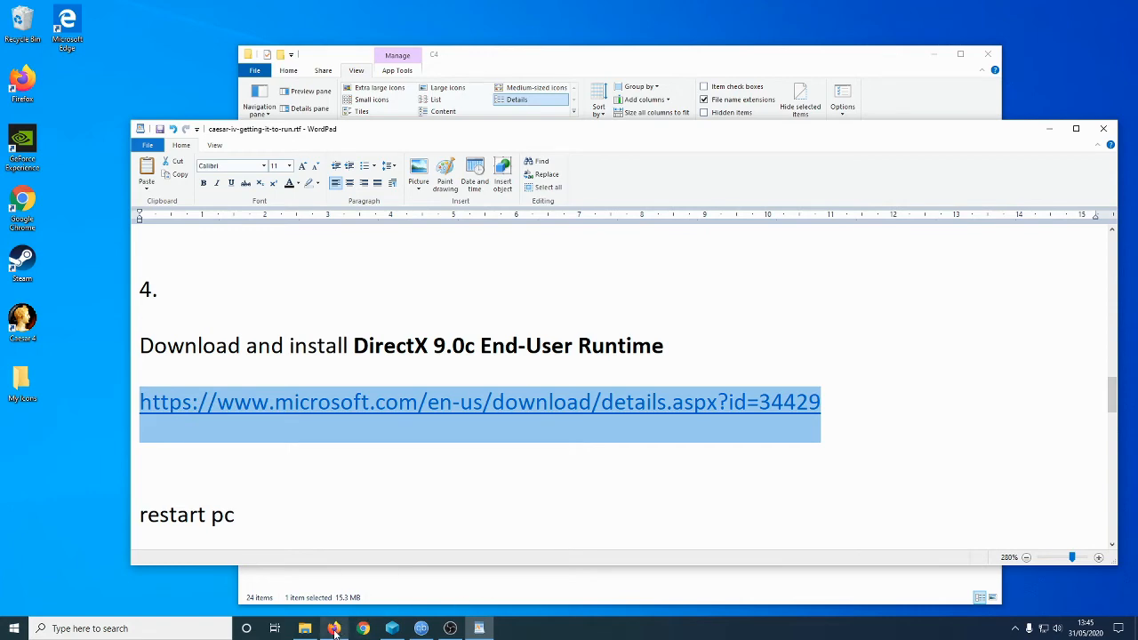
pyautogui.moveTo(335, 629)
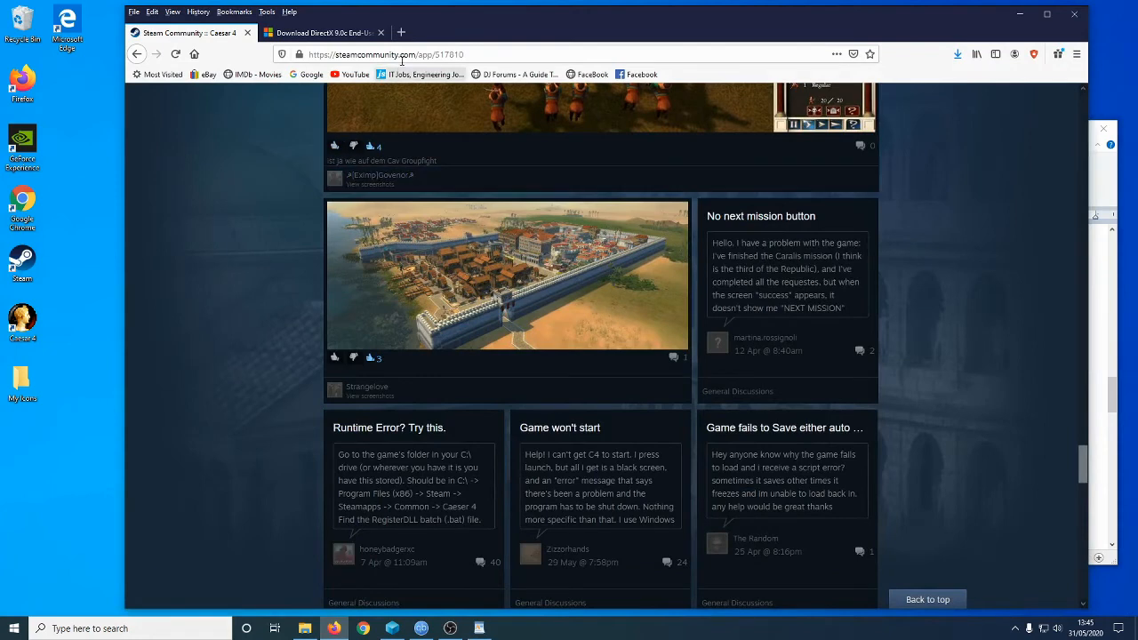
# - Switch to the Microsoft DirectX 9.0c End-User Runtime page, keep English and start the Download
pyautogui.click(320, 32)
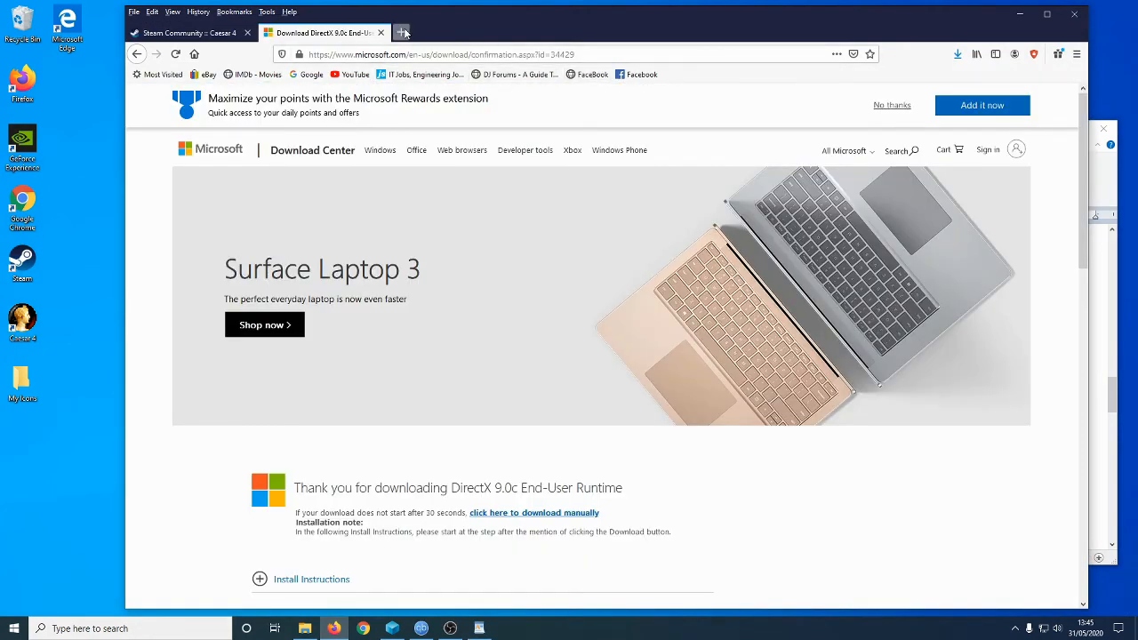
pyautogui.click(402, 32)
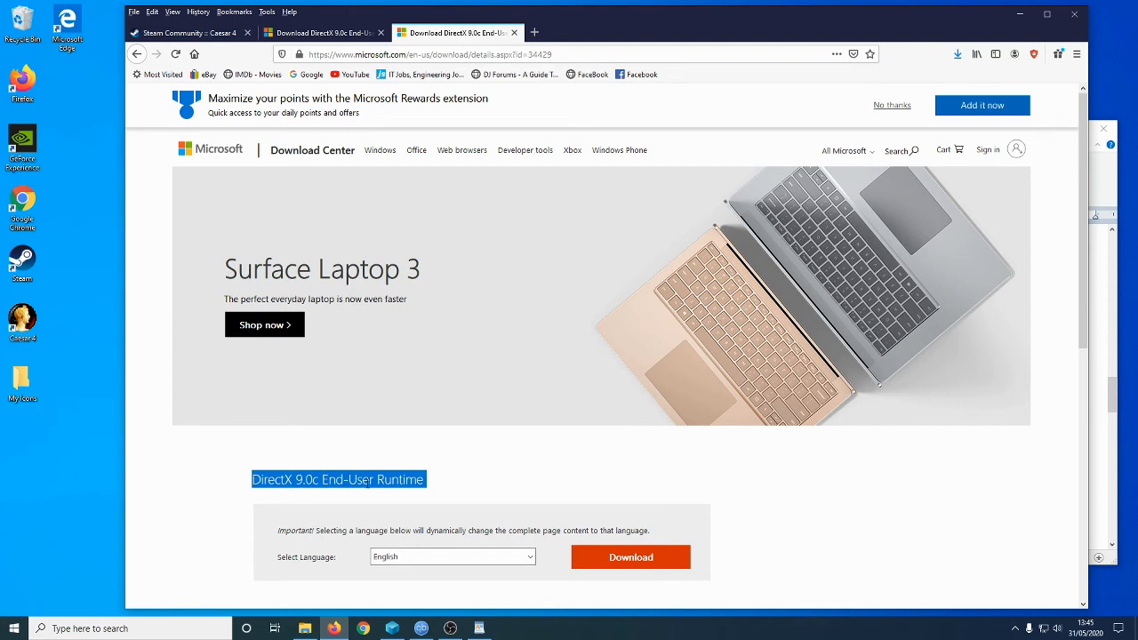
pyautogui.scroll(-3)
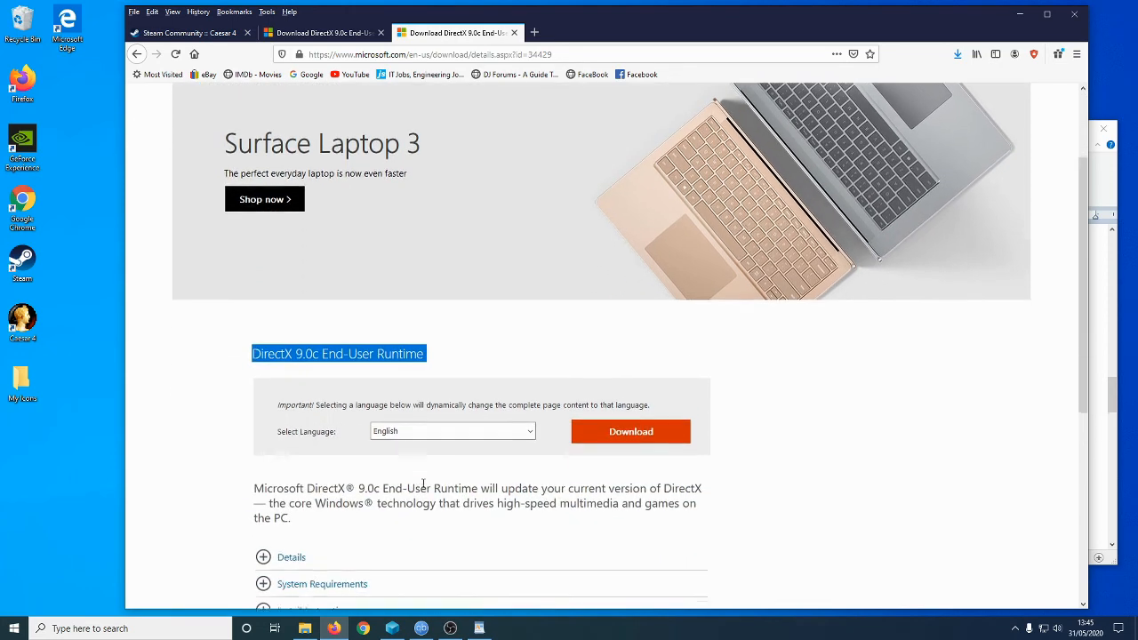
pyautogui.scroll(-3)
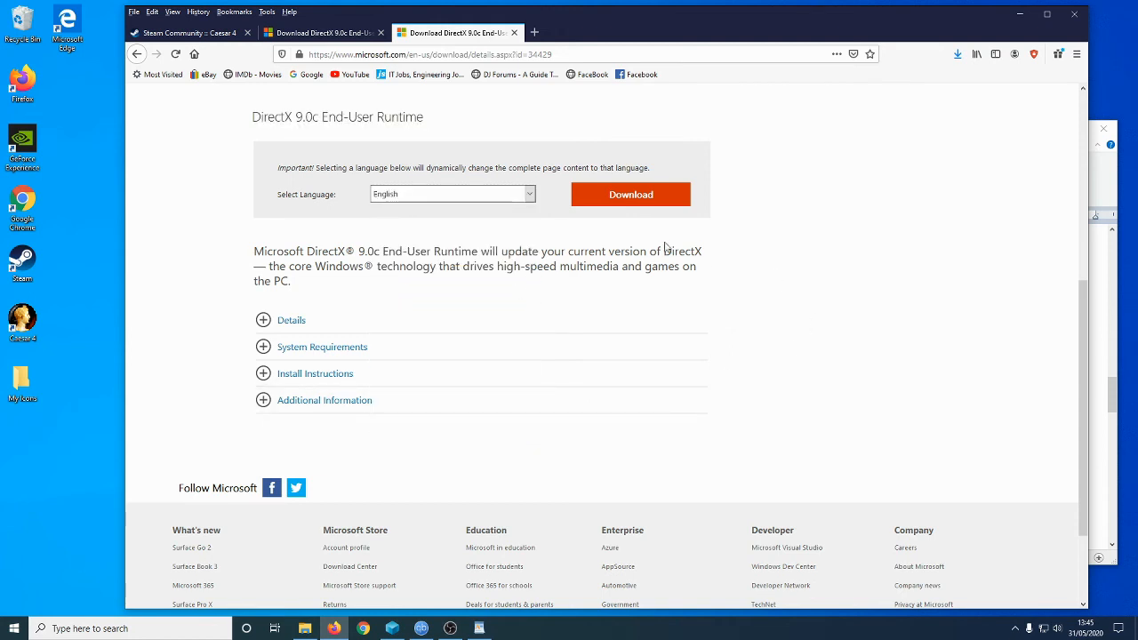
pyautogui.moveTo(569, 217)
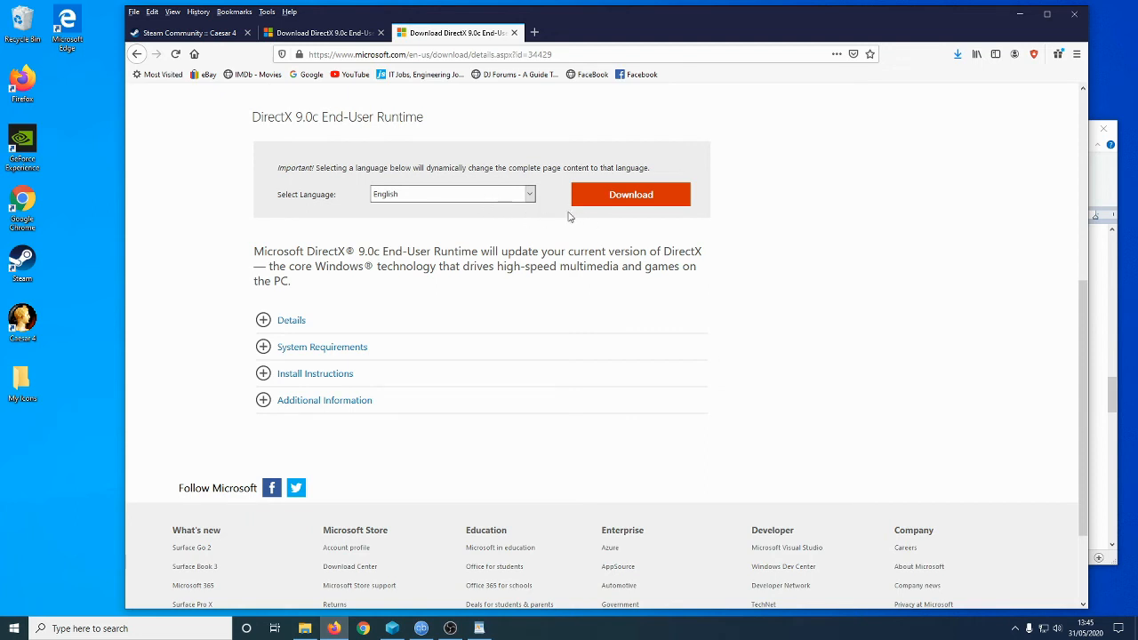
pyautogui.moveTo(633, 224)
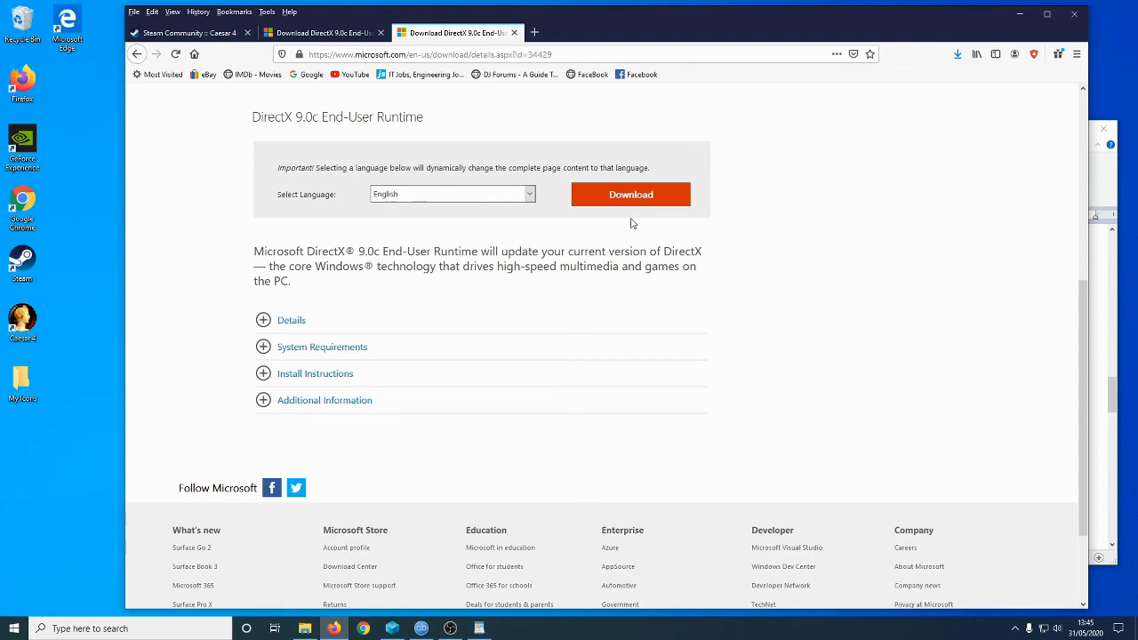
pyautogui.click(630, 194)
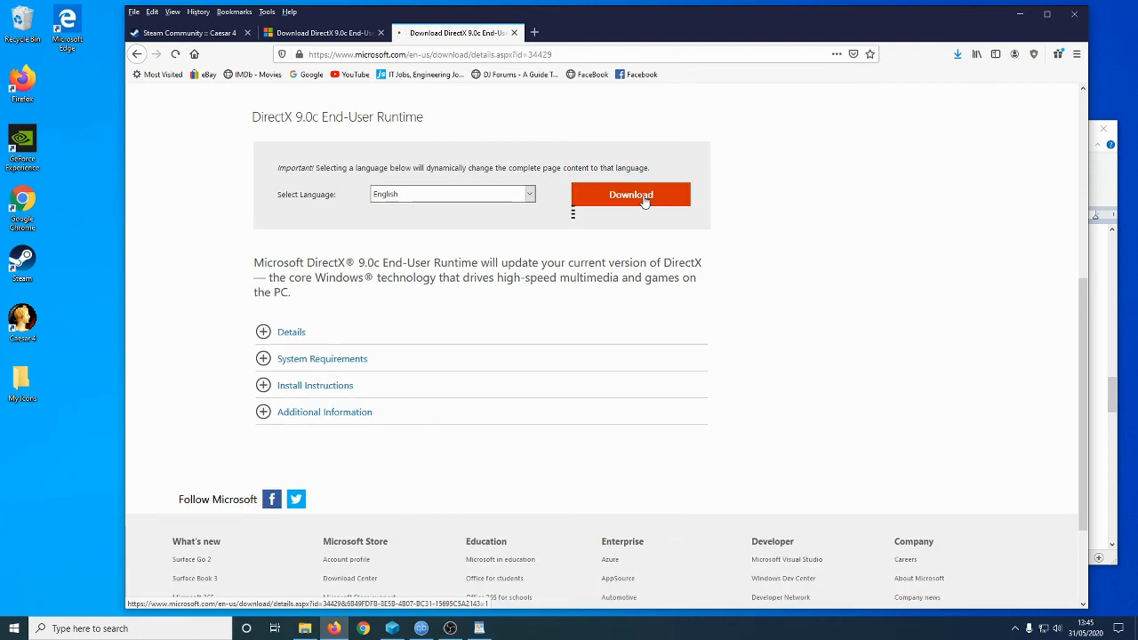
# - Choose Save File for dxwebsetup.exe and save it into the Downloads folder
pyautogui.click(630, 193)
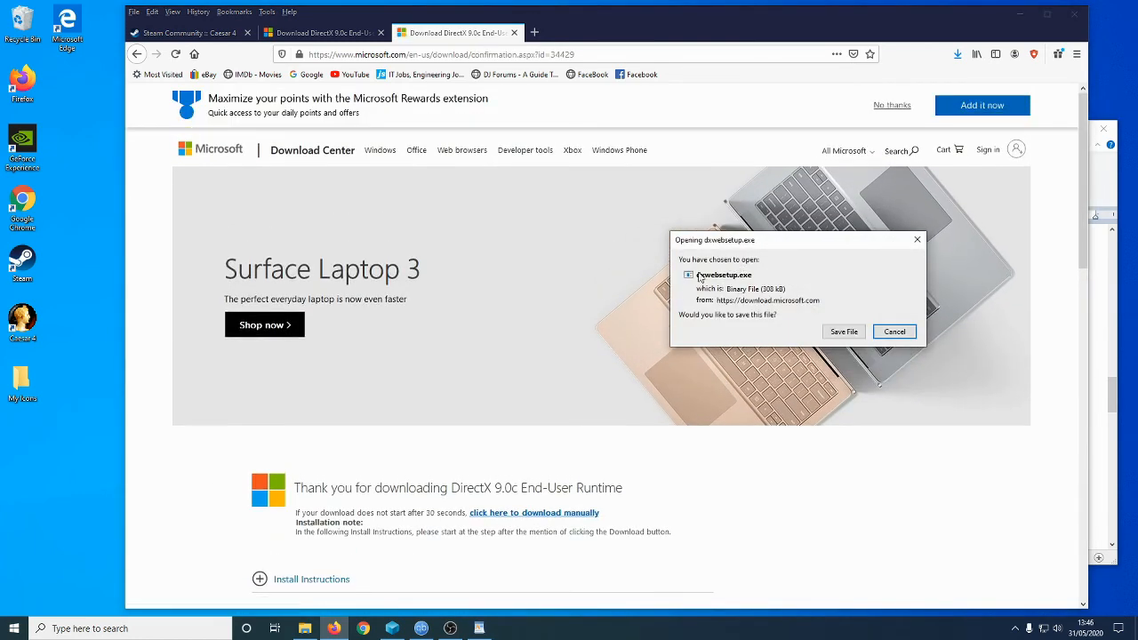
pyautogui.moveTo(766, 286)
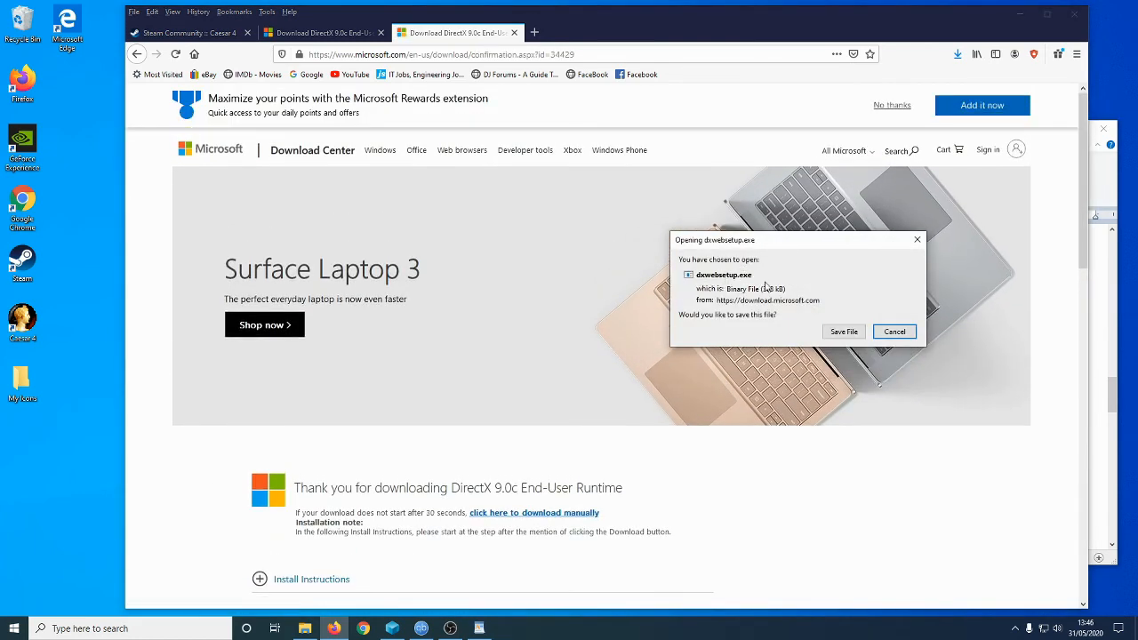
pyautogui.click(843, 330)
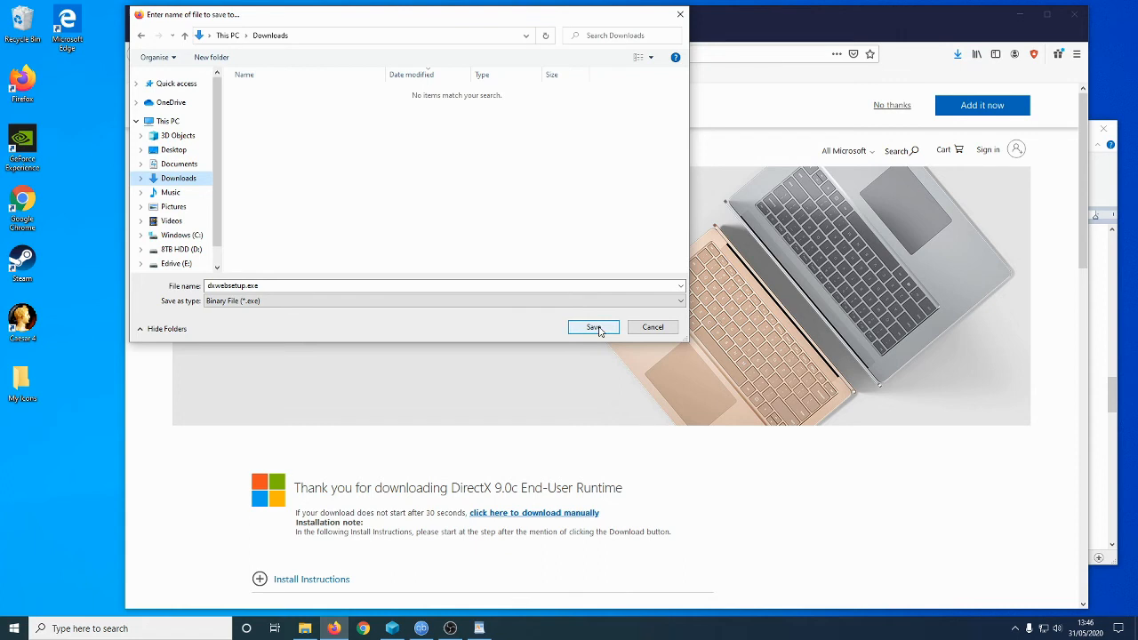
pyautogui.click(594, 327)
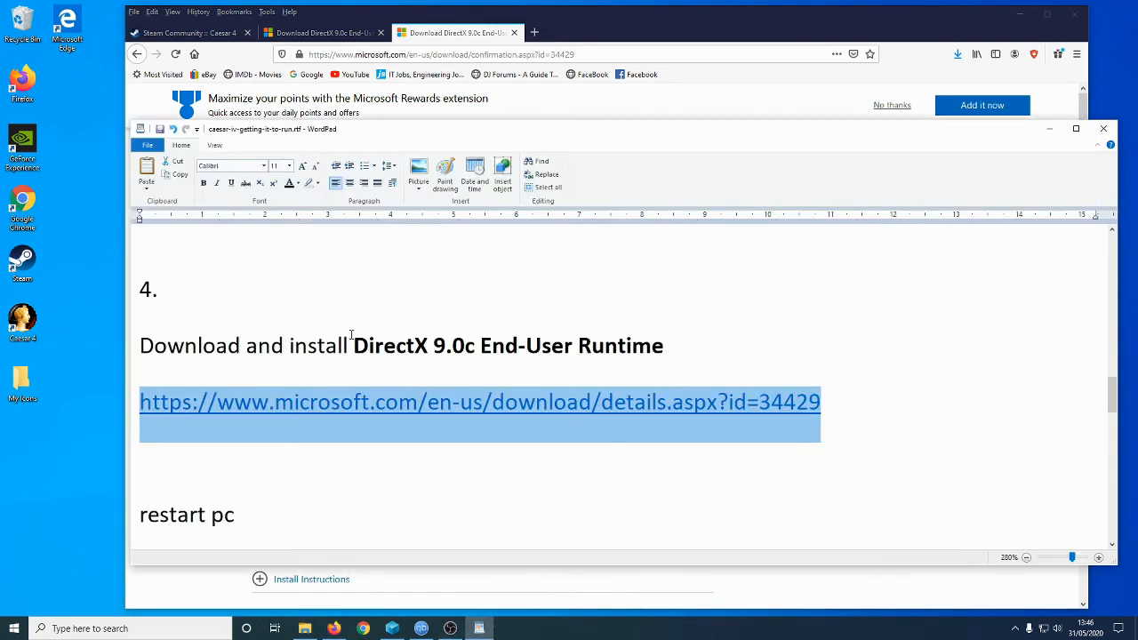
# - In File Explorer's Downloads folder, select dxwebsetup.exe, show its options, then return to the notes
pyautogui.click(423, 383)
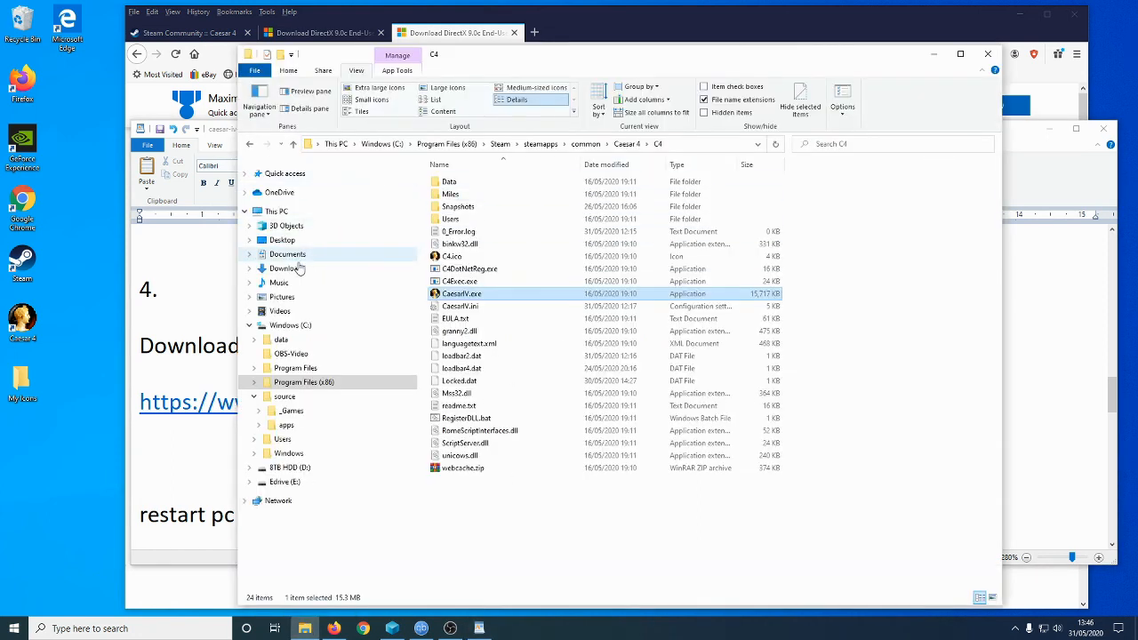
pyautogui.click(286, 269)
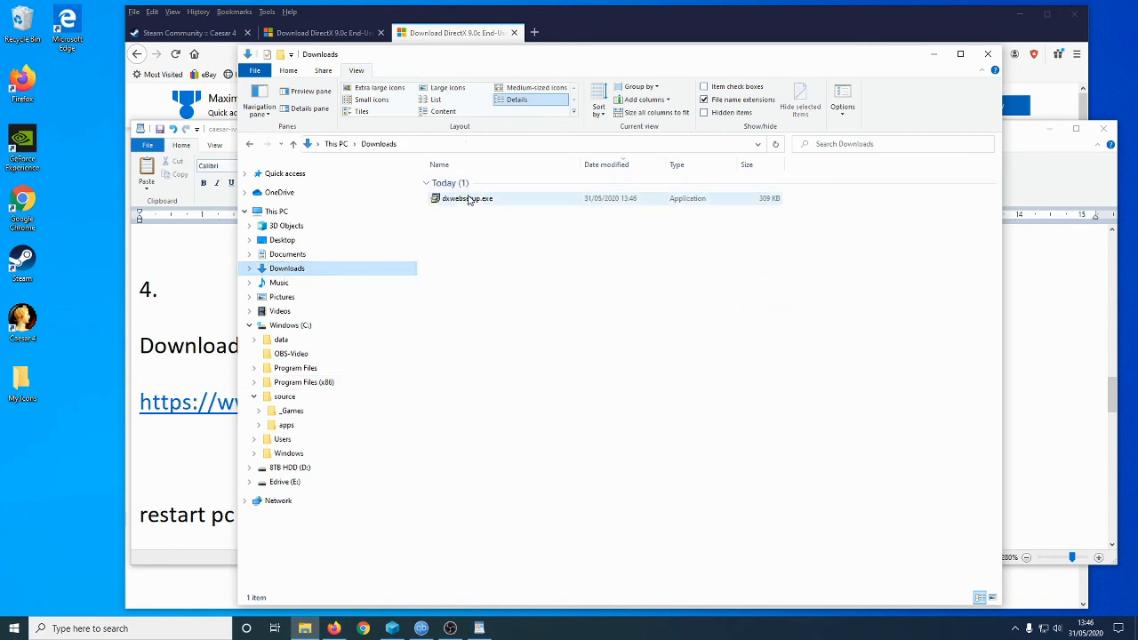
pyautogui.click(466, 199)
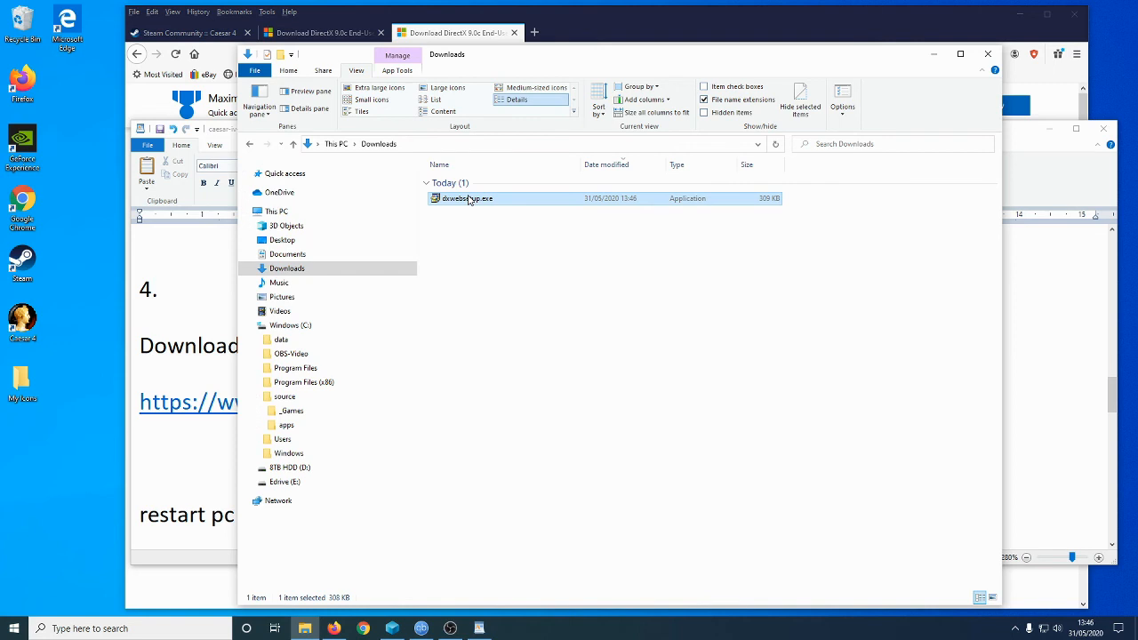
pyautogui.rightClick(466, 197)
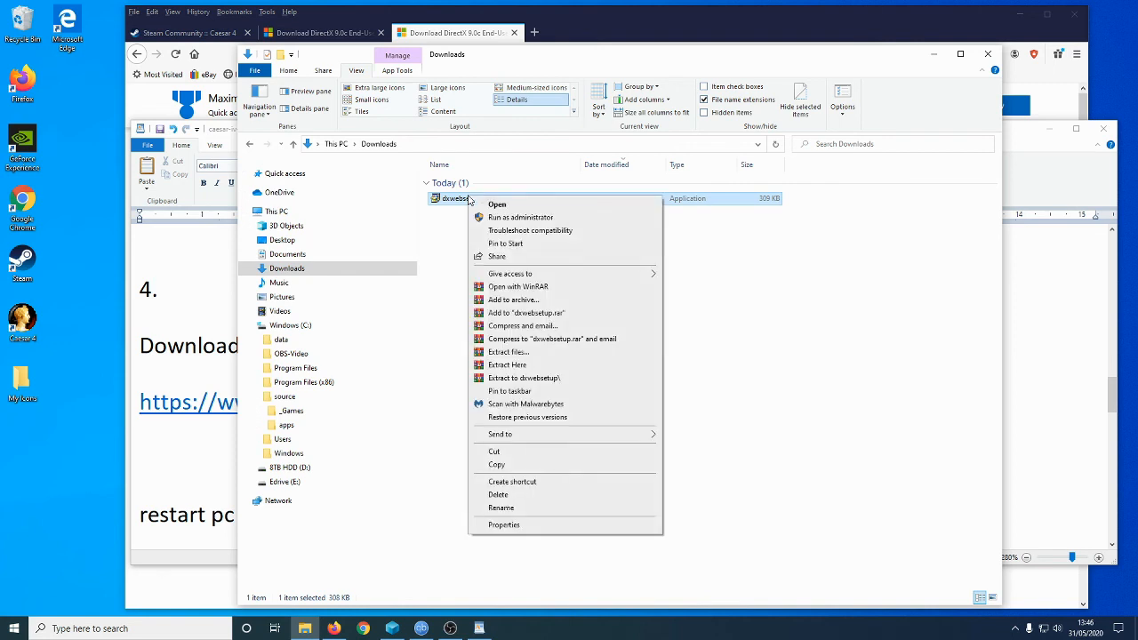
pyautogui.moveTo(520, 217)
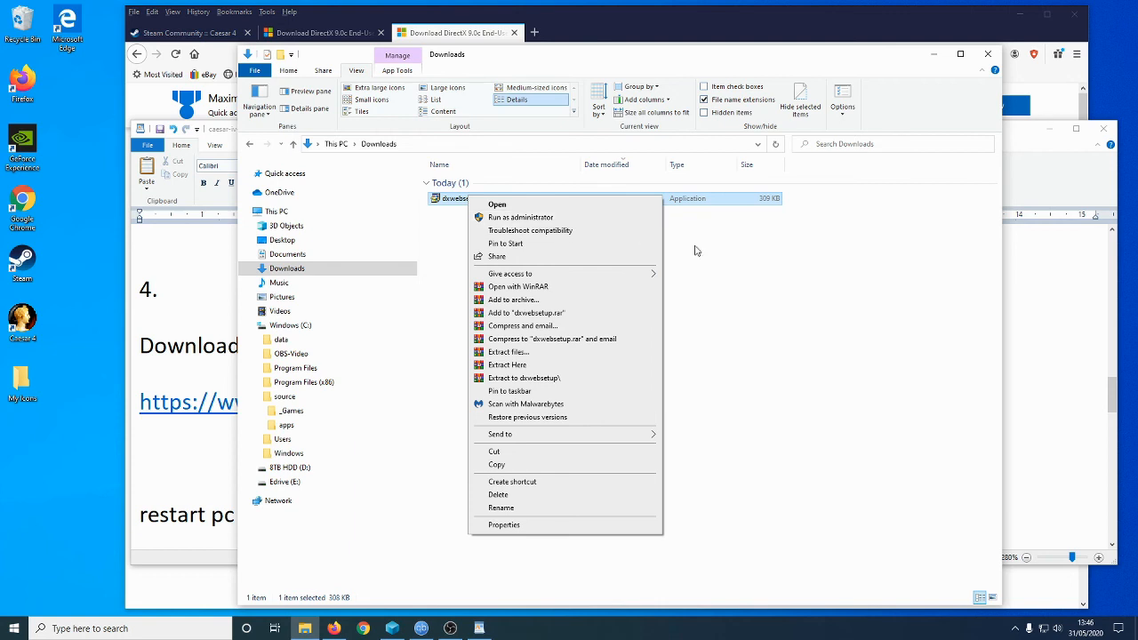
pyautogui.click(697, 251)
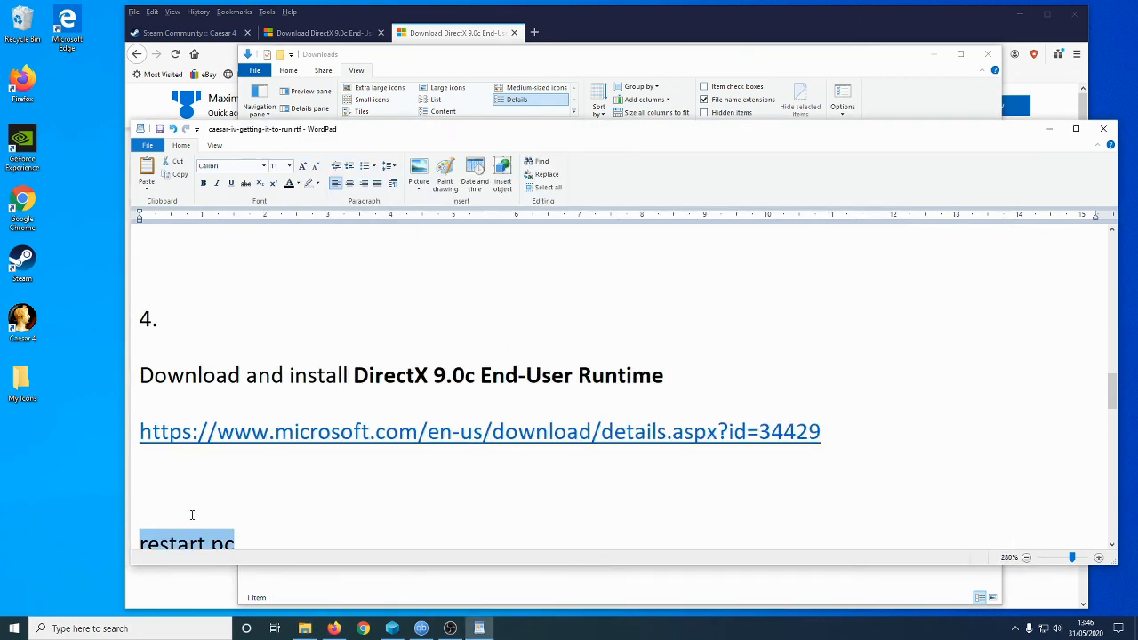
pyautogui.moveTo(256, 462)
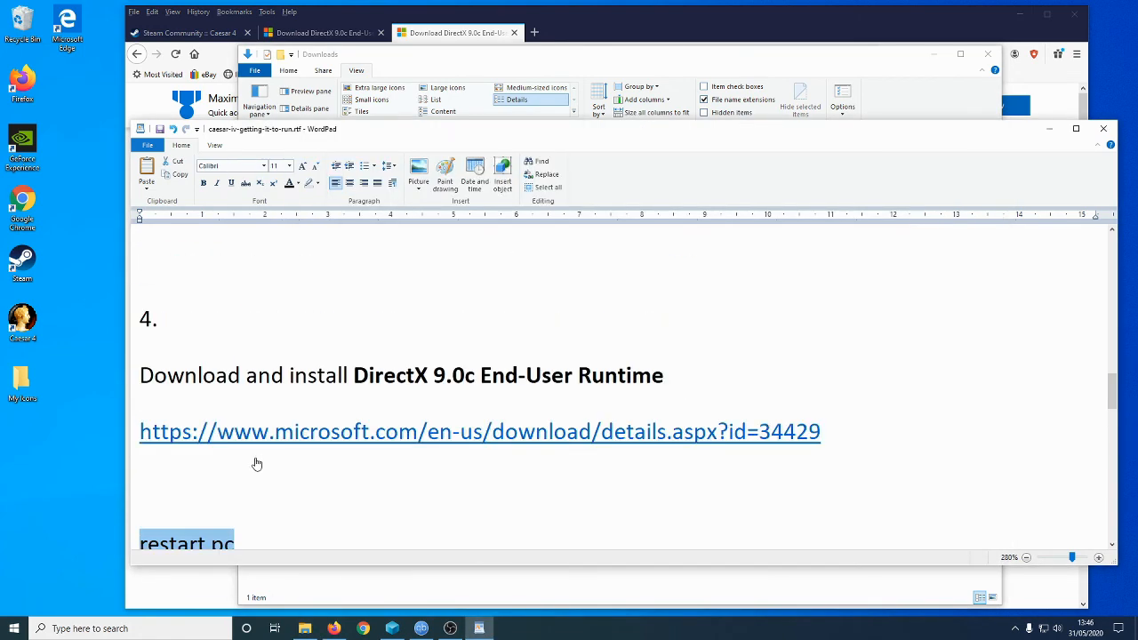
# - Zoom the notes in twice via the status bar and scroll to the DirectX link and 'restart pc' line
pyautogui.scroll(-3)
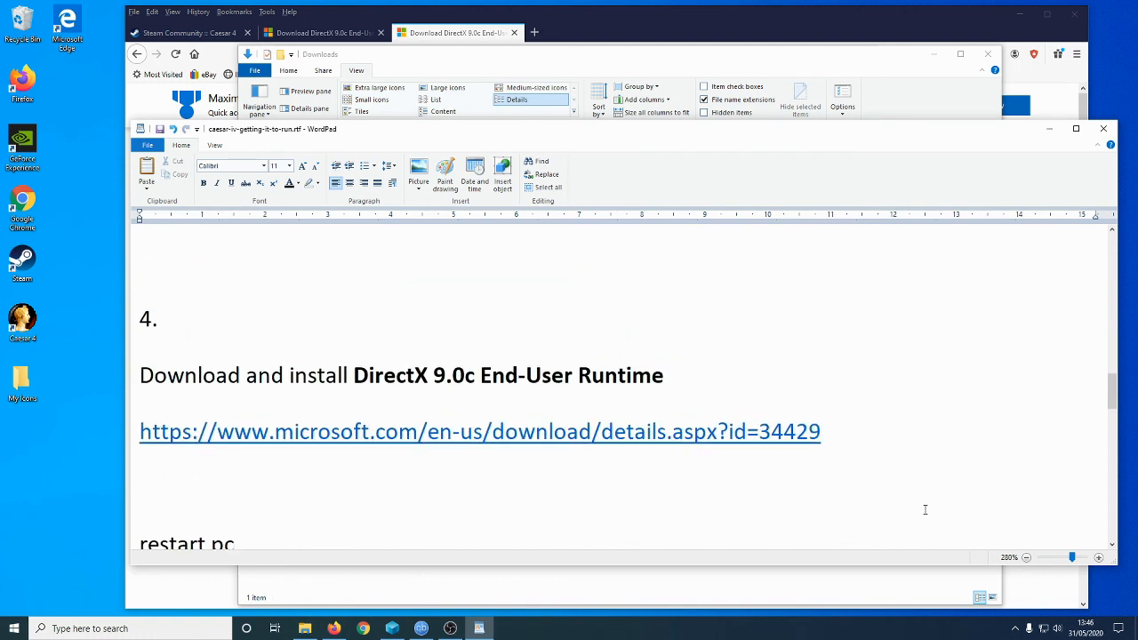
pyautogui.click(1100, 559)
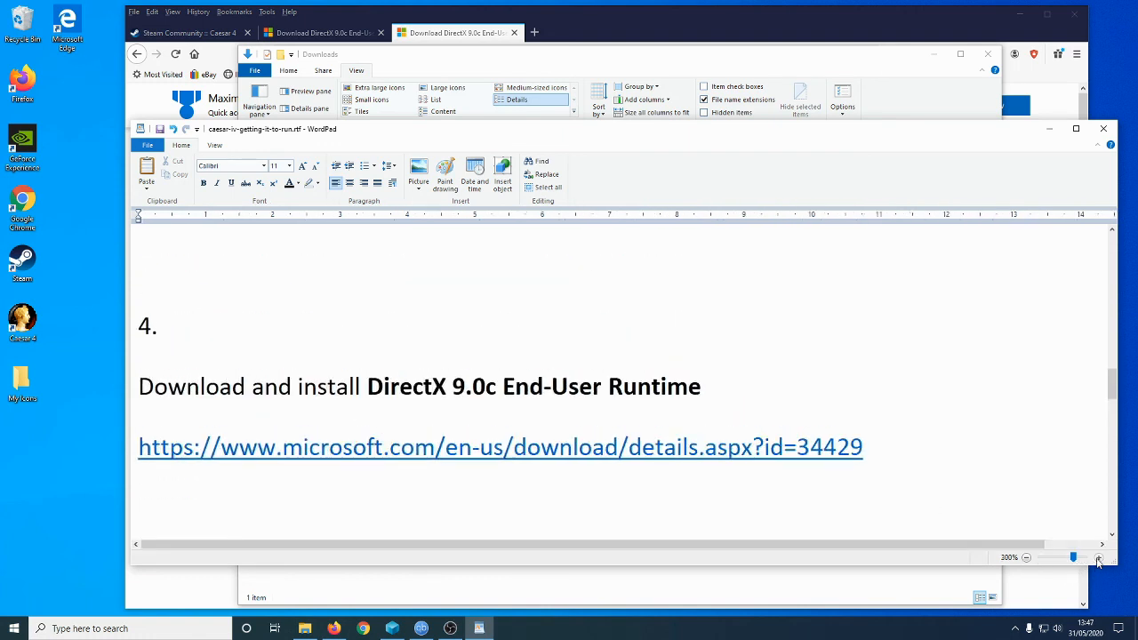
pyautogui.click(1100, 560)
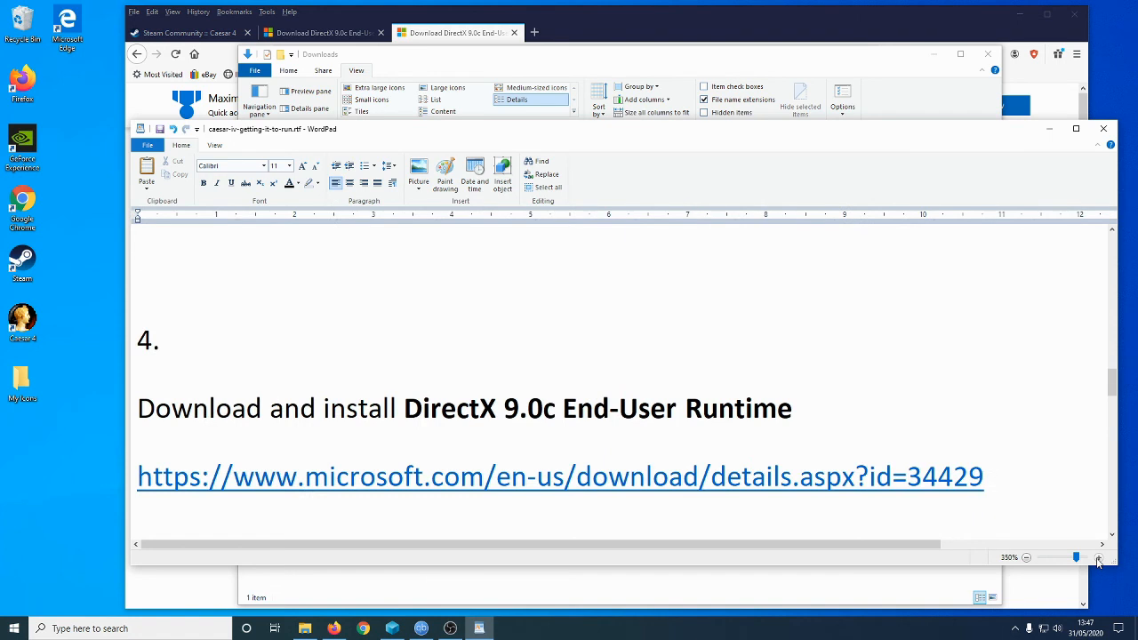
pyautogui.scroll(-3)
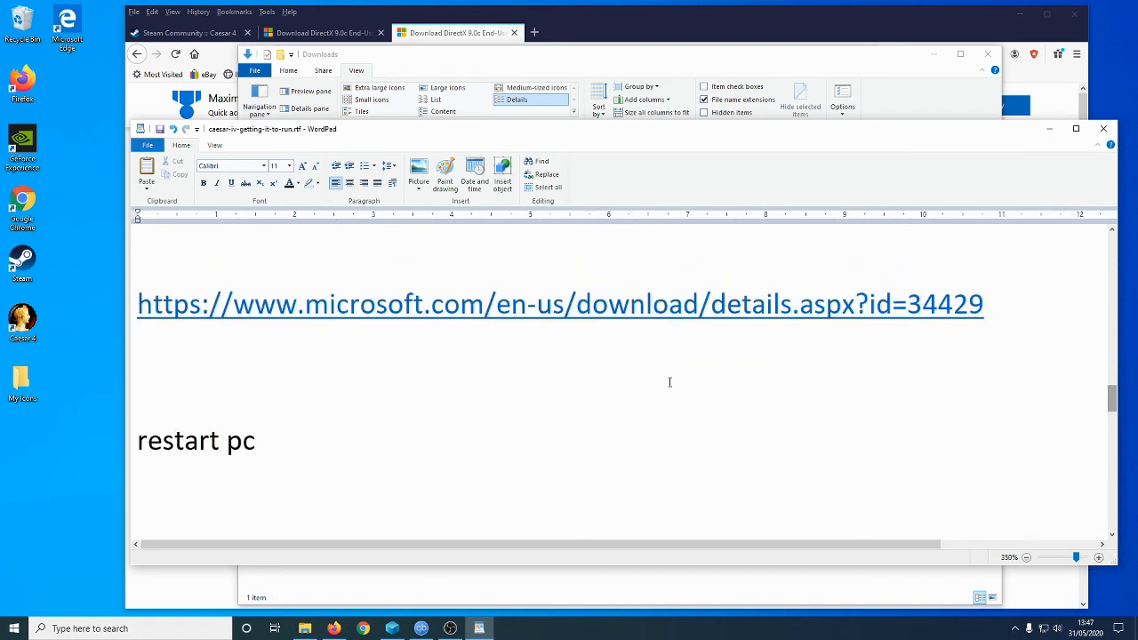
pyautogui.moveTo(301, 319)
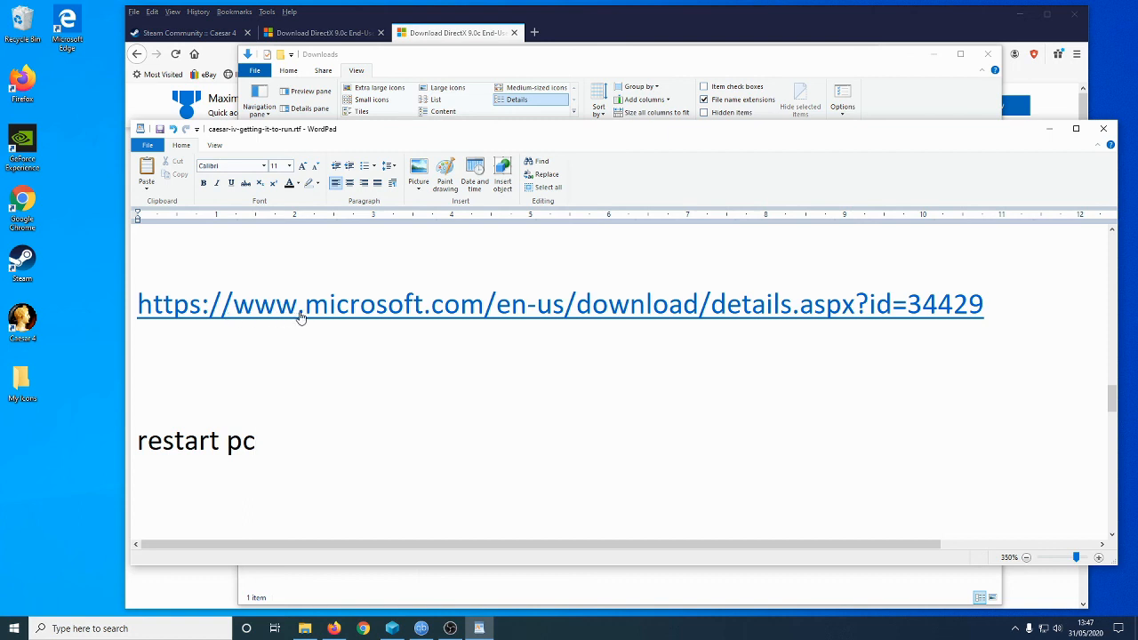
pyautogui.moveTo(550, 307)
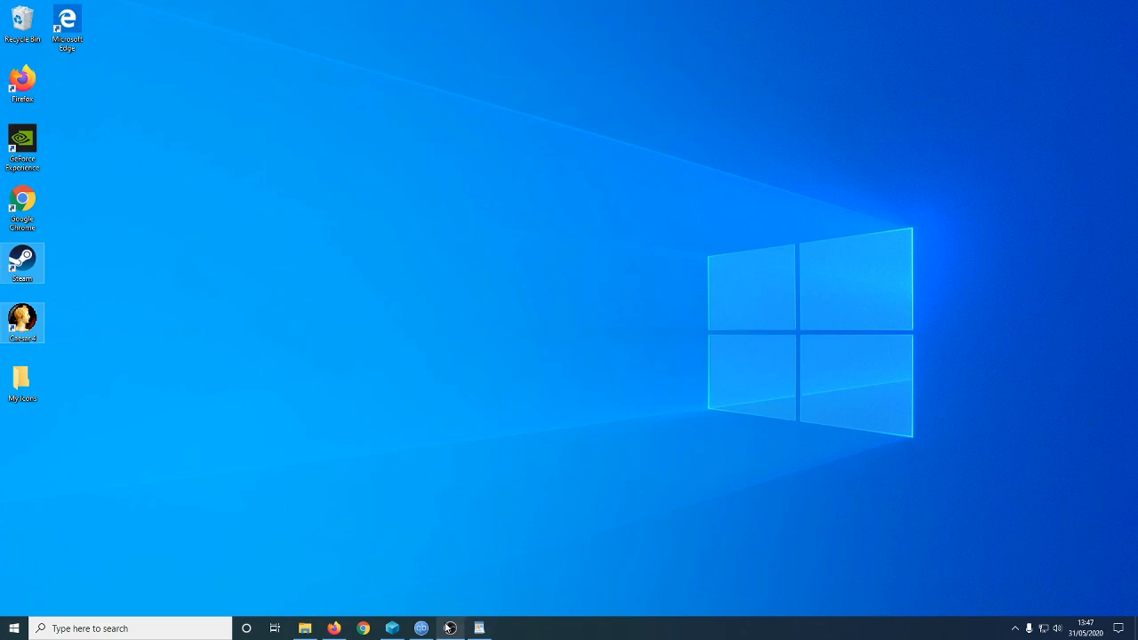
pyautogui.moveTo(21, 320)
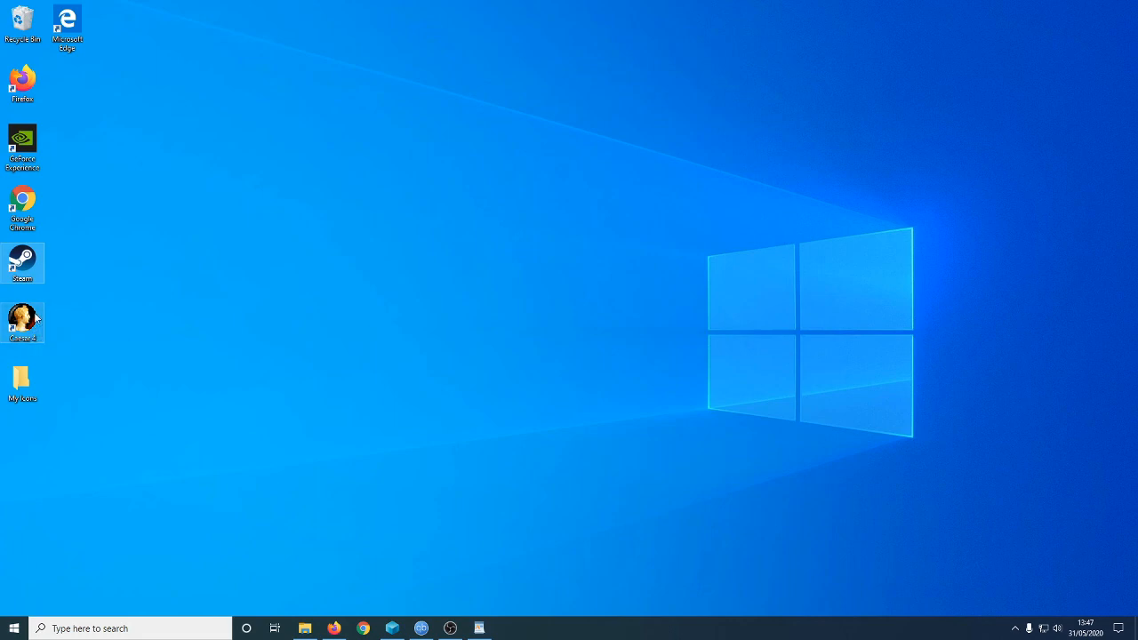
pyautogui.moveTo(21, 320)
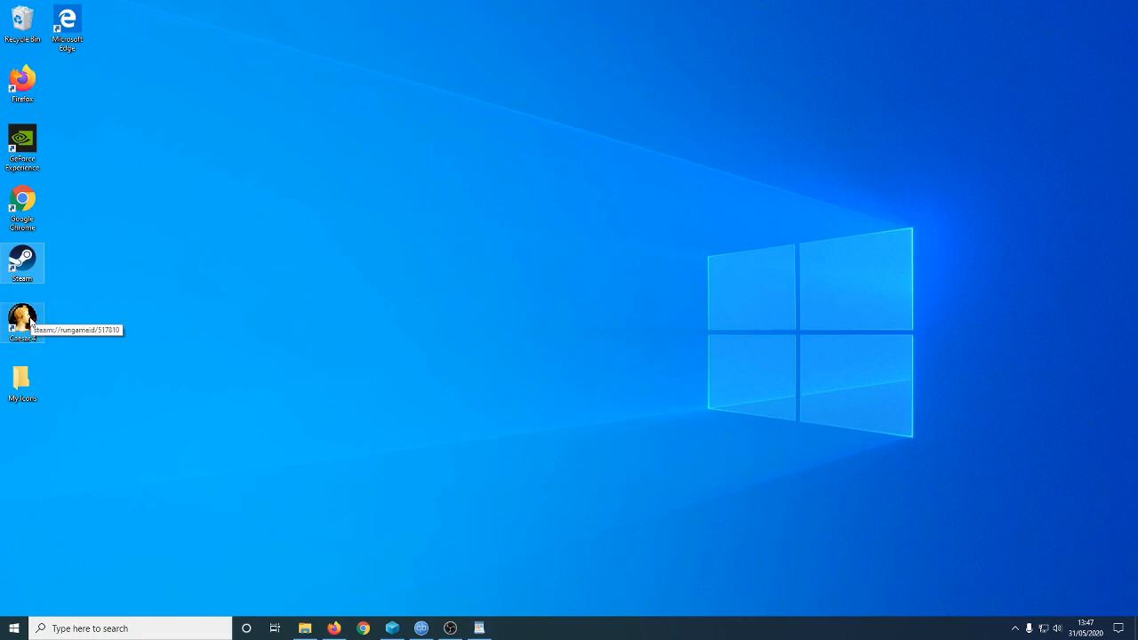
# - Start Caesar IV from its desktop shortcut and Launch it from the launcher to reach the intro screen
pyautogui.doubleClick(21, 324)
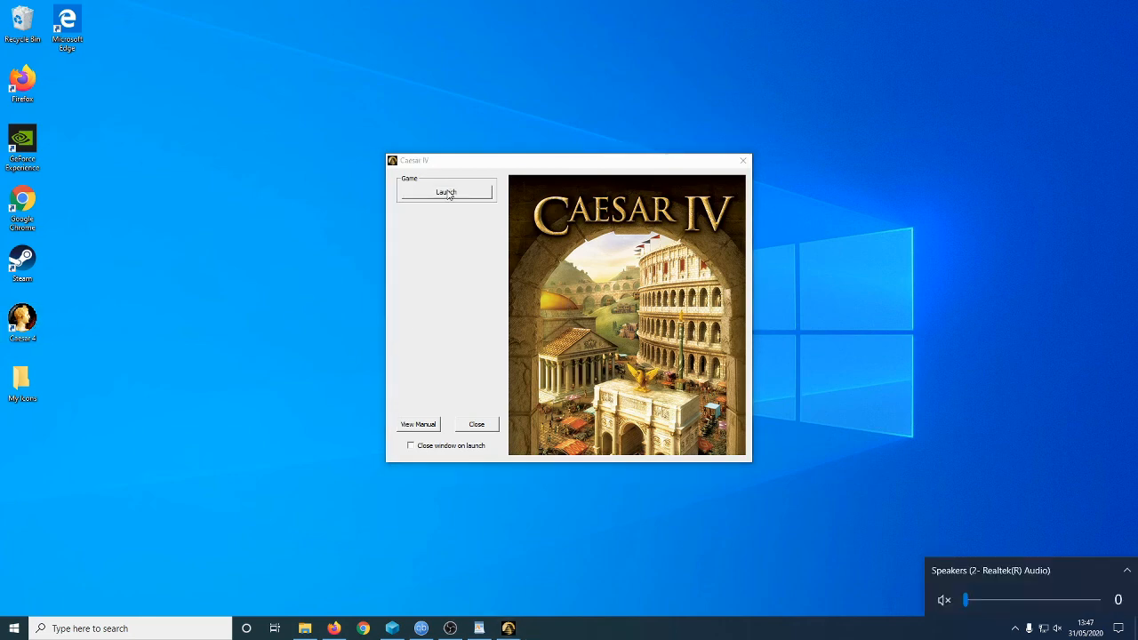
pyautogui.click(445, 192)
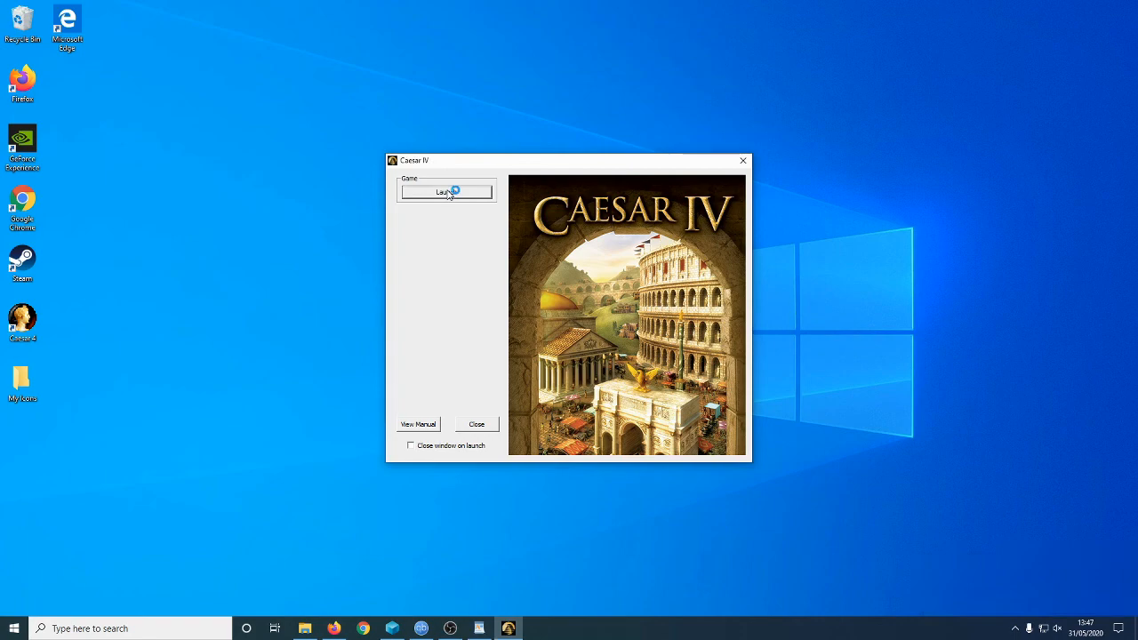
pyautogui.click(445, 192)
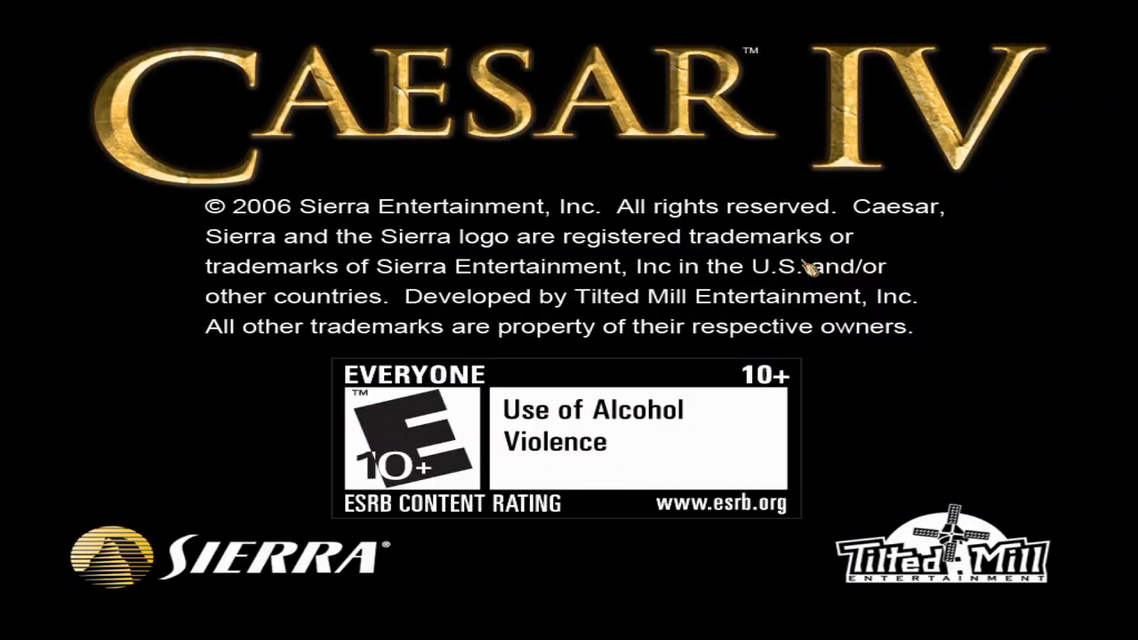